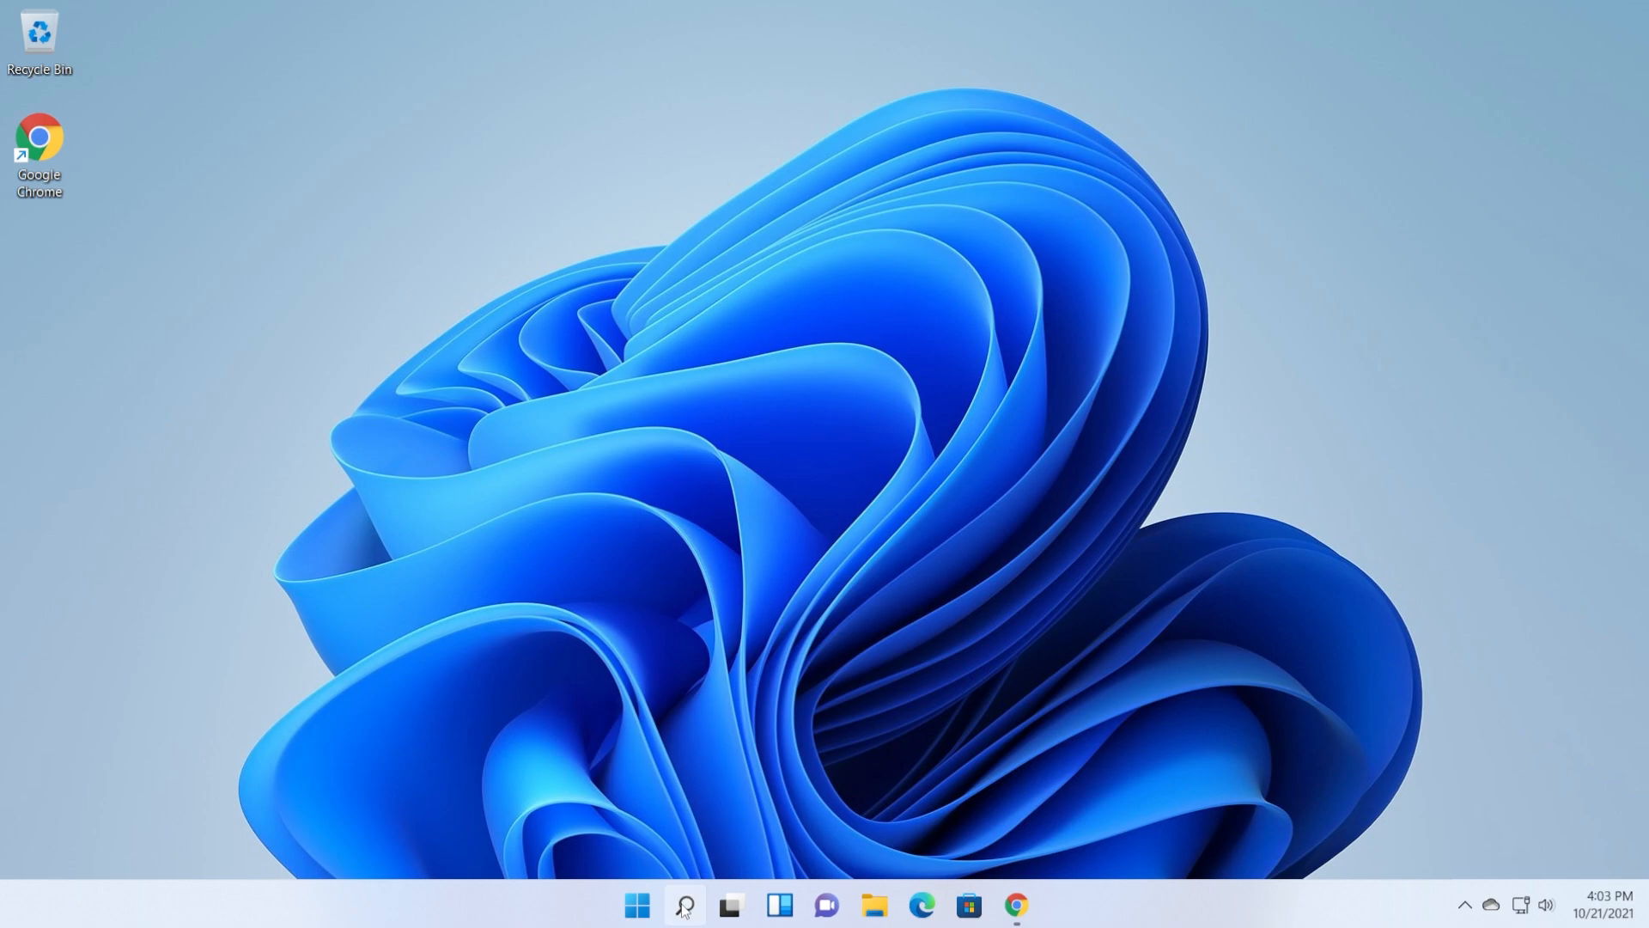
Close the Instagram app window left over from the earlier search.
text(ins)
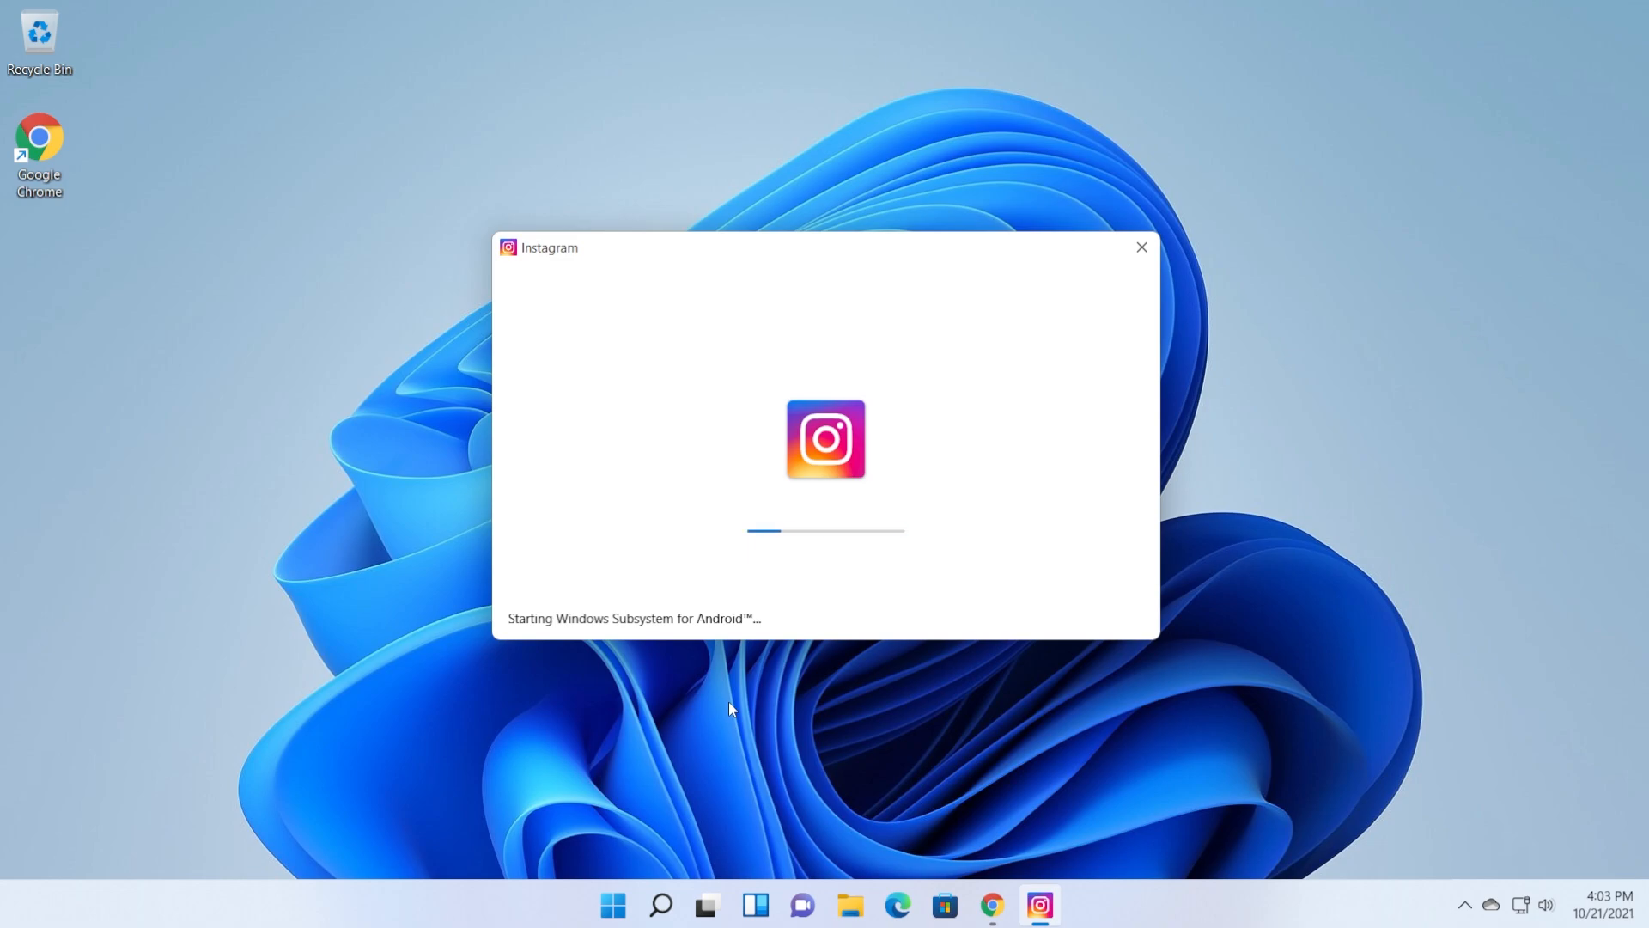
click(1141, 247)
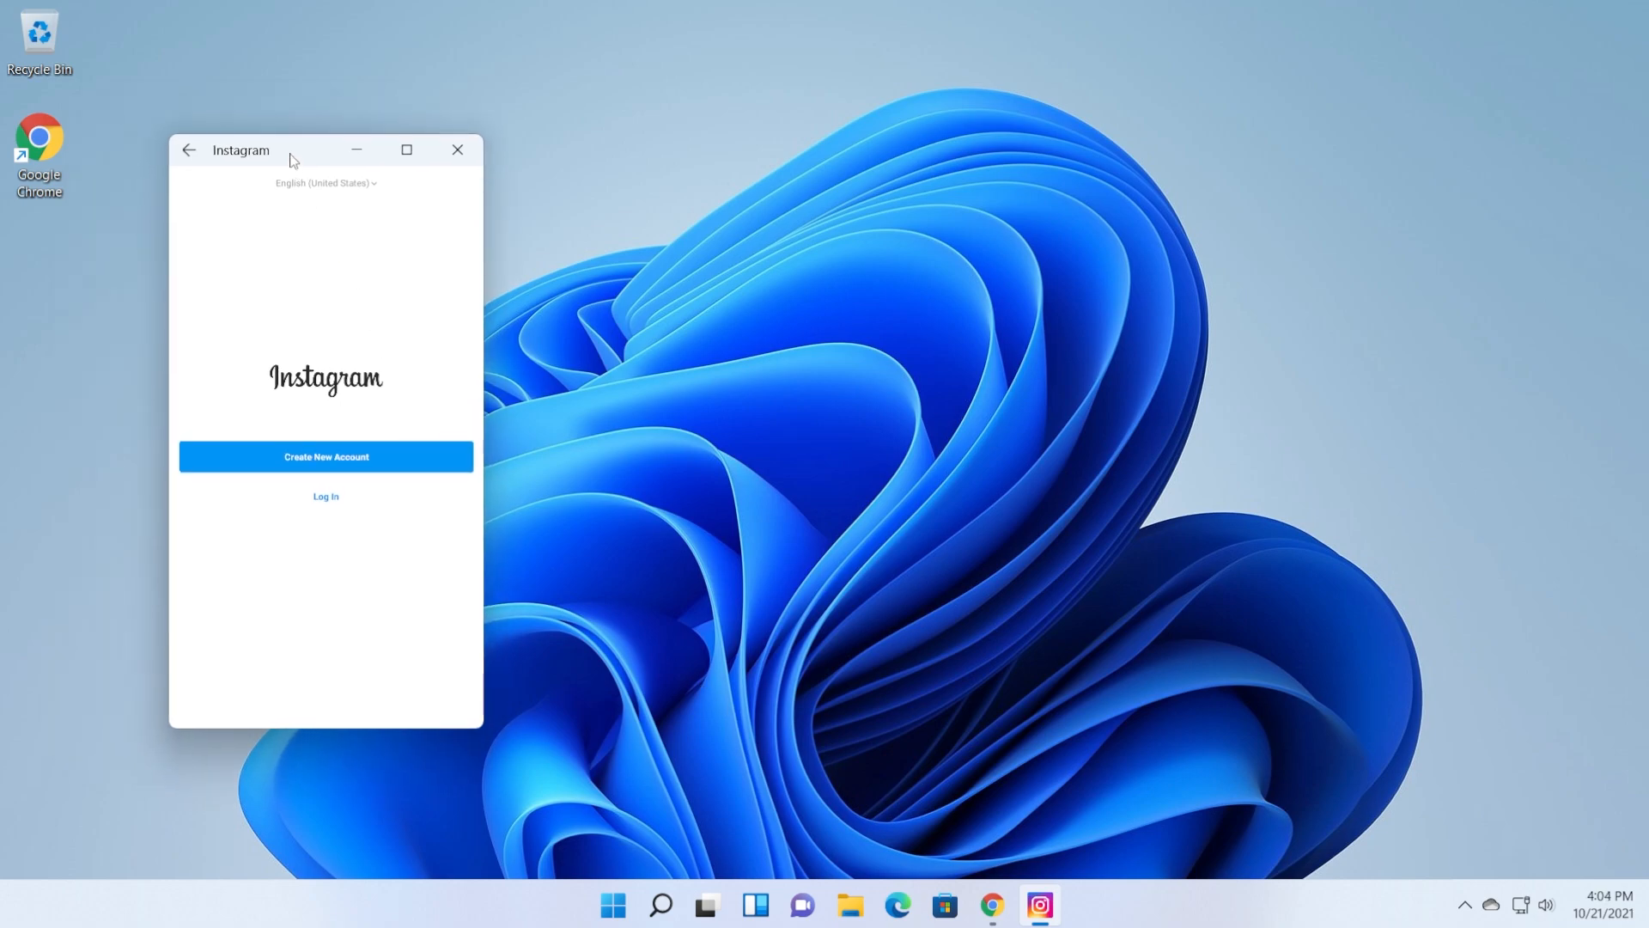
click(457, 150)
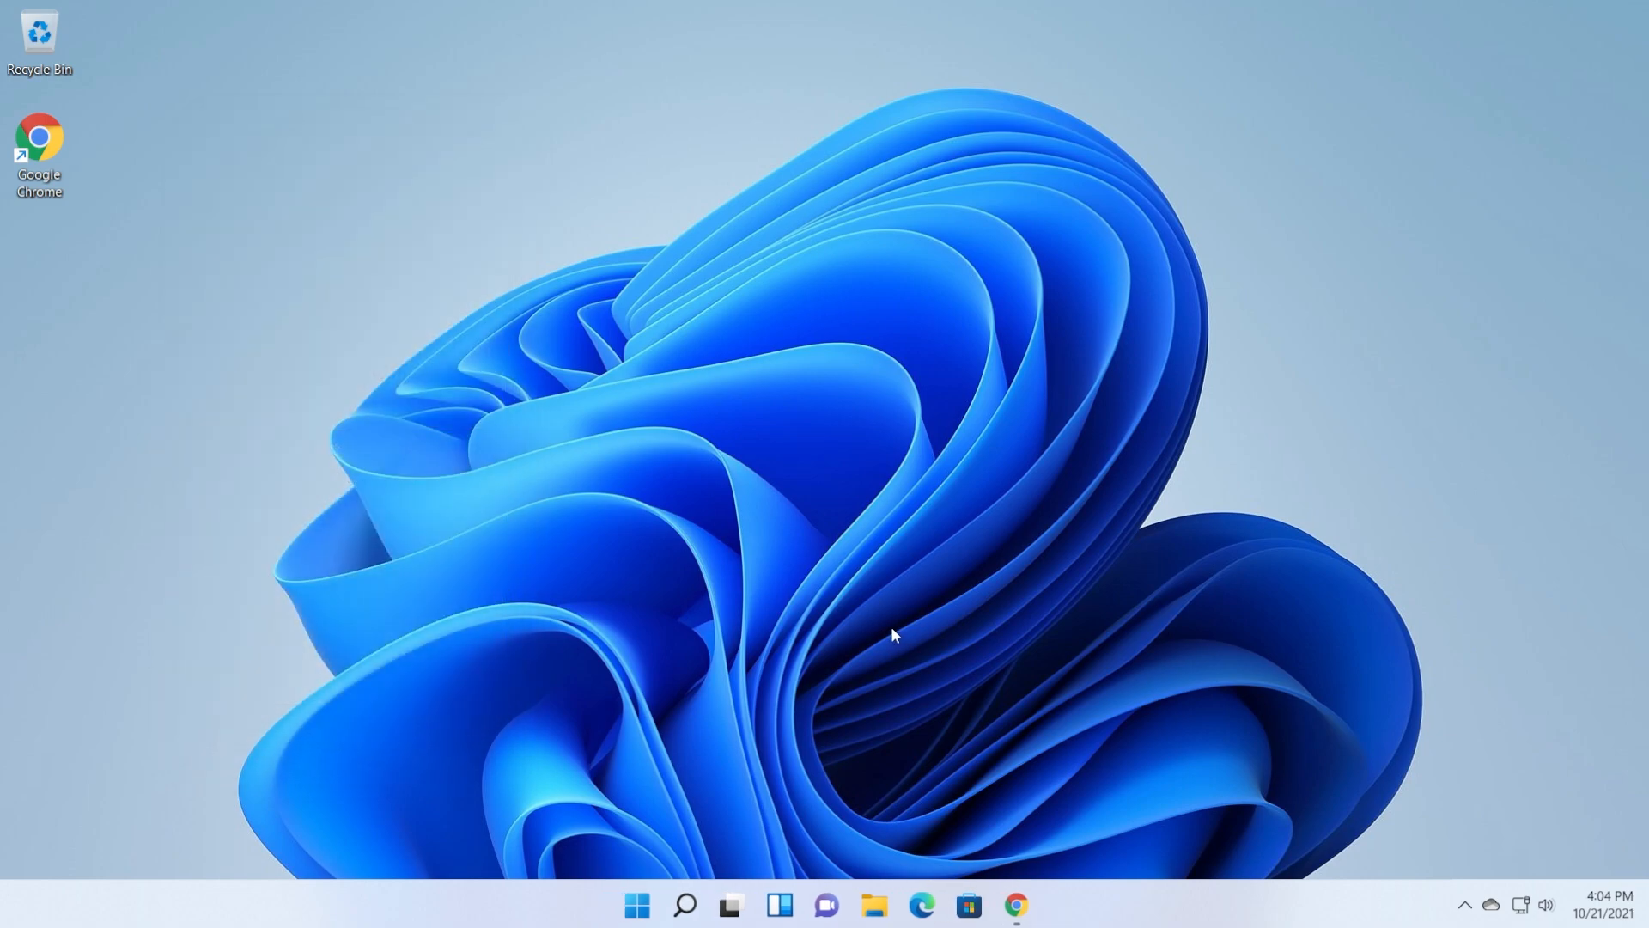
Launch Windows Subsystem for Android settings from Windows Search, showing developer mode on.
click(686, 905)
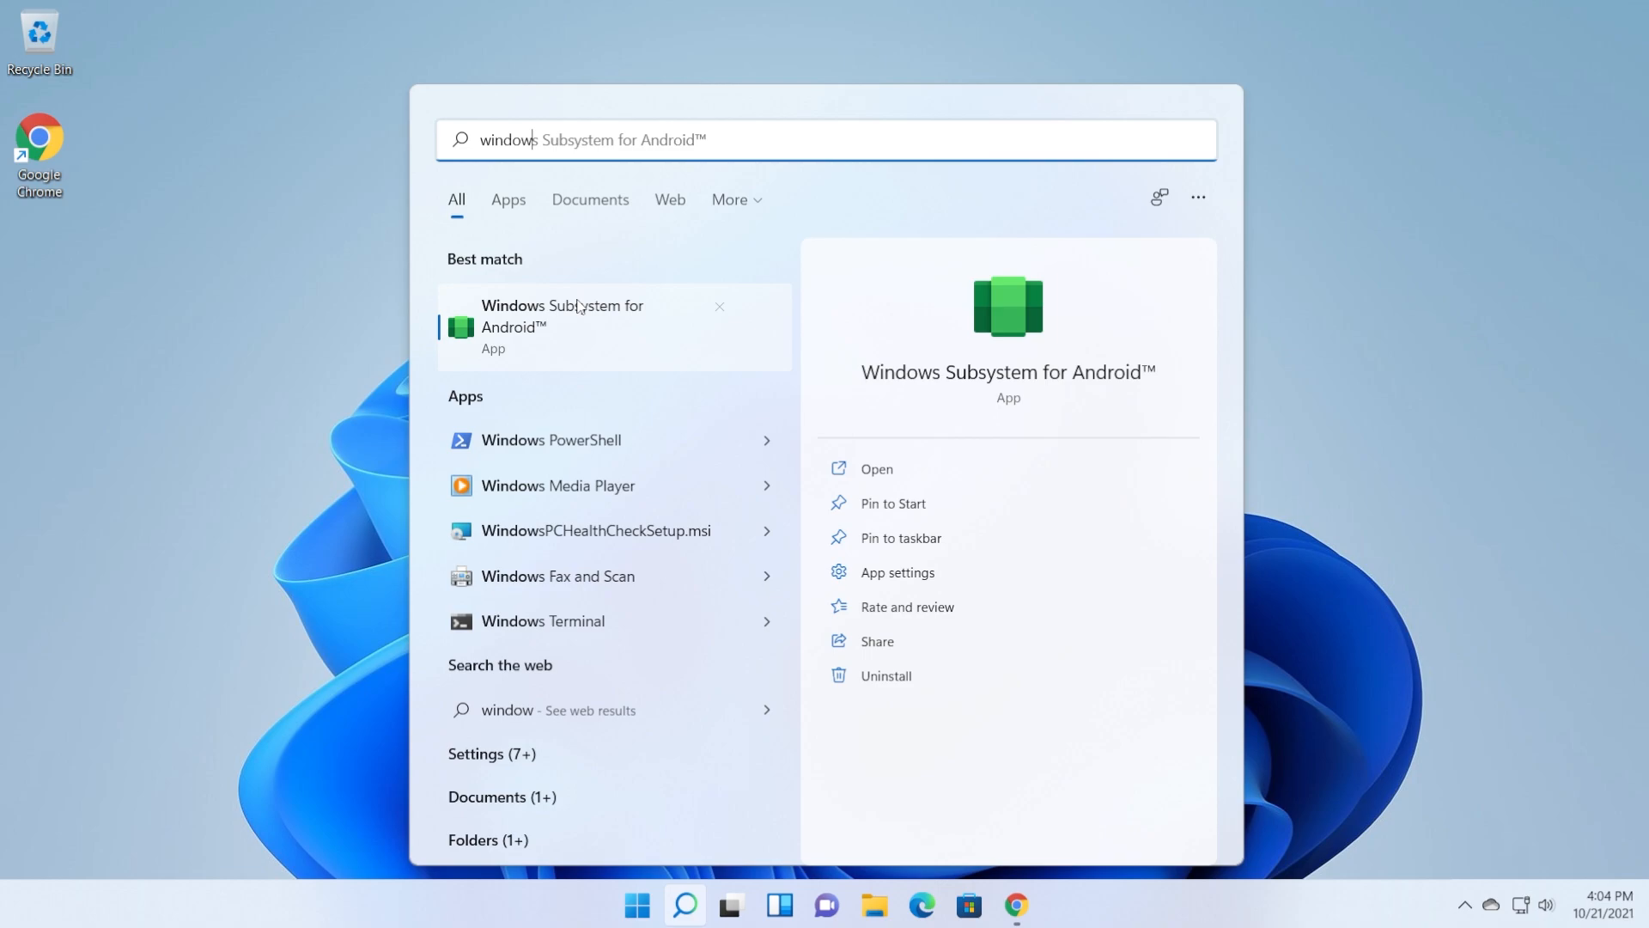
click(897, 572)
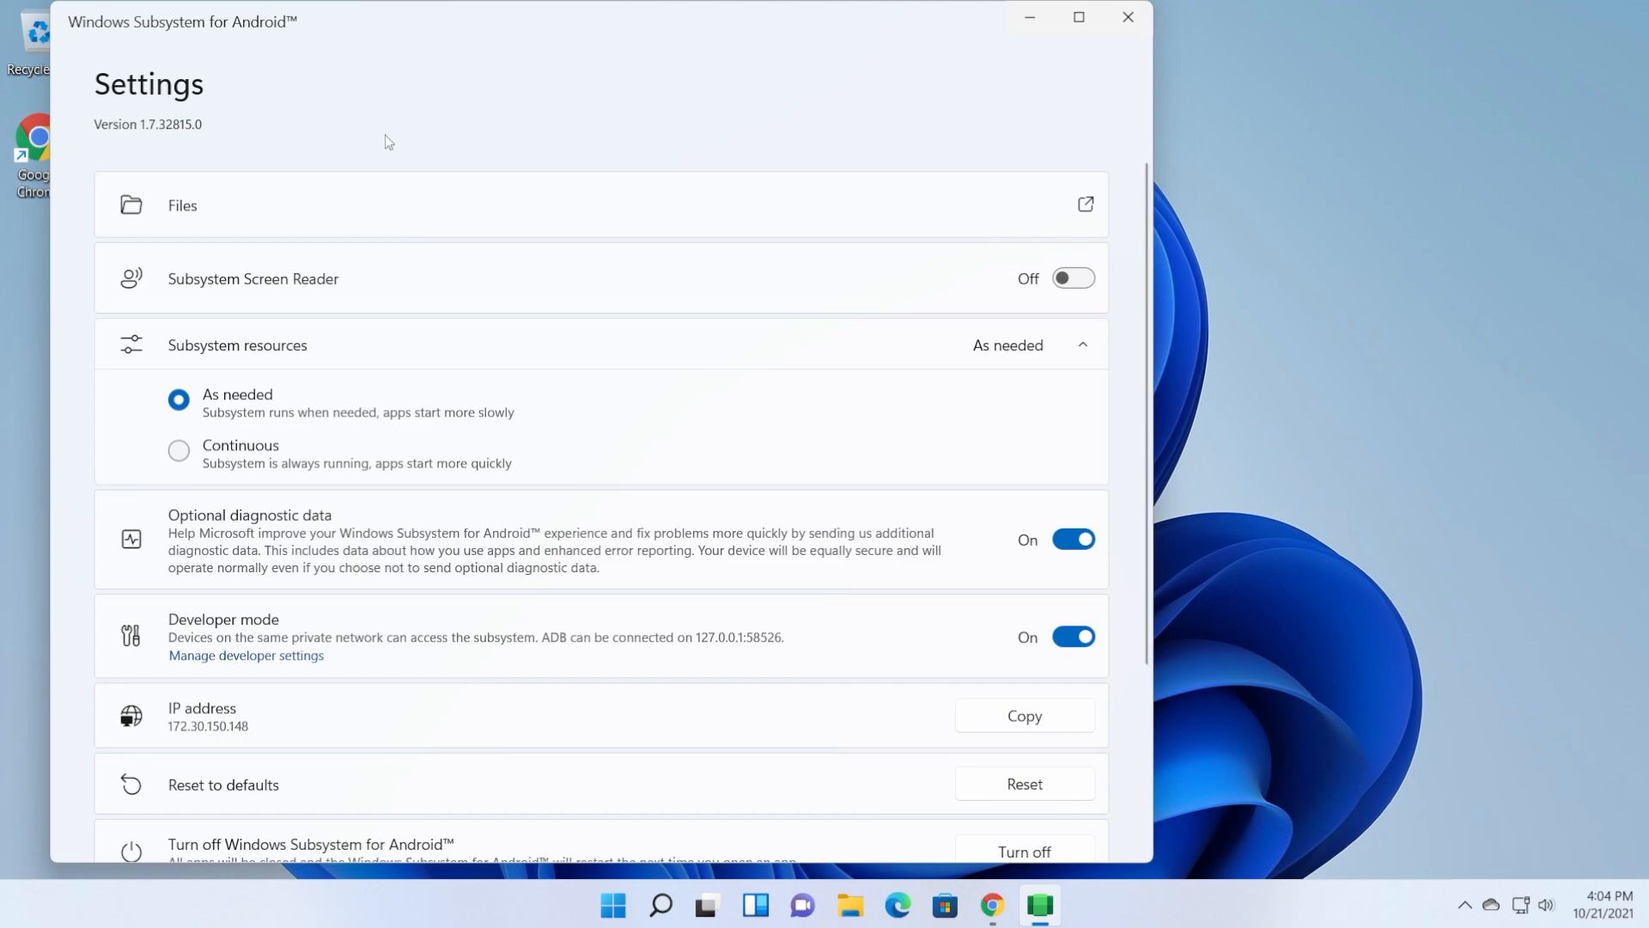
mouse_move(1029, 17)
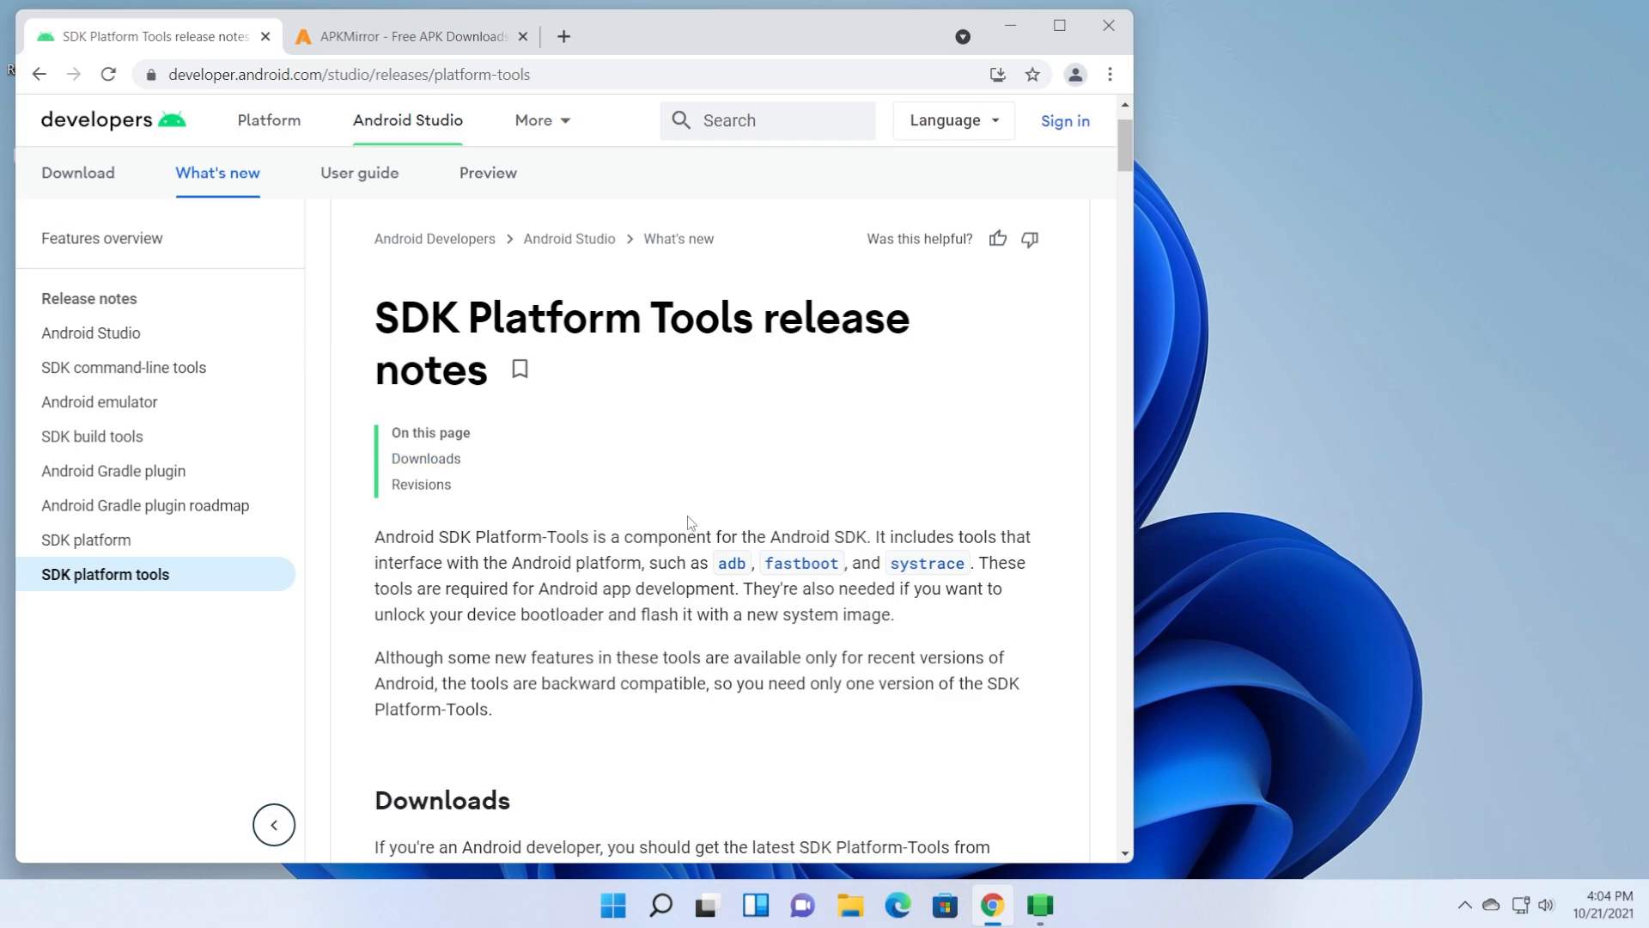
Download the SDK Platform-Tools for Windows zip after accepting the license terms.
scroll(down, 3)
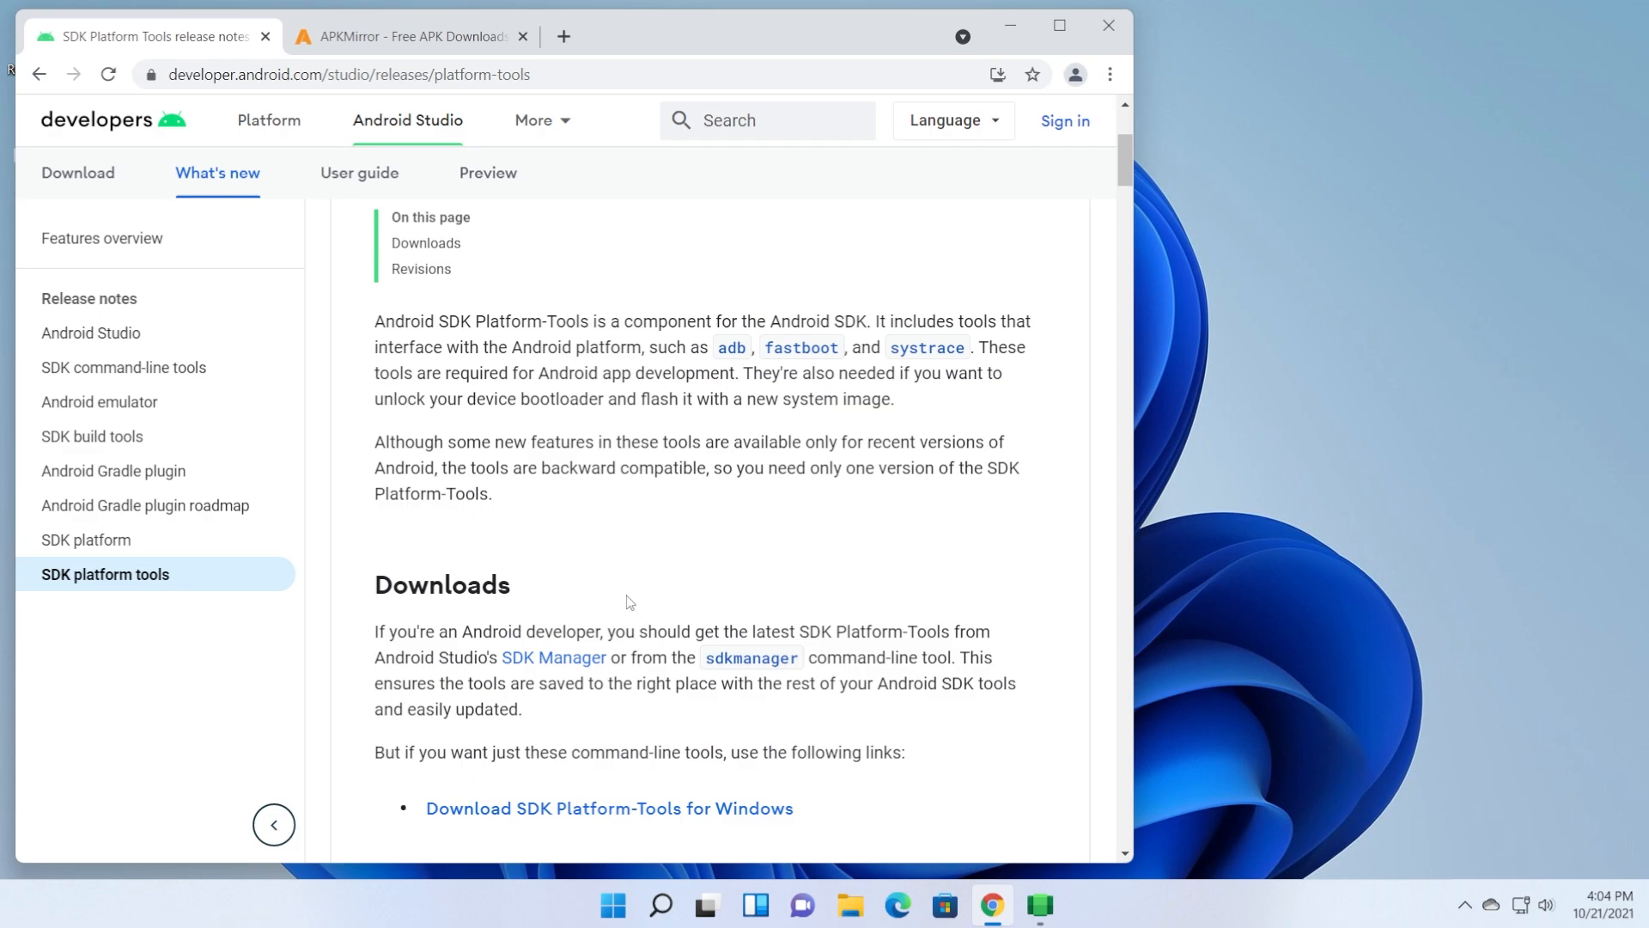
scroll(up, 3)
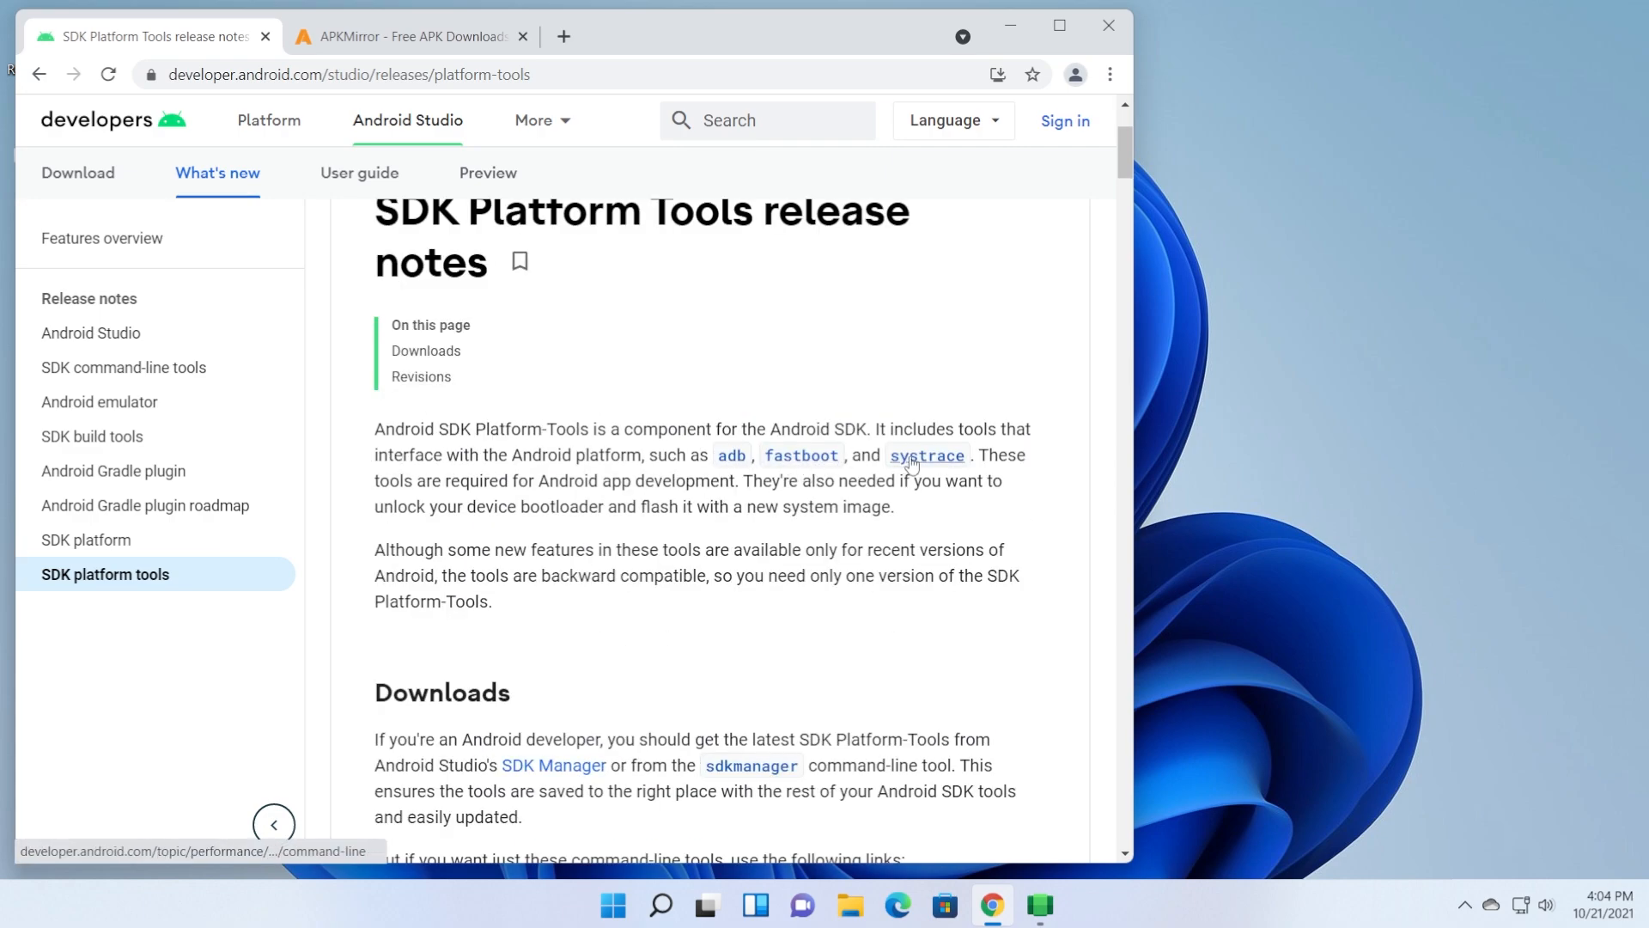
scroll(down, 3)
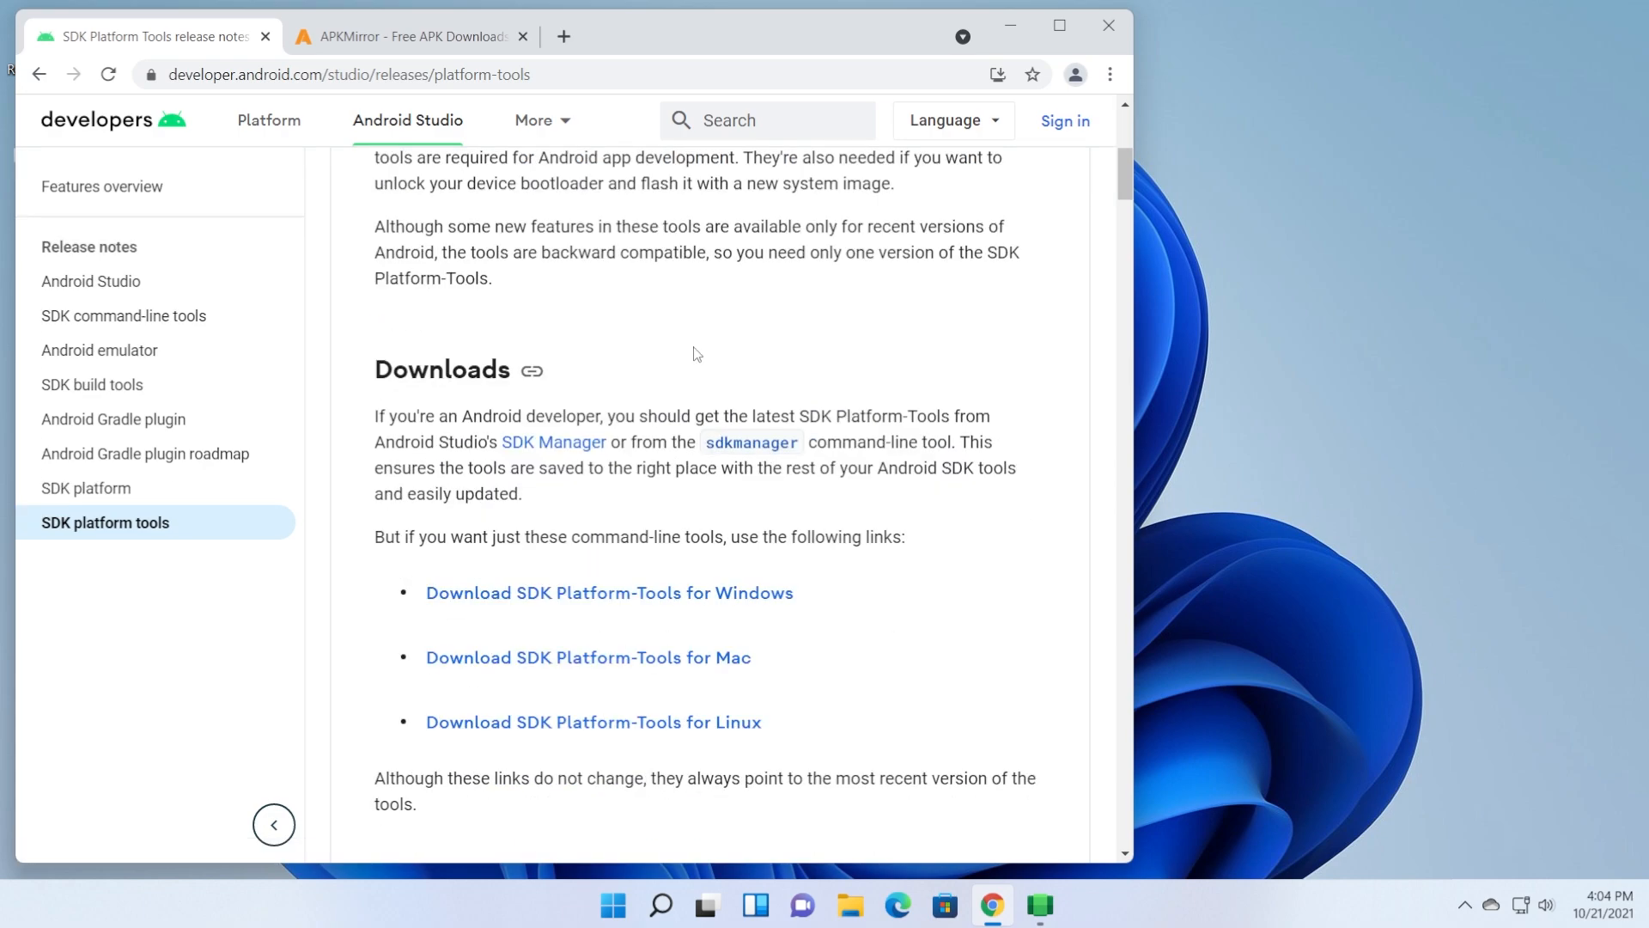
mouse_move(650, 605)
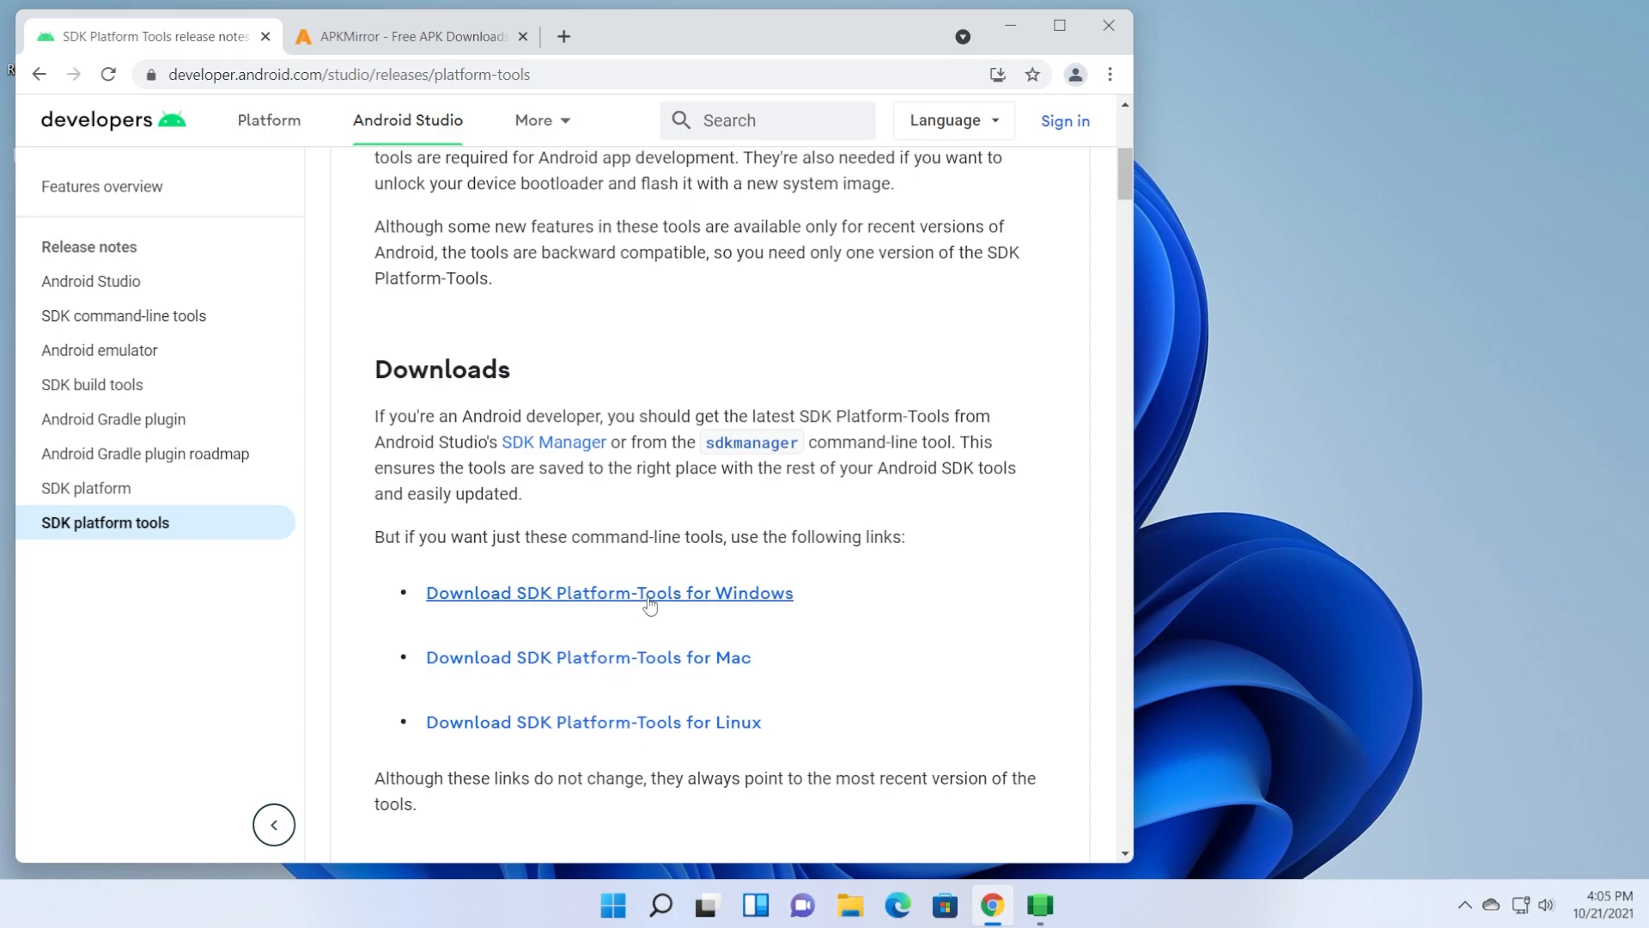
mouse_move(622, 606)
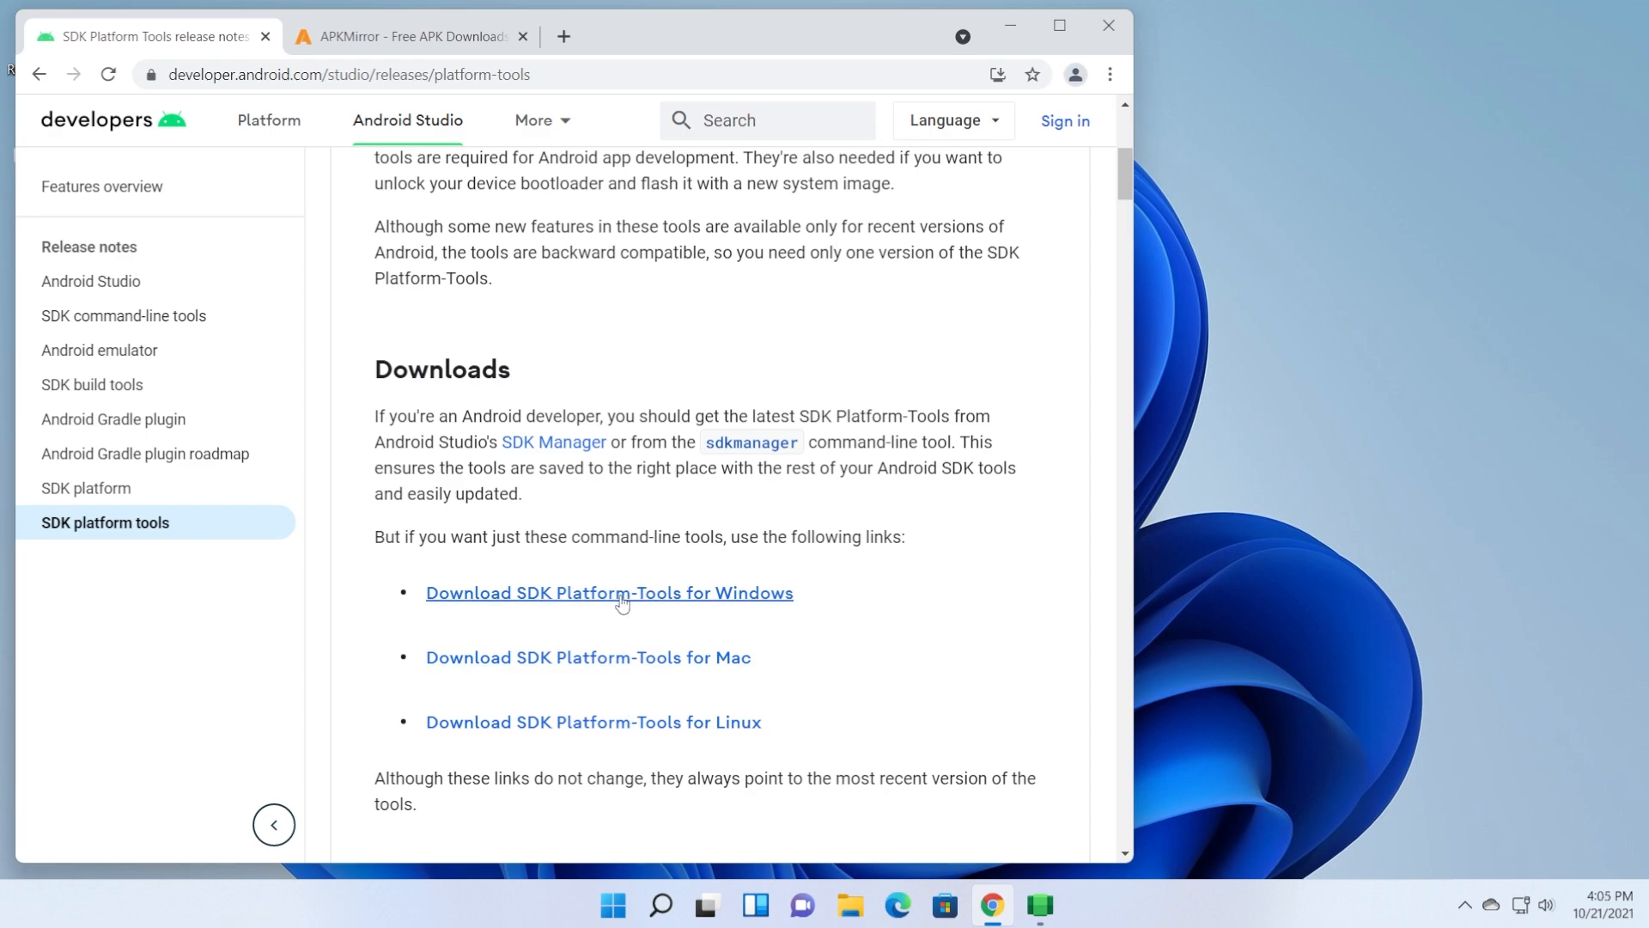
click(608, 592)
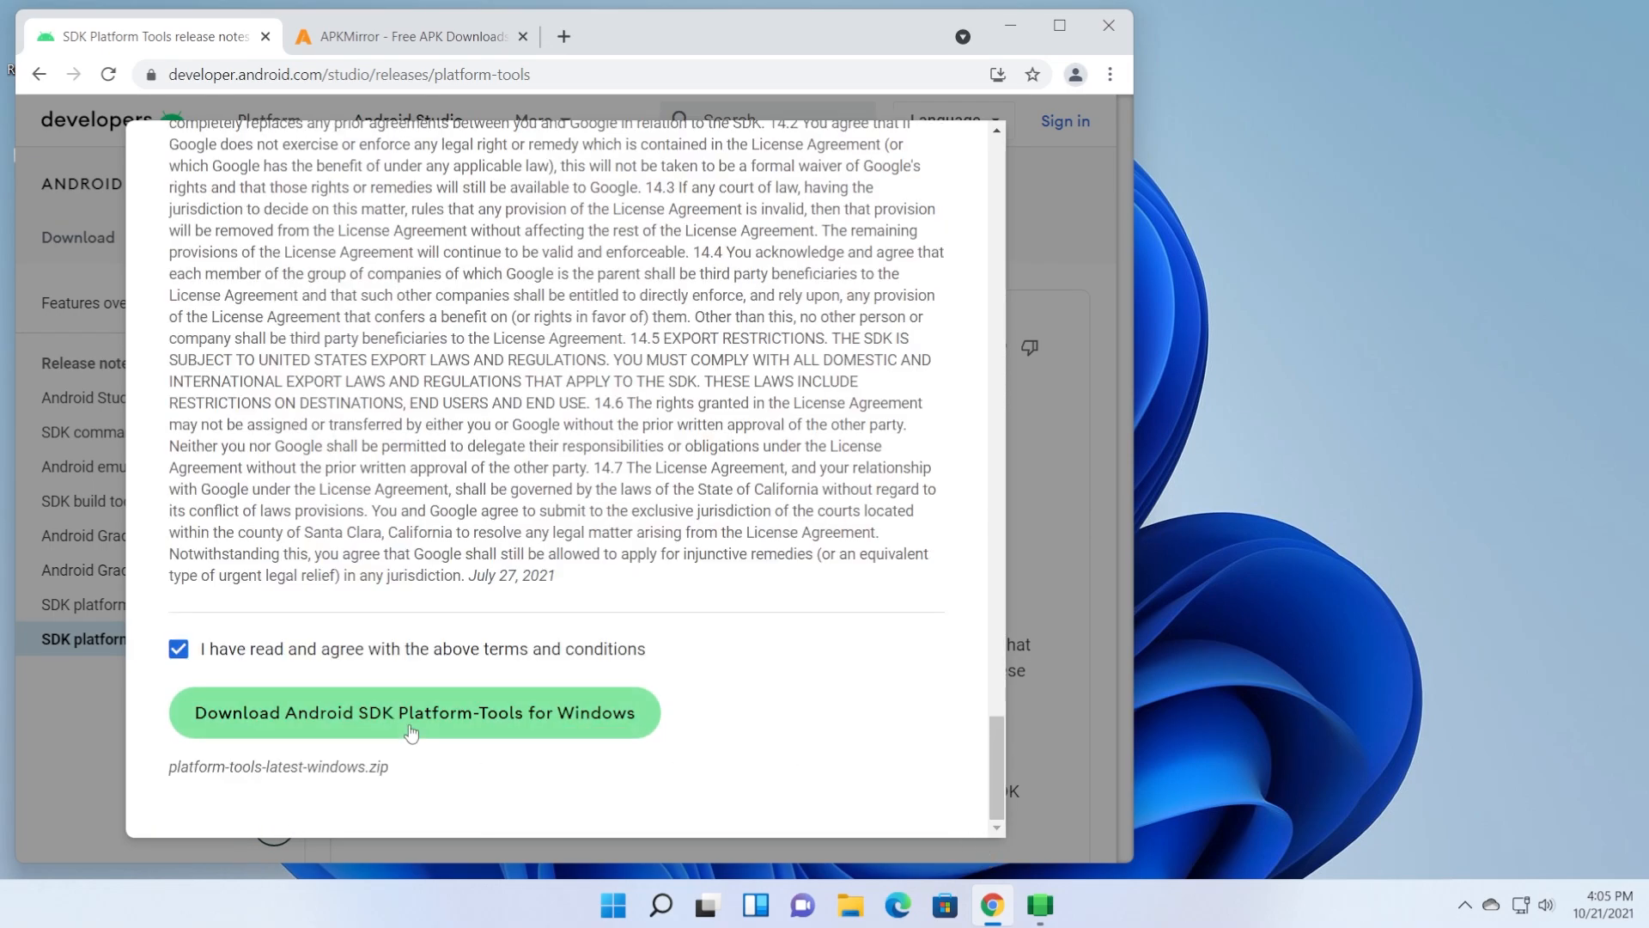
click(414, 711)
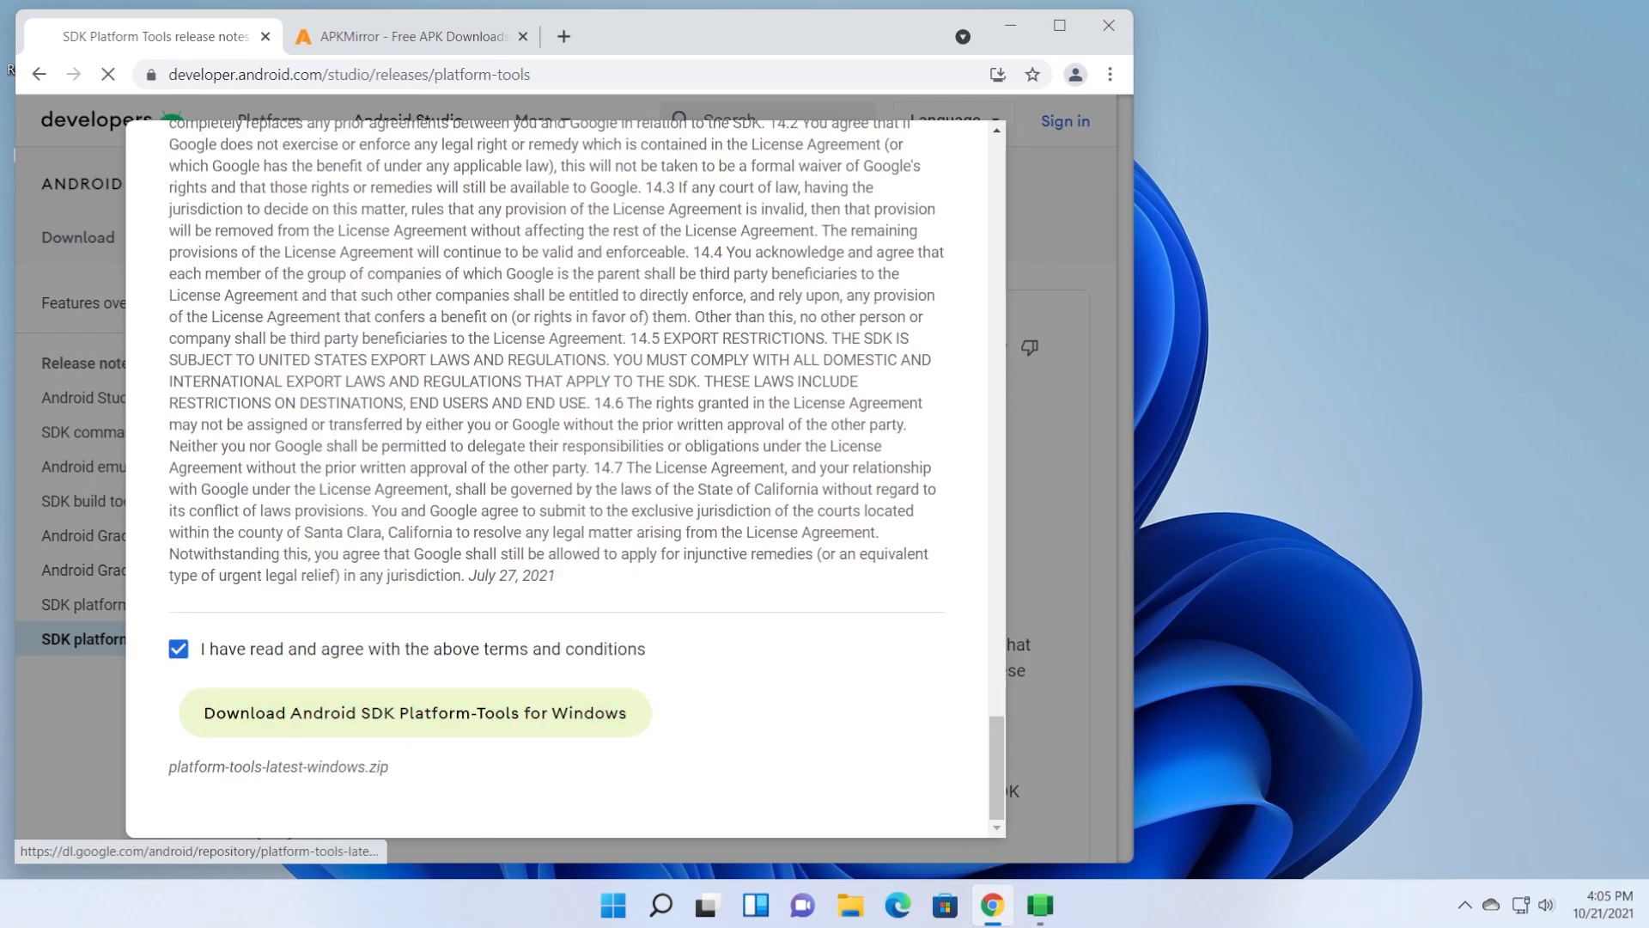
click(416, 711)
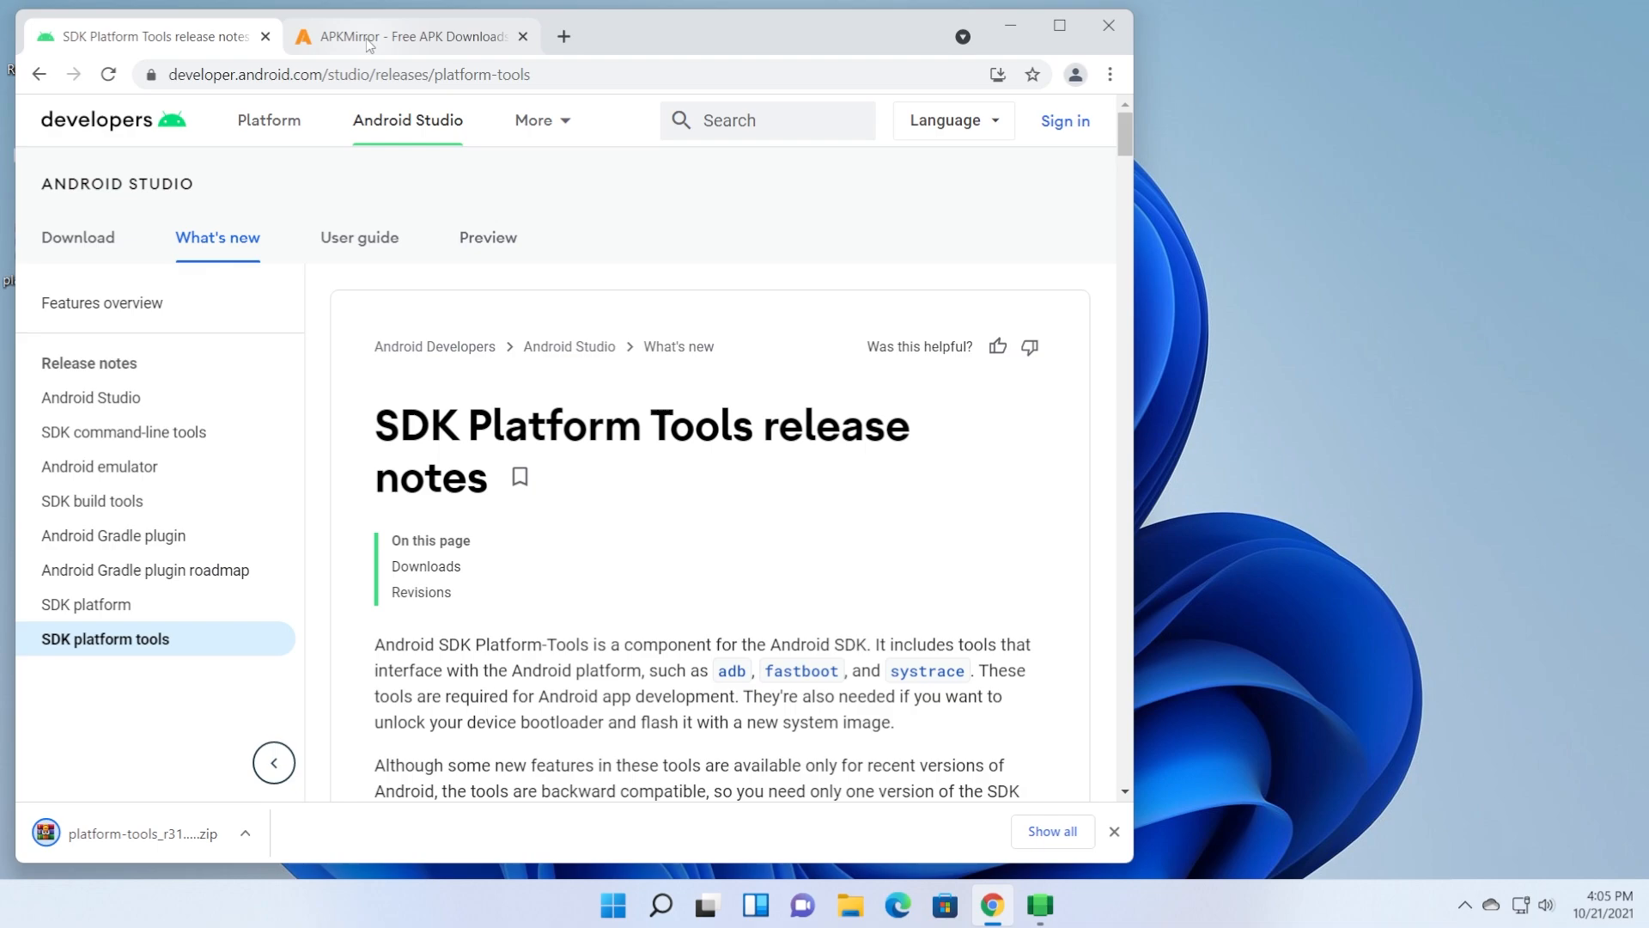
Download the YouTube Music 4.49.51 armeabi-v7a APK from APKMirror.
click(410, 36)
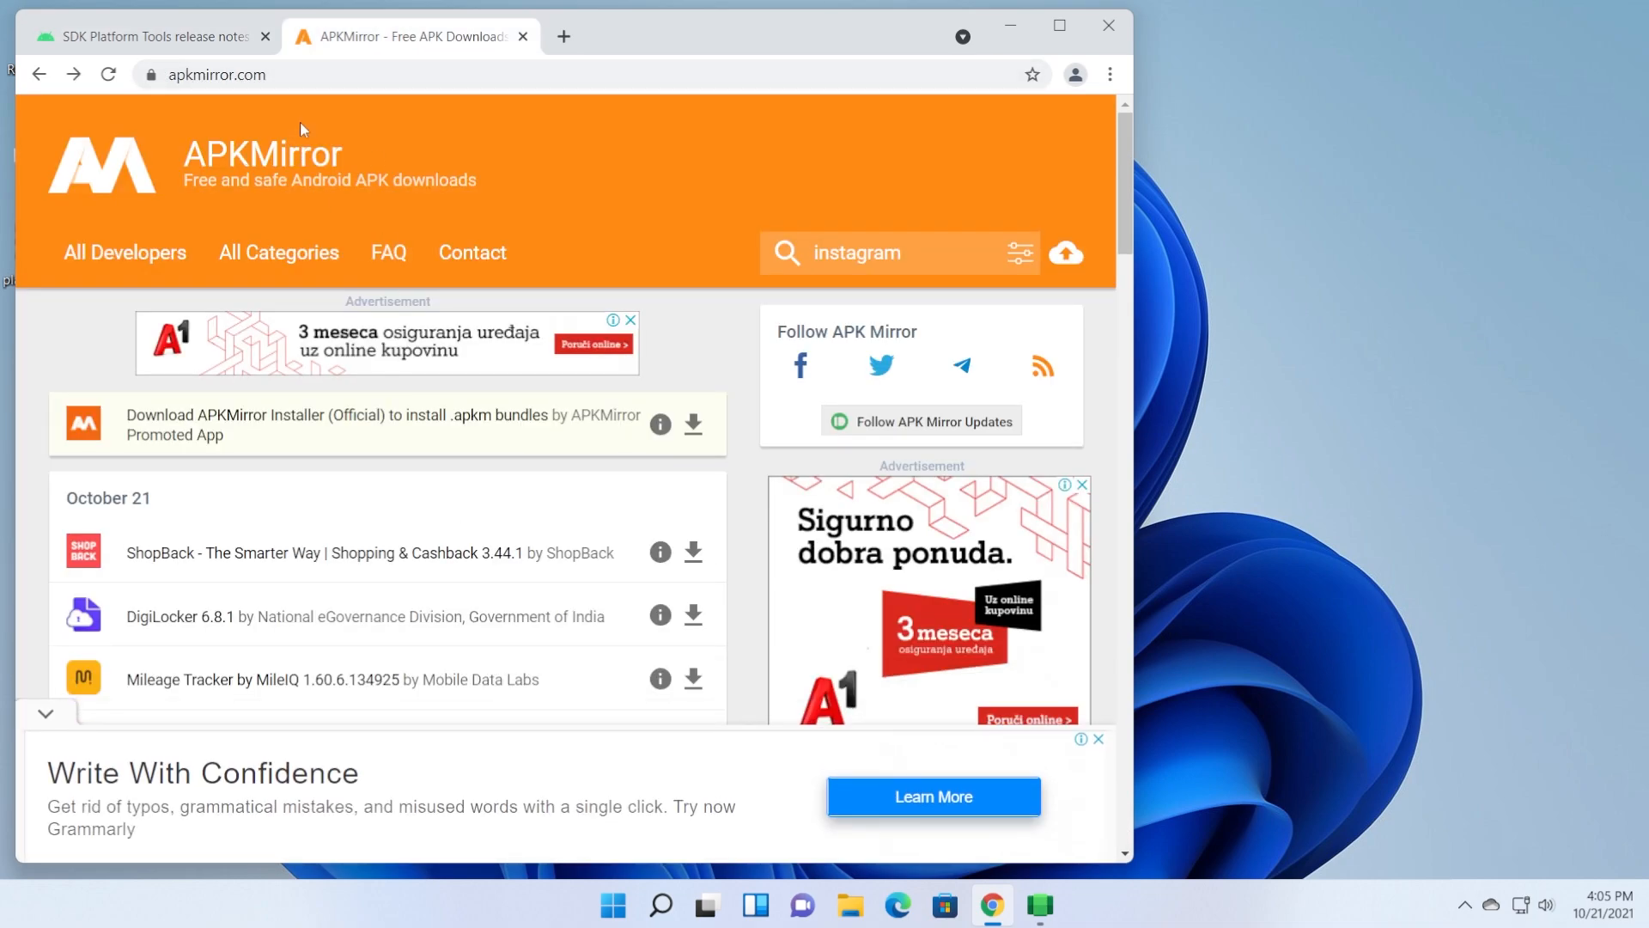
mouse_move(256, 102)
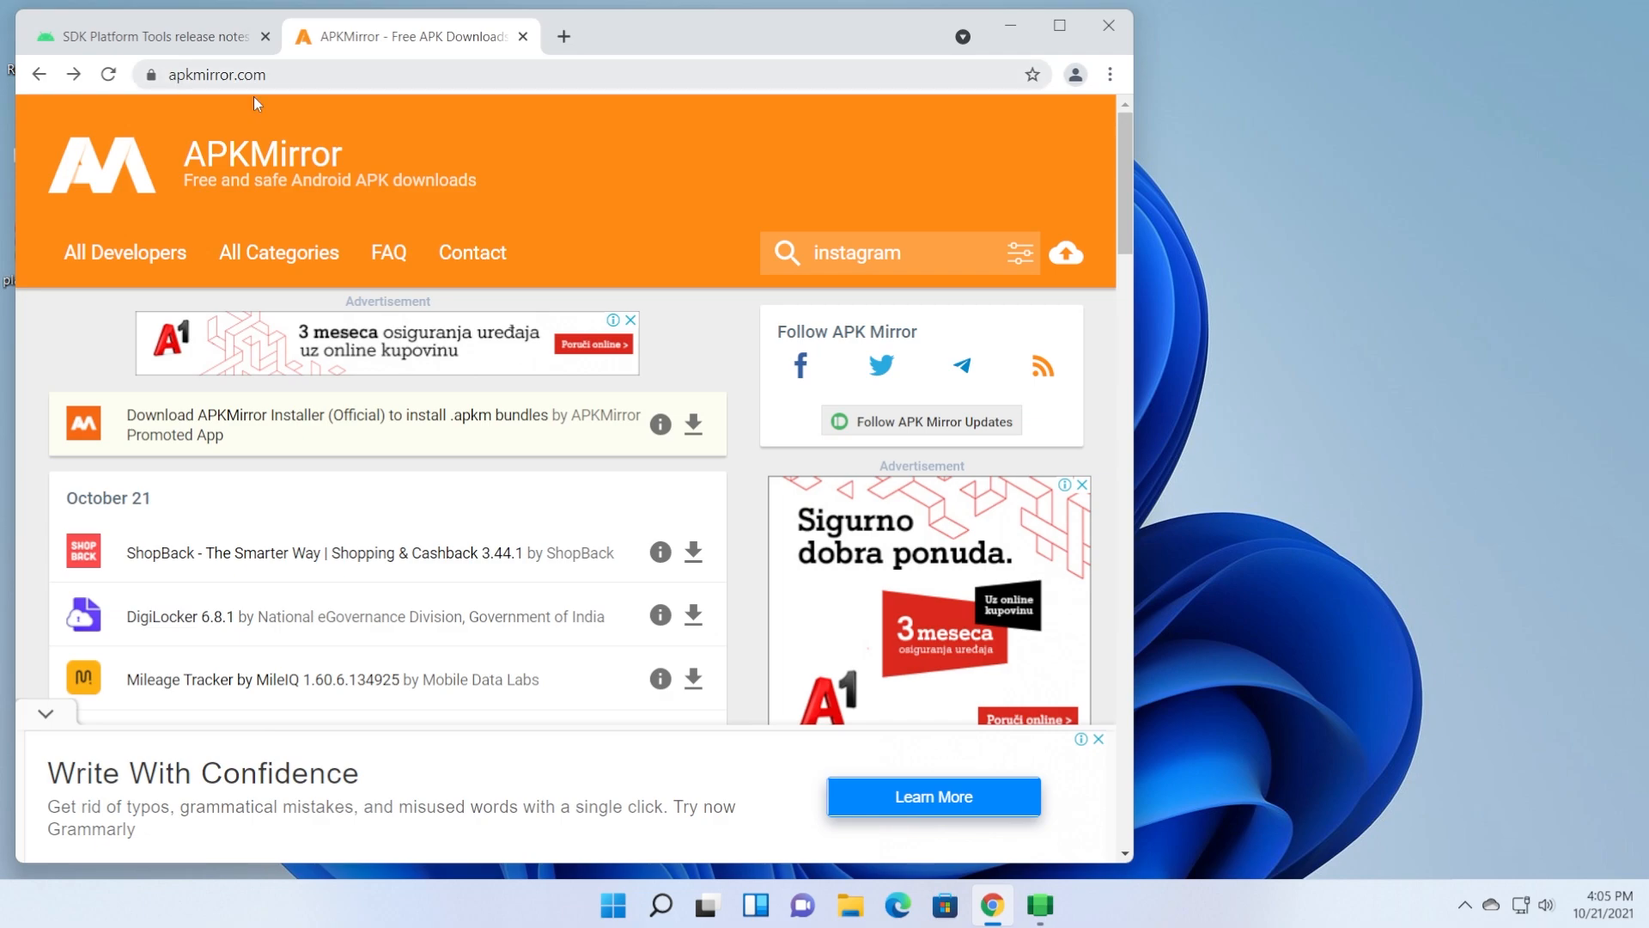
scroll(down, 3)
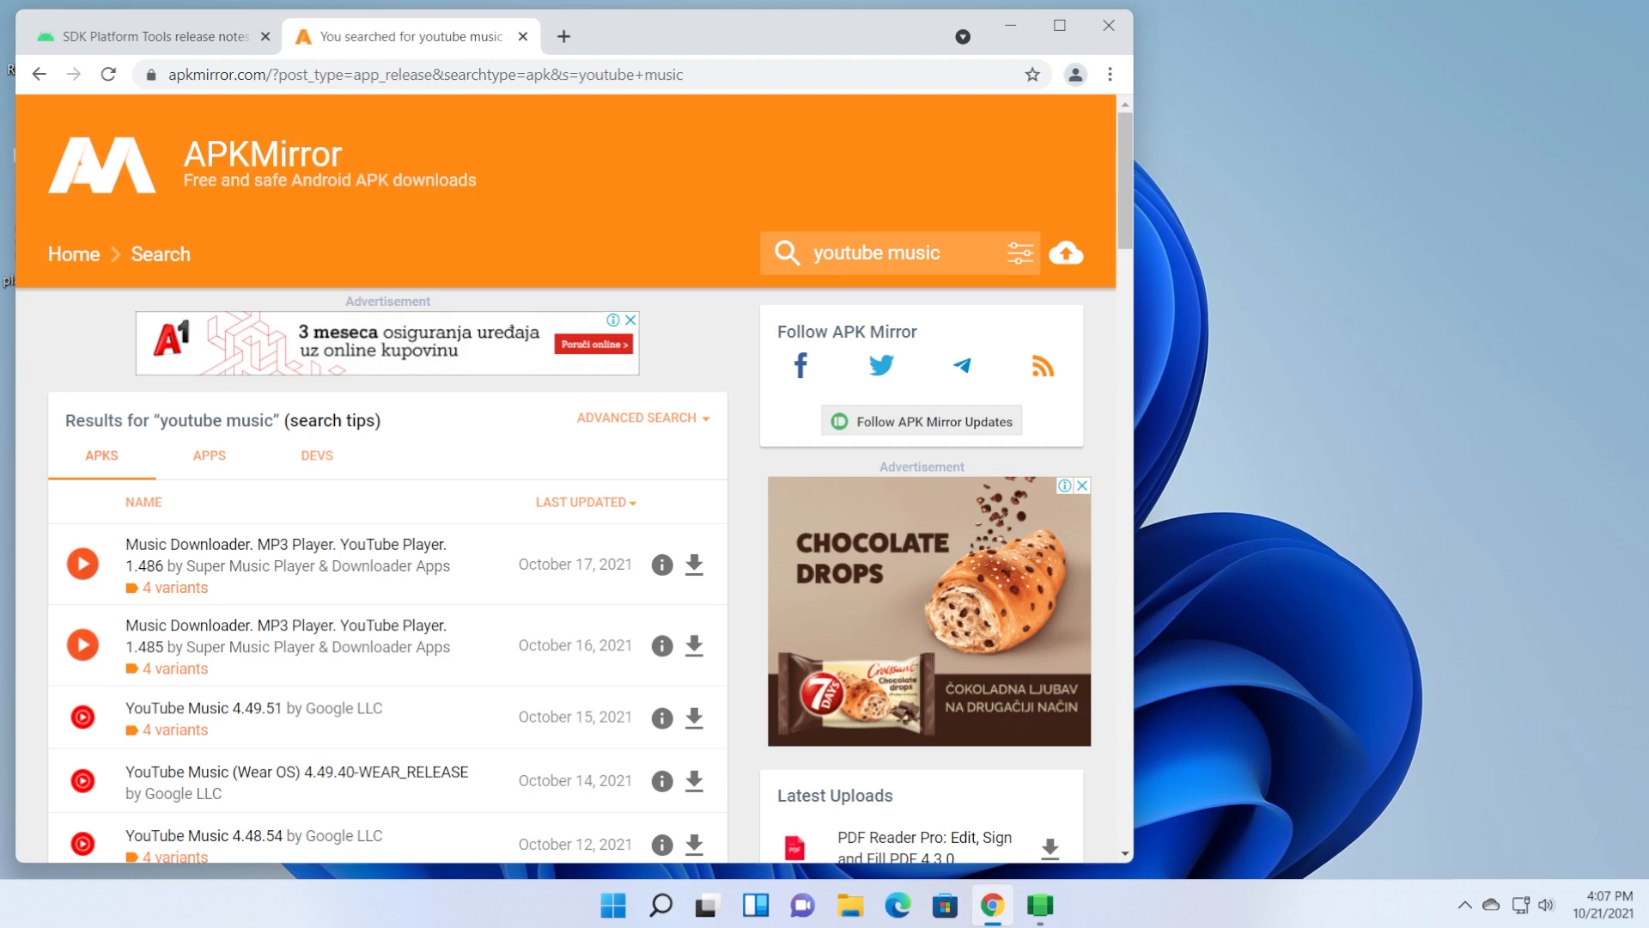
scroll(down, 3)
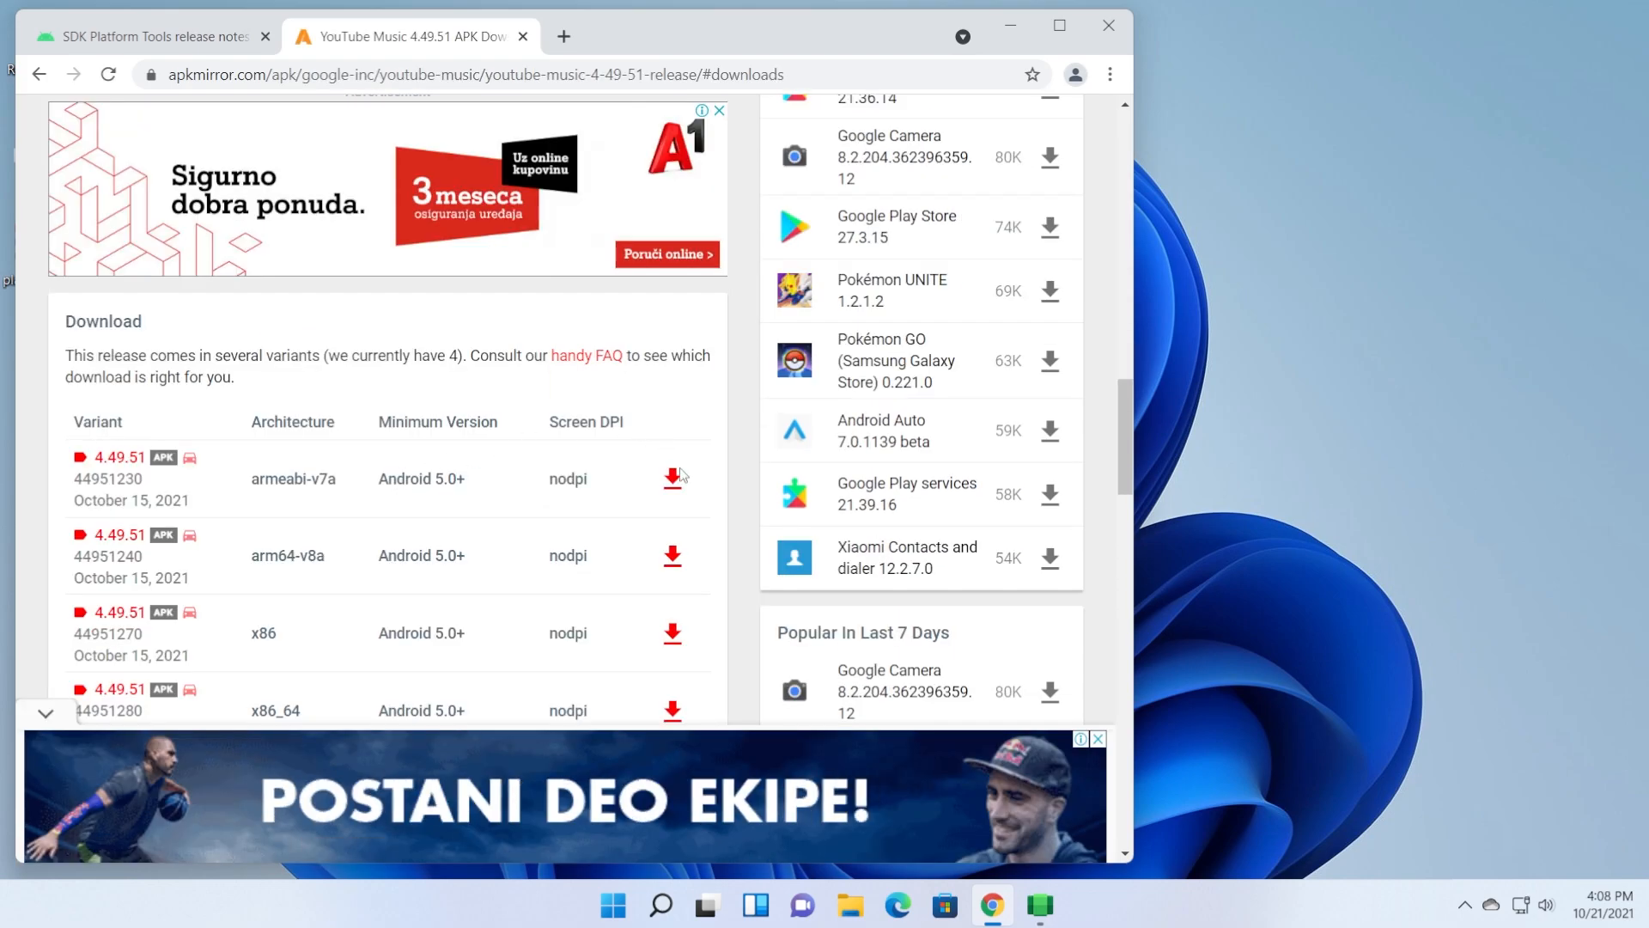
click(672, 474)
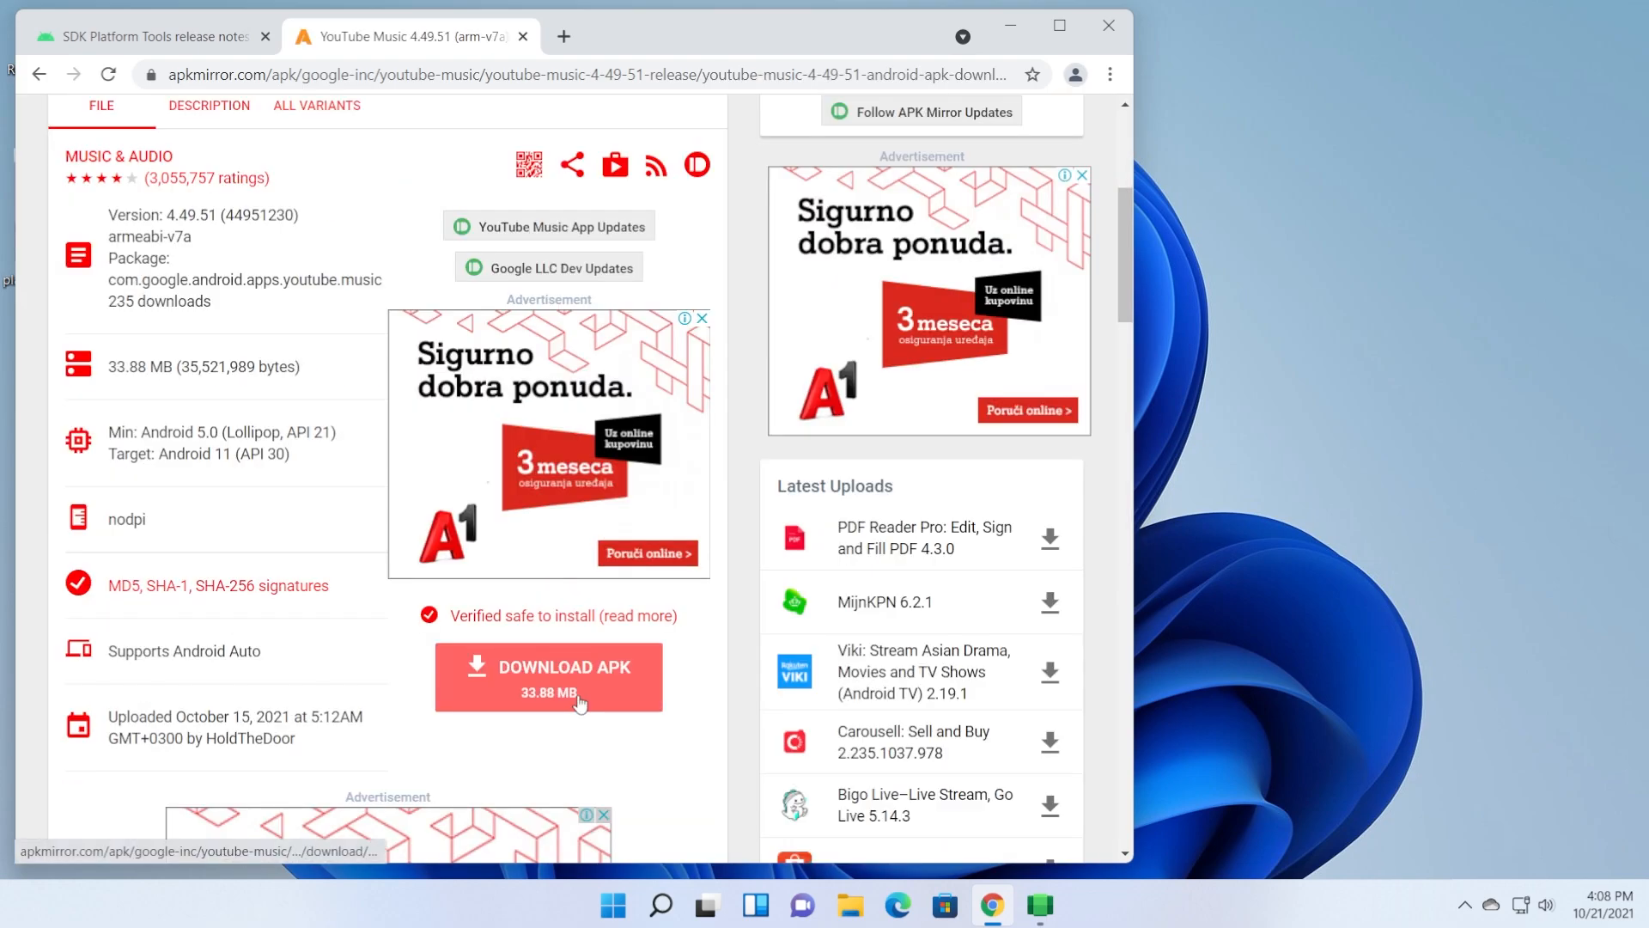
click(548, 676)
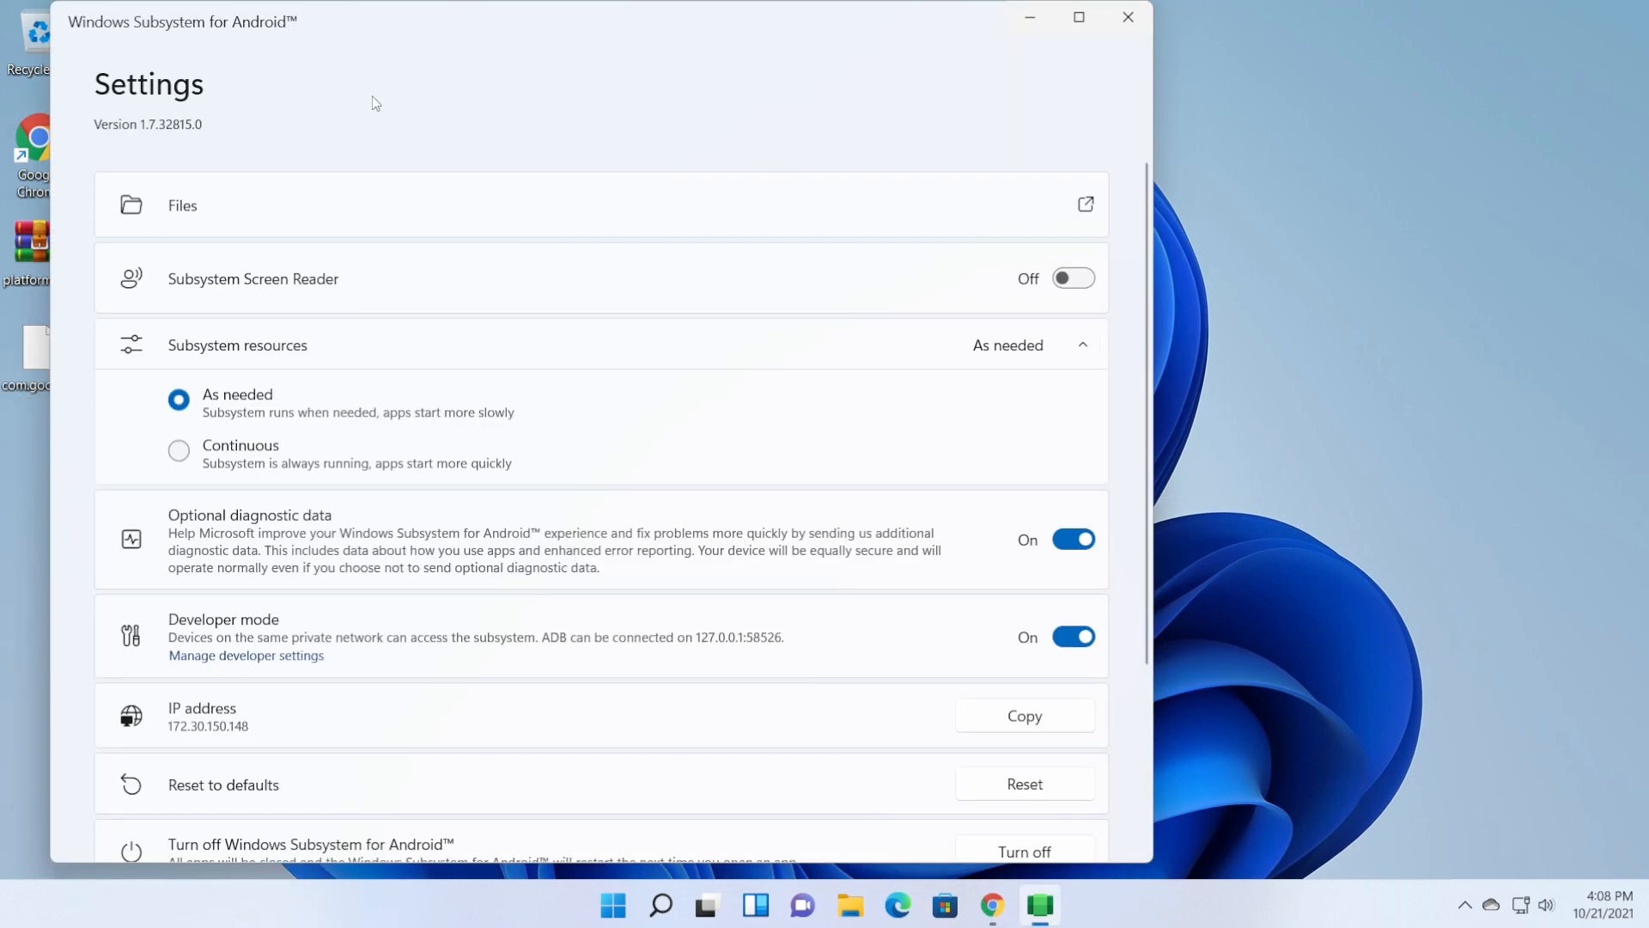
mouse_move(516, 622)
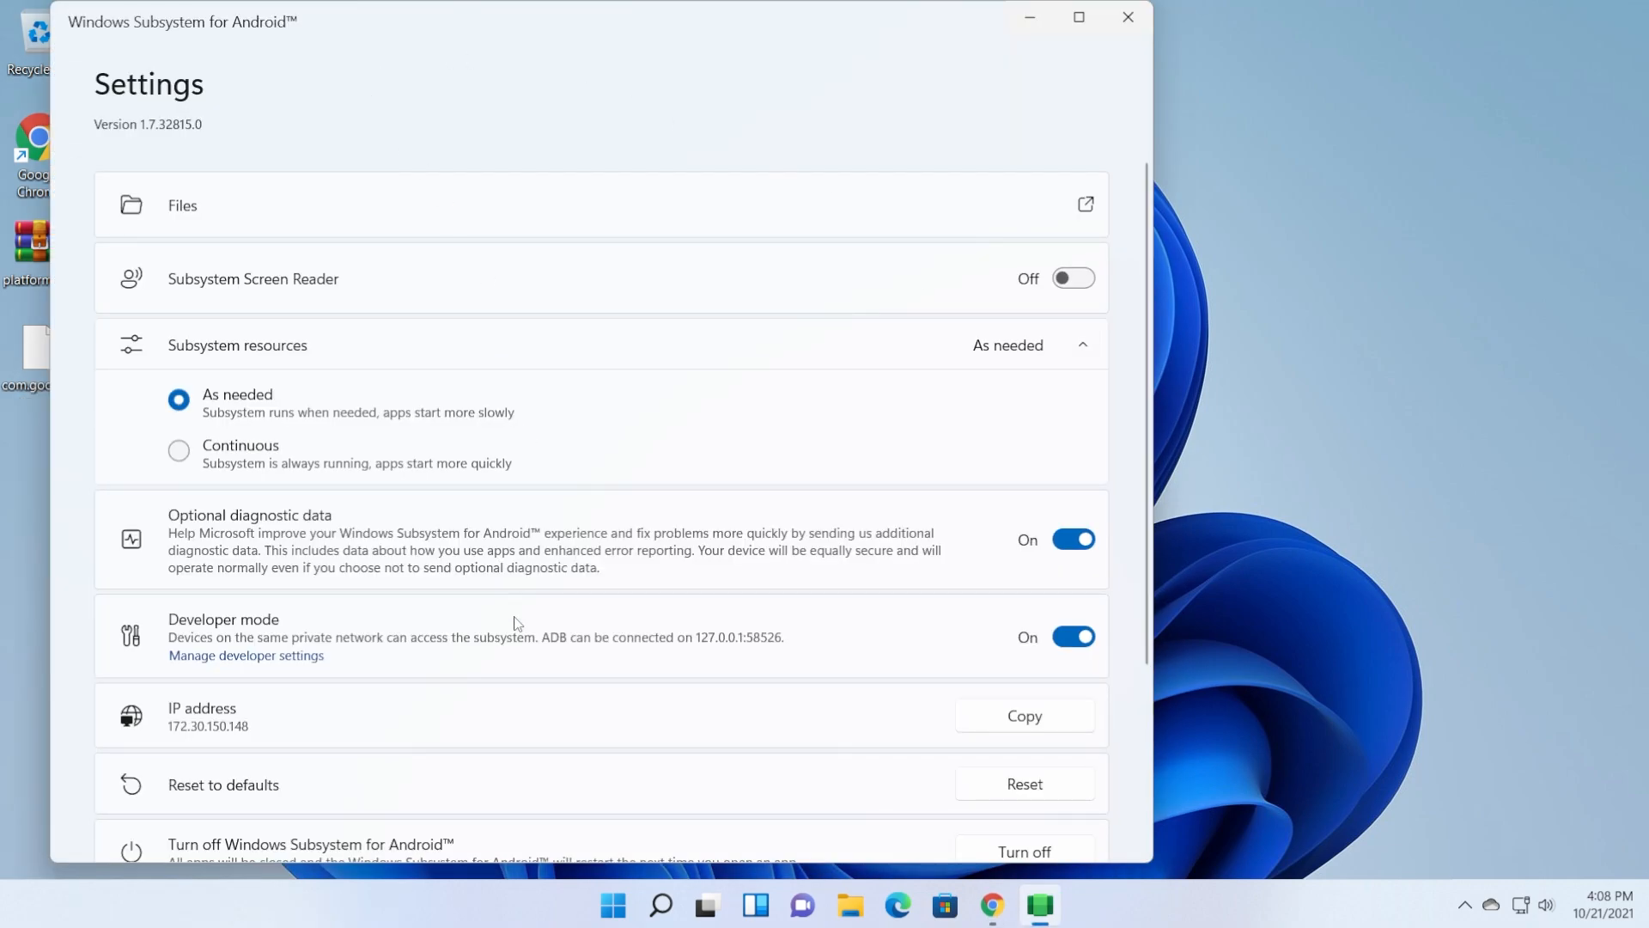
mouse_move(381, 696)
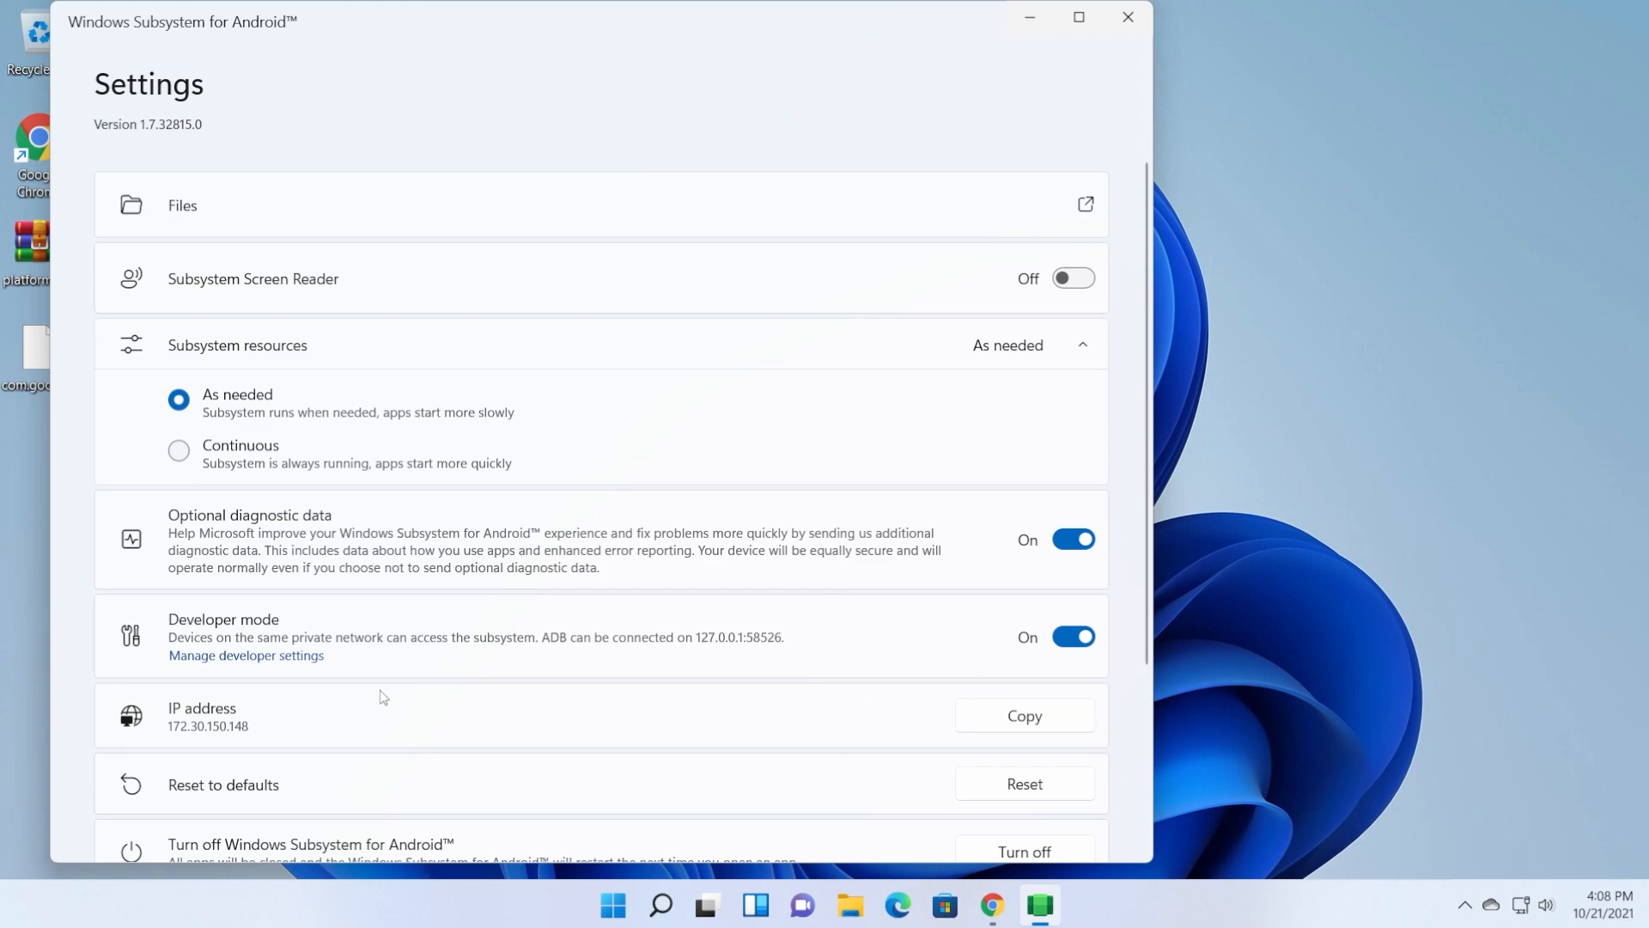
mouse_move(280, 670)
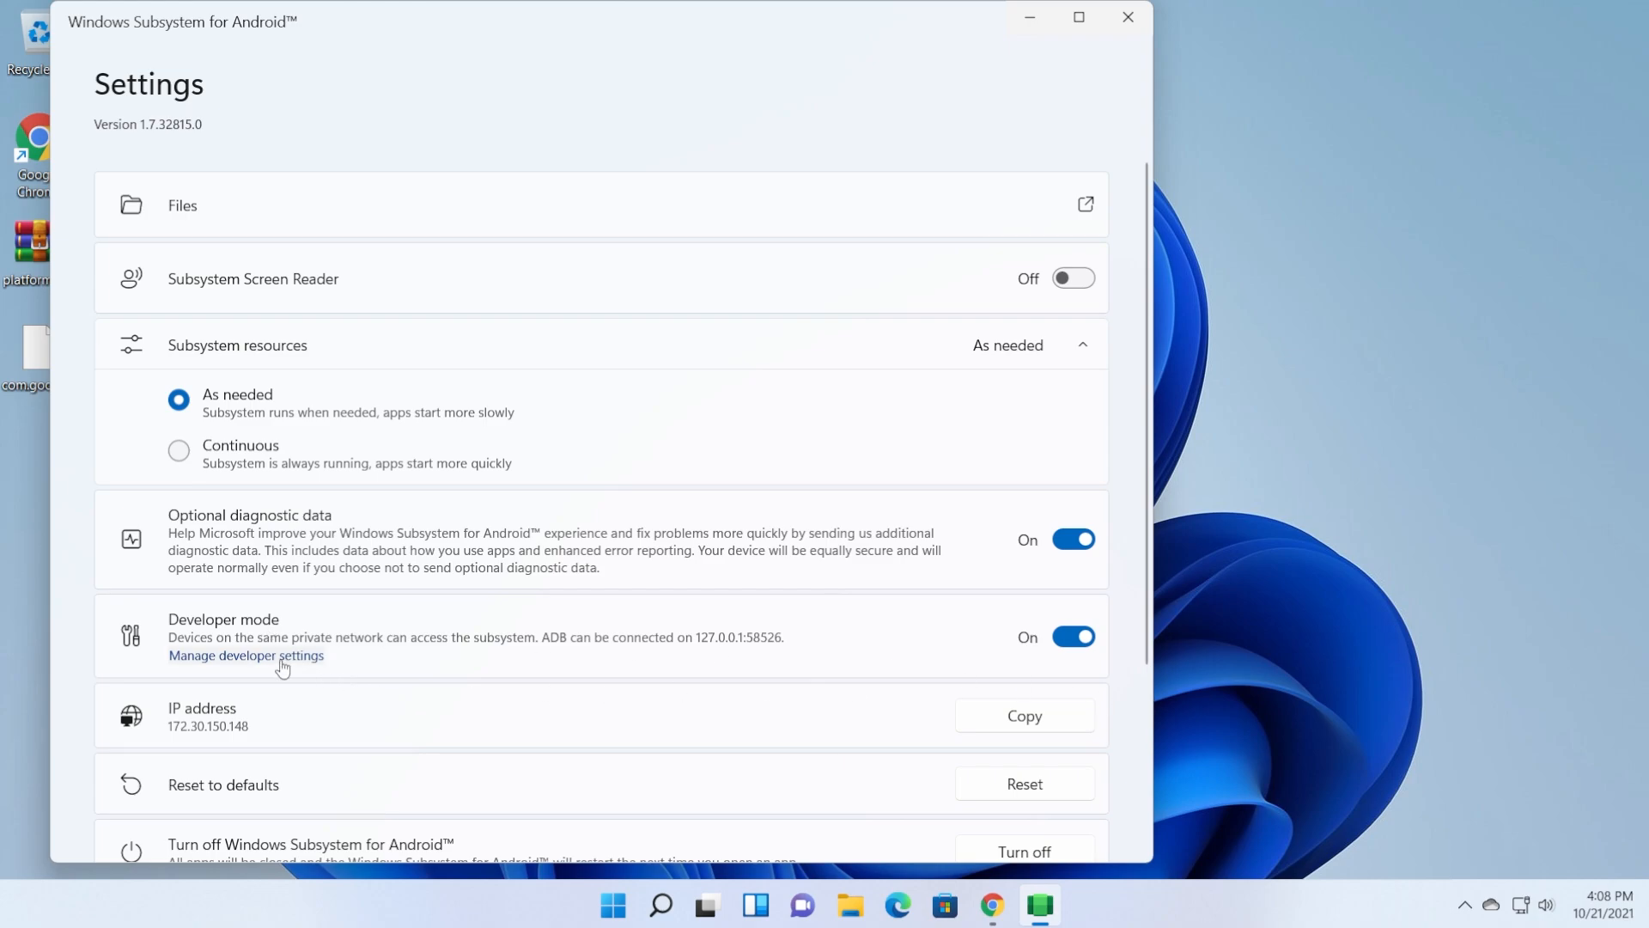
click(246, 655)
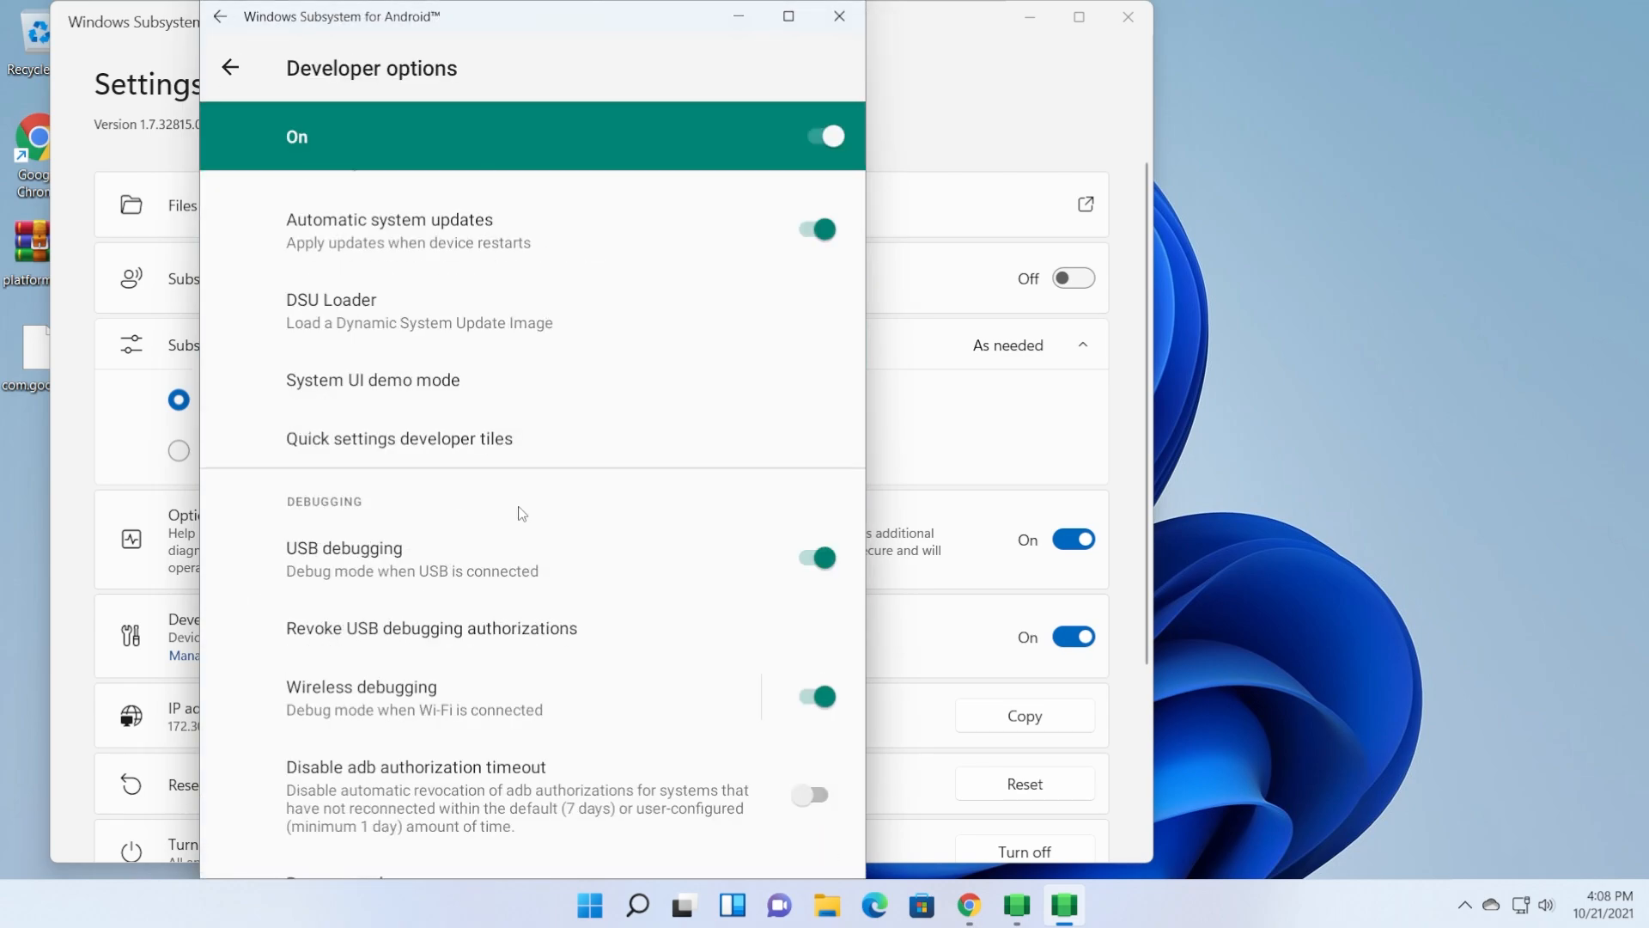
mouse_move(414, 705)
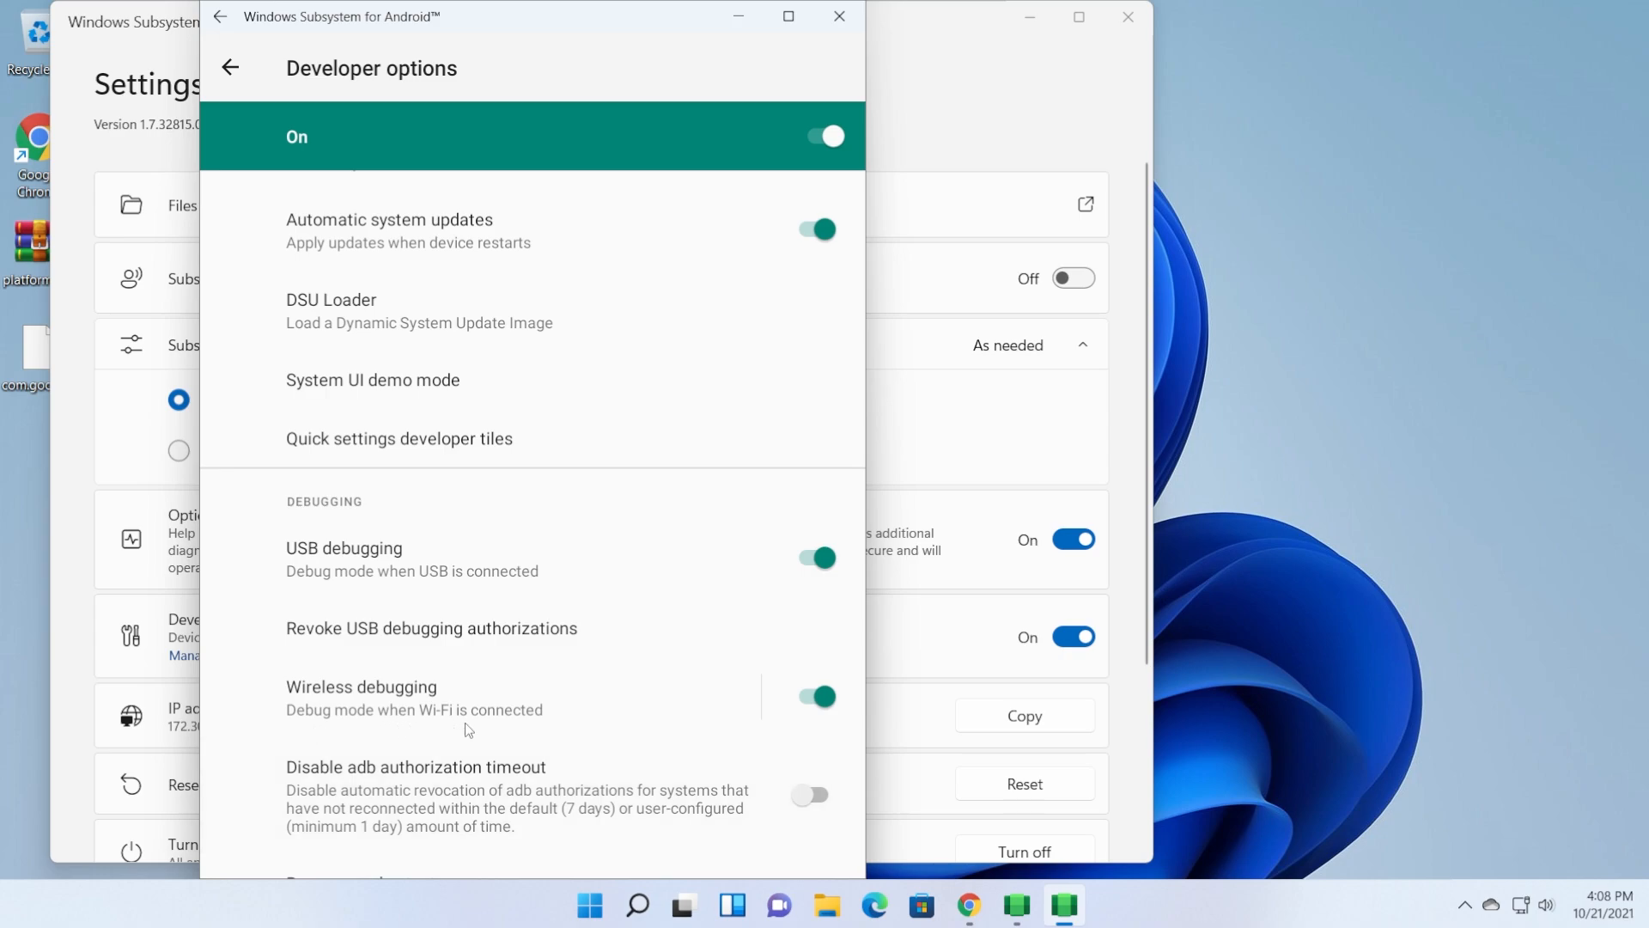
mouse_move(498, 720)
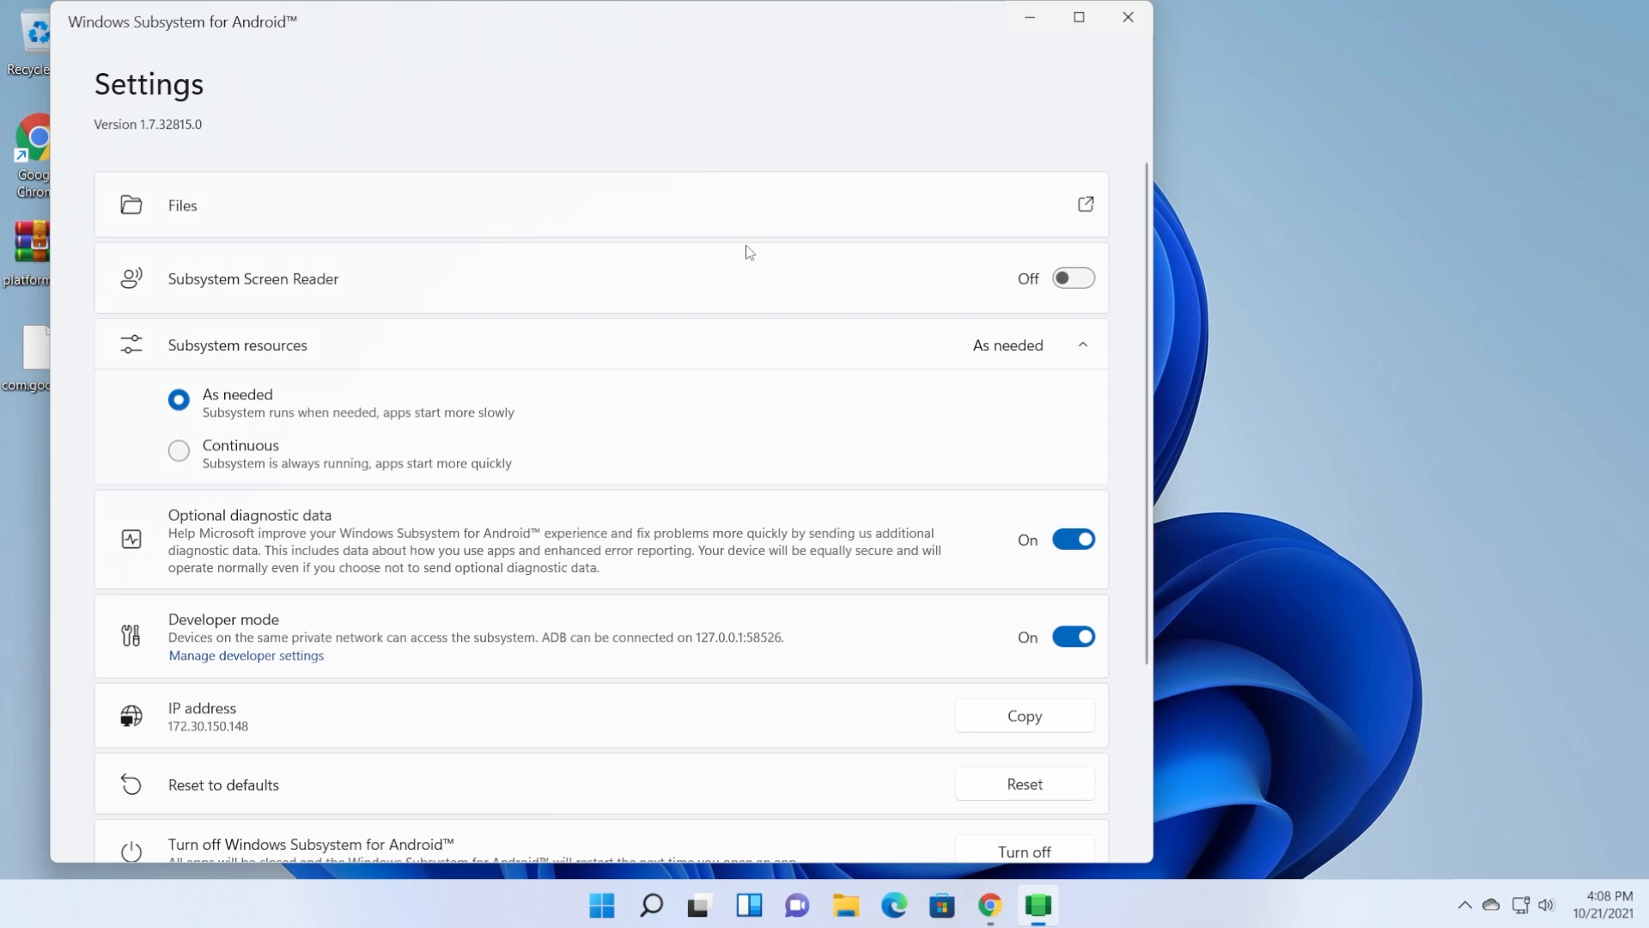
mouse_move(221, 751)
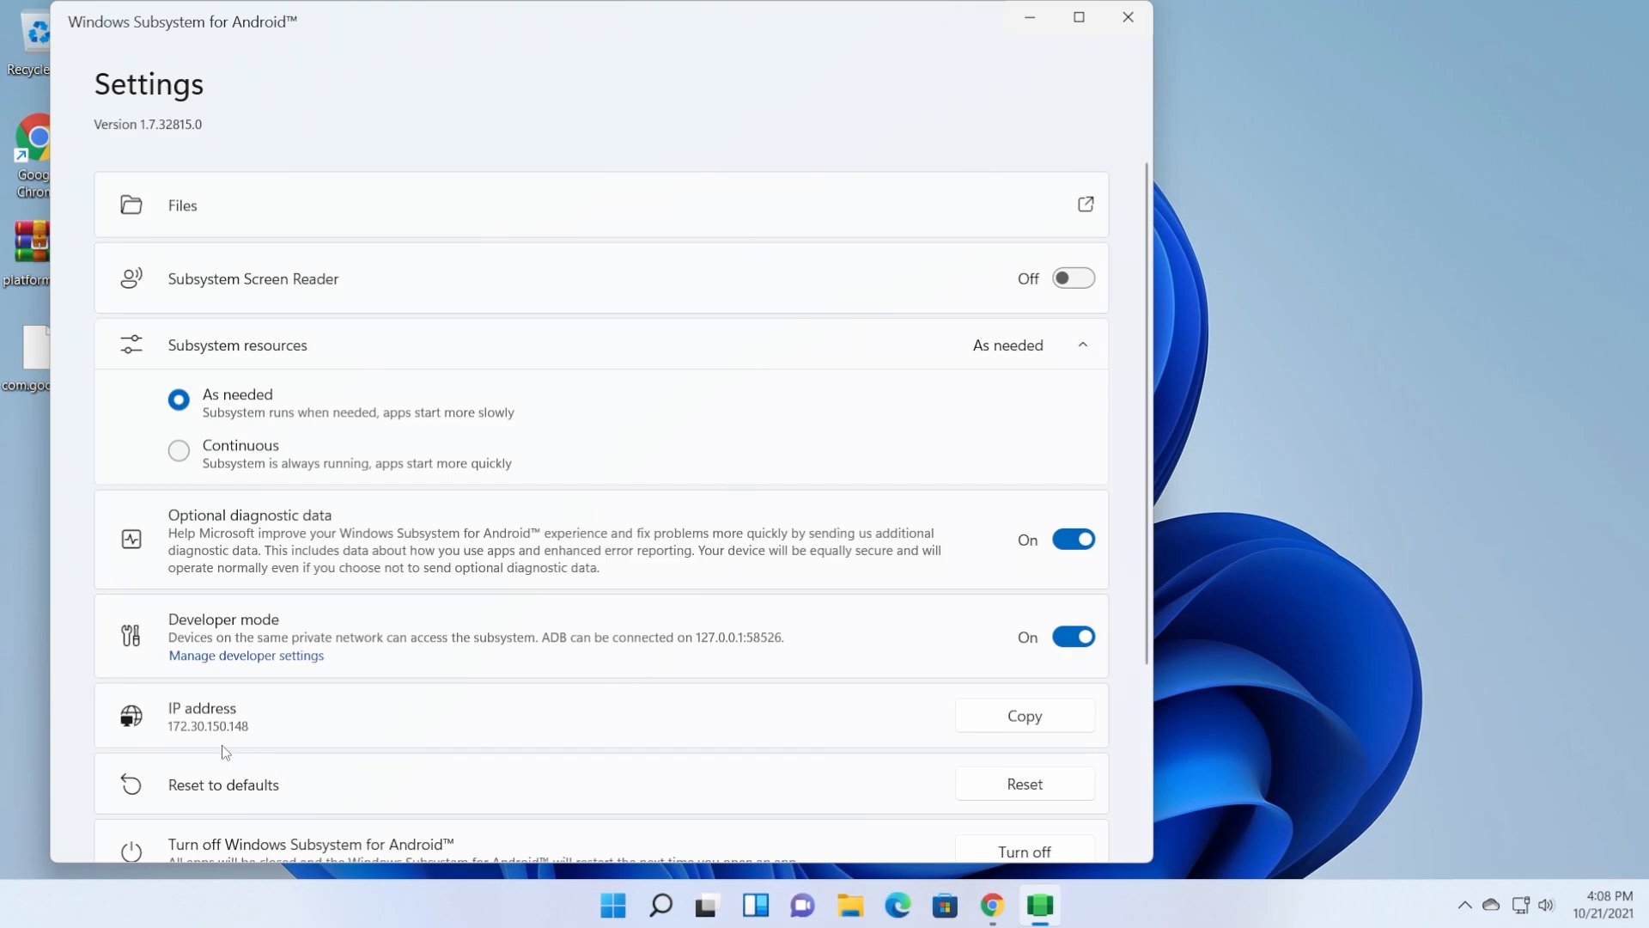
mouse_move(235, 721)
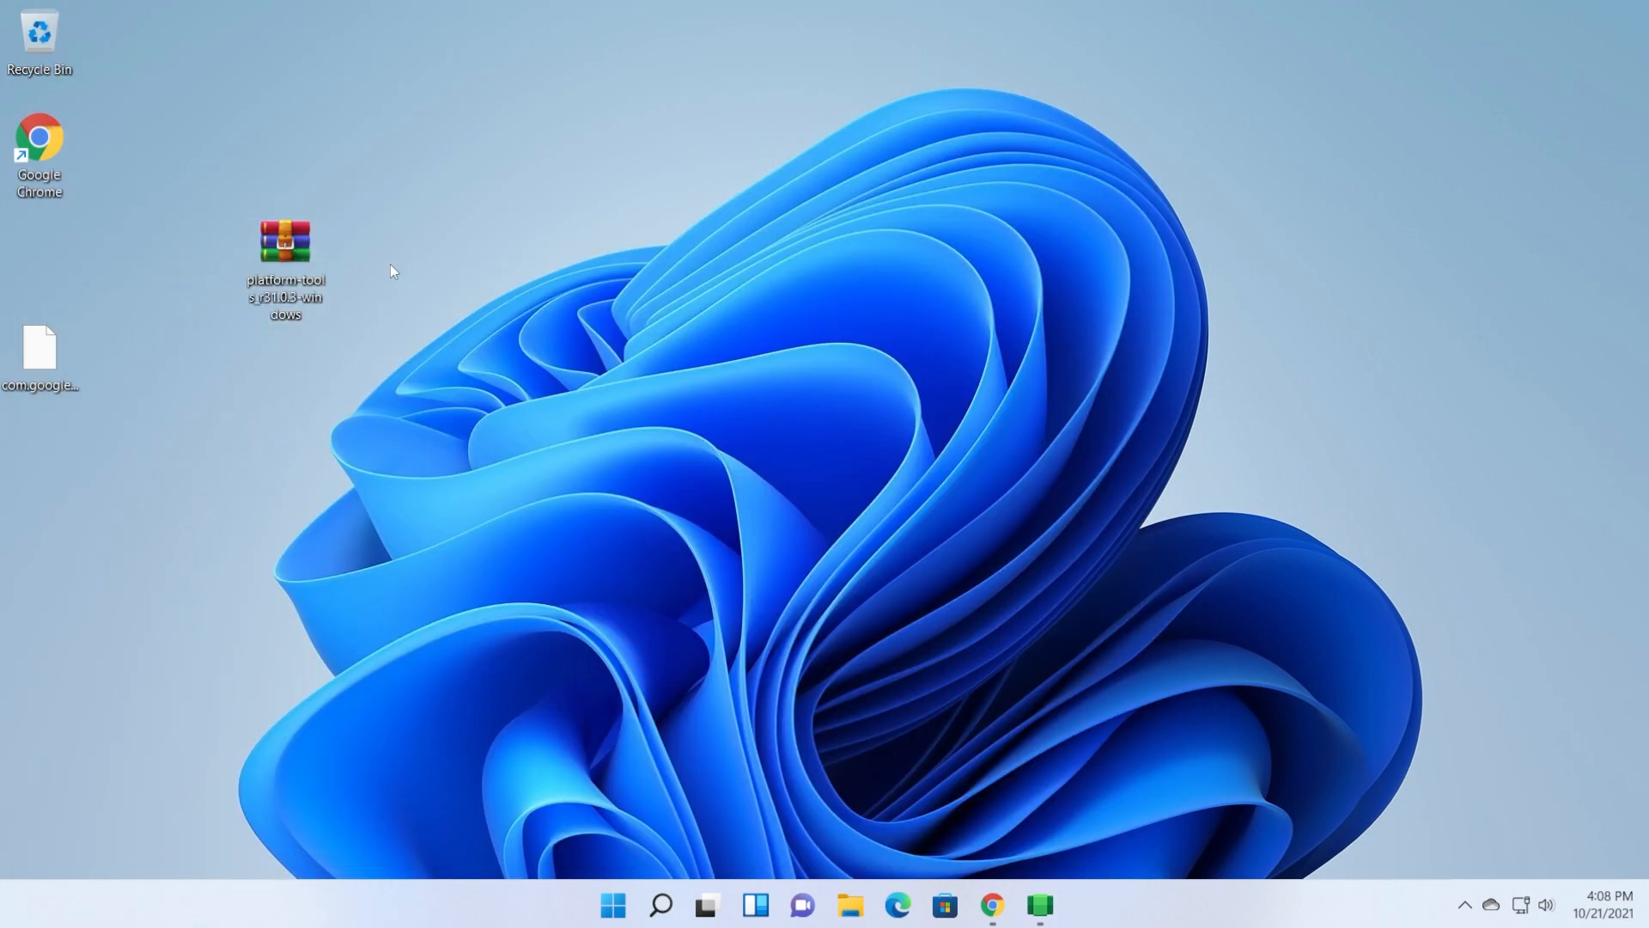
Extract the platform-tools zip on the desktop to platform-tools_r31.0.3-windows\.
right_click(284, 242)
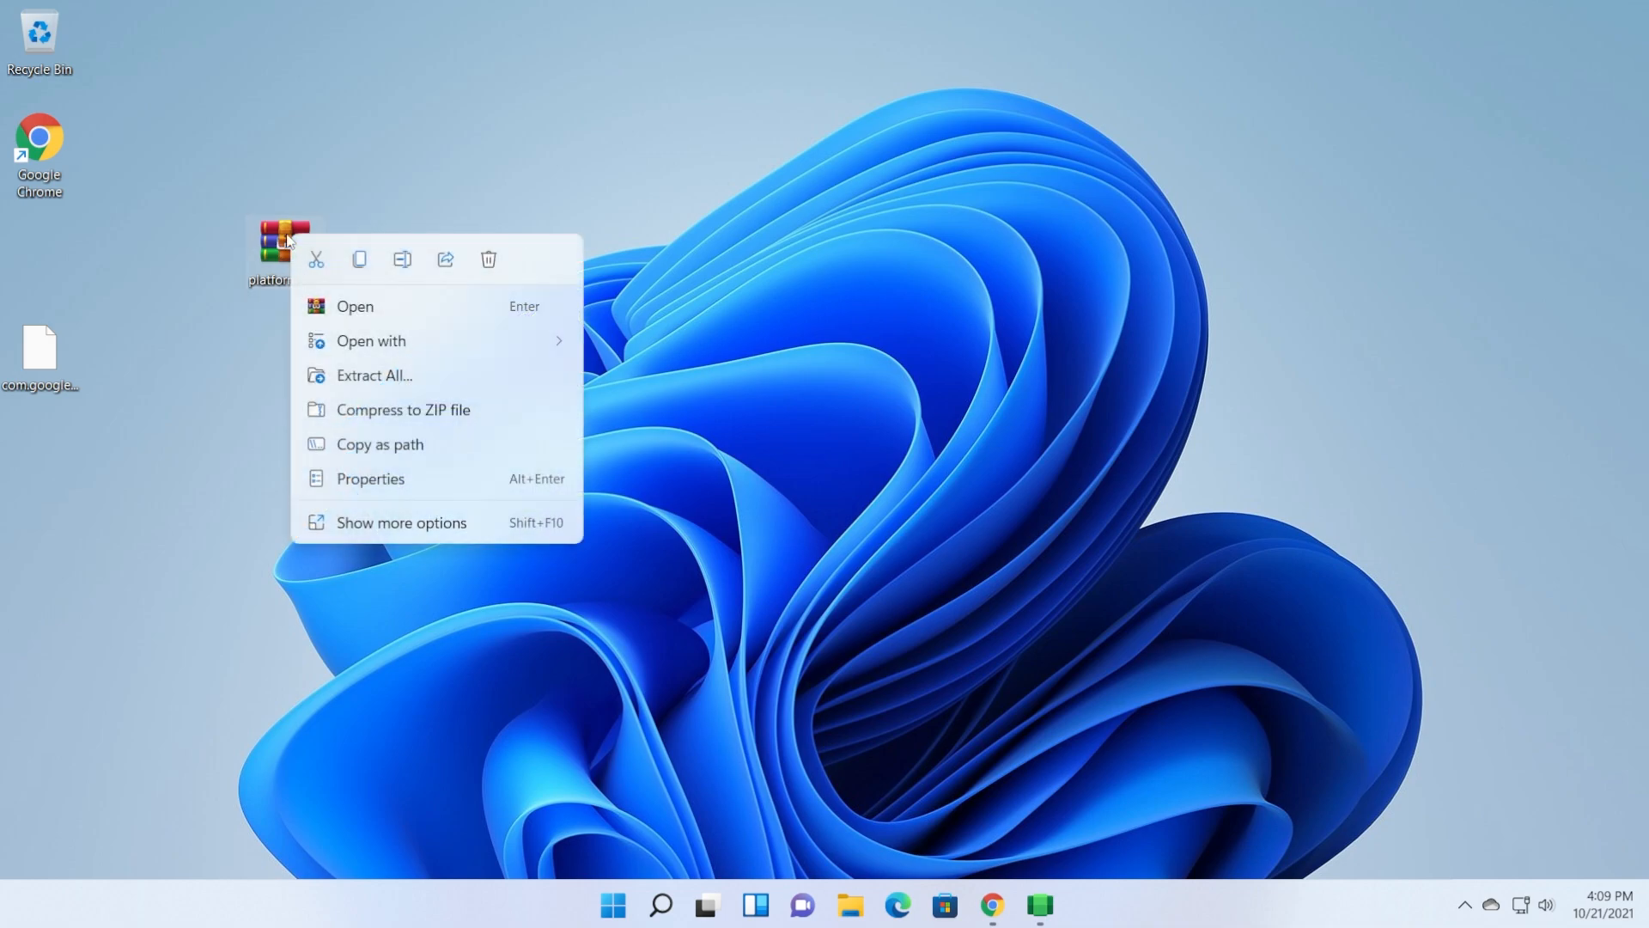
click(400, 522)
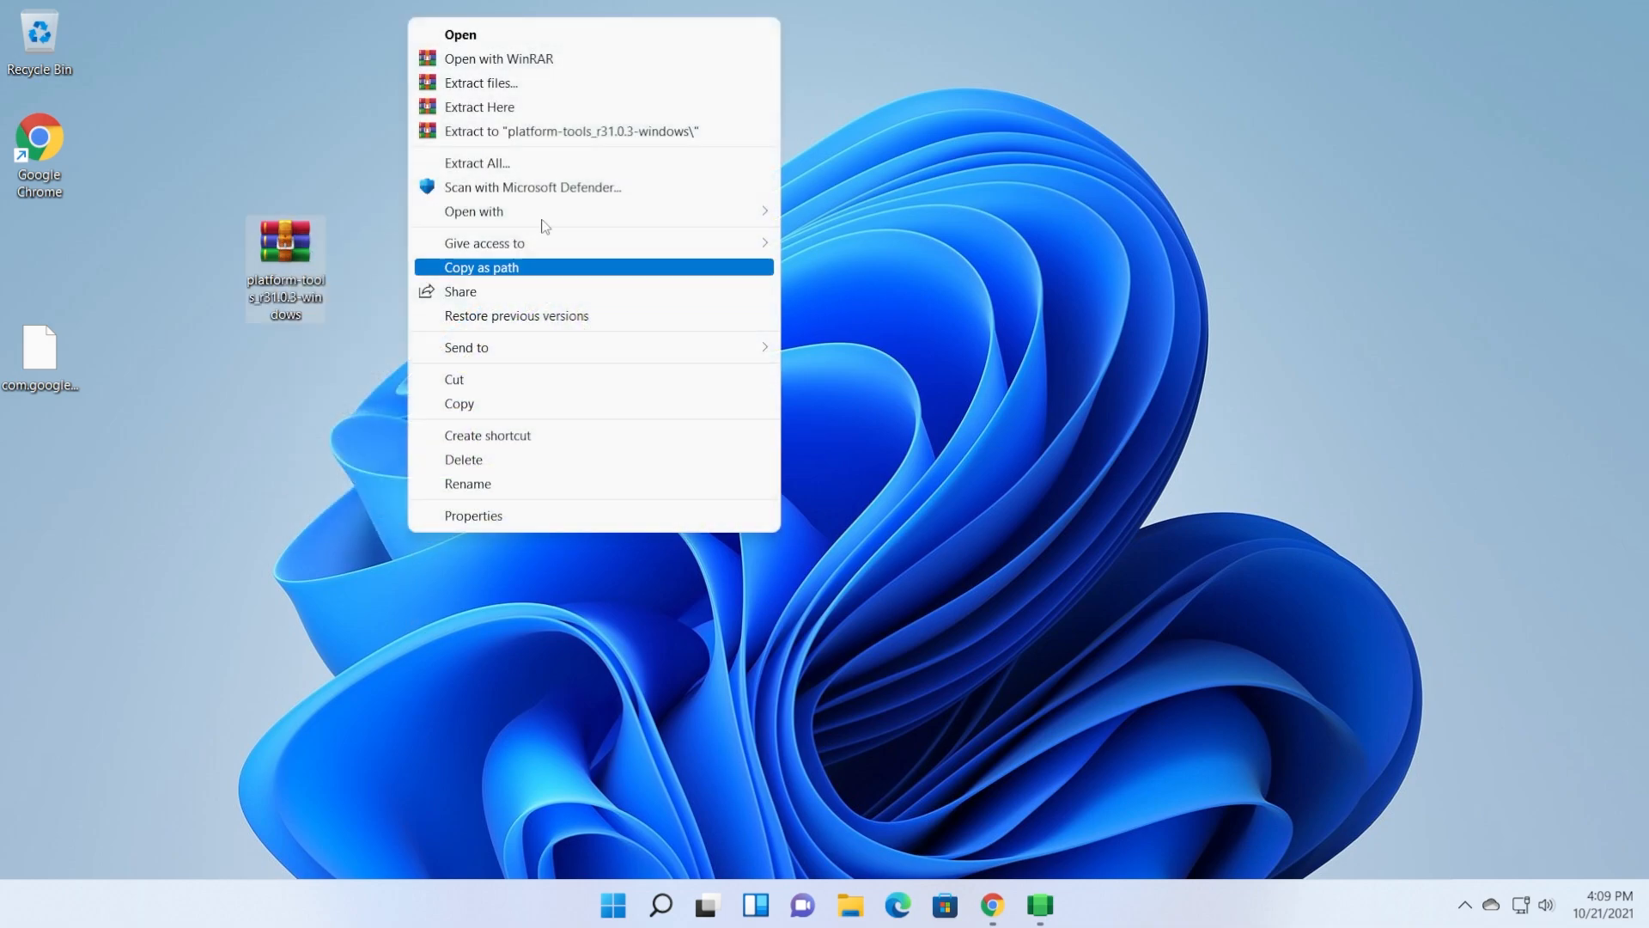
click(479, 107)
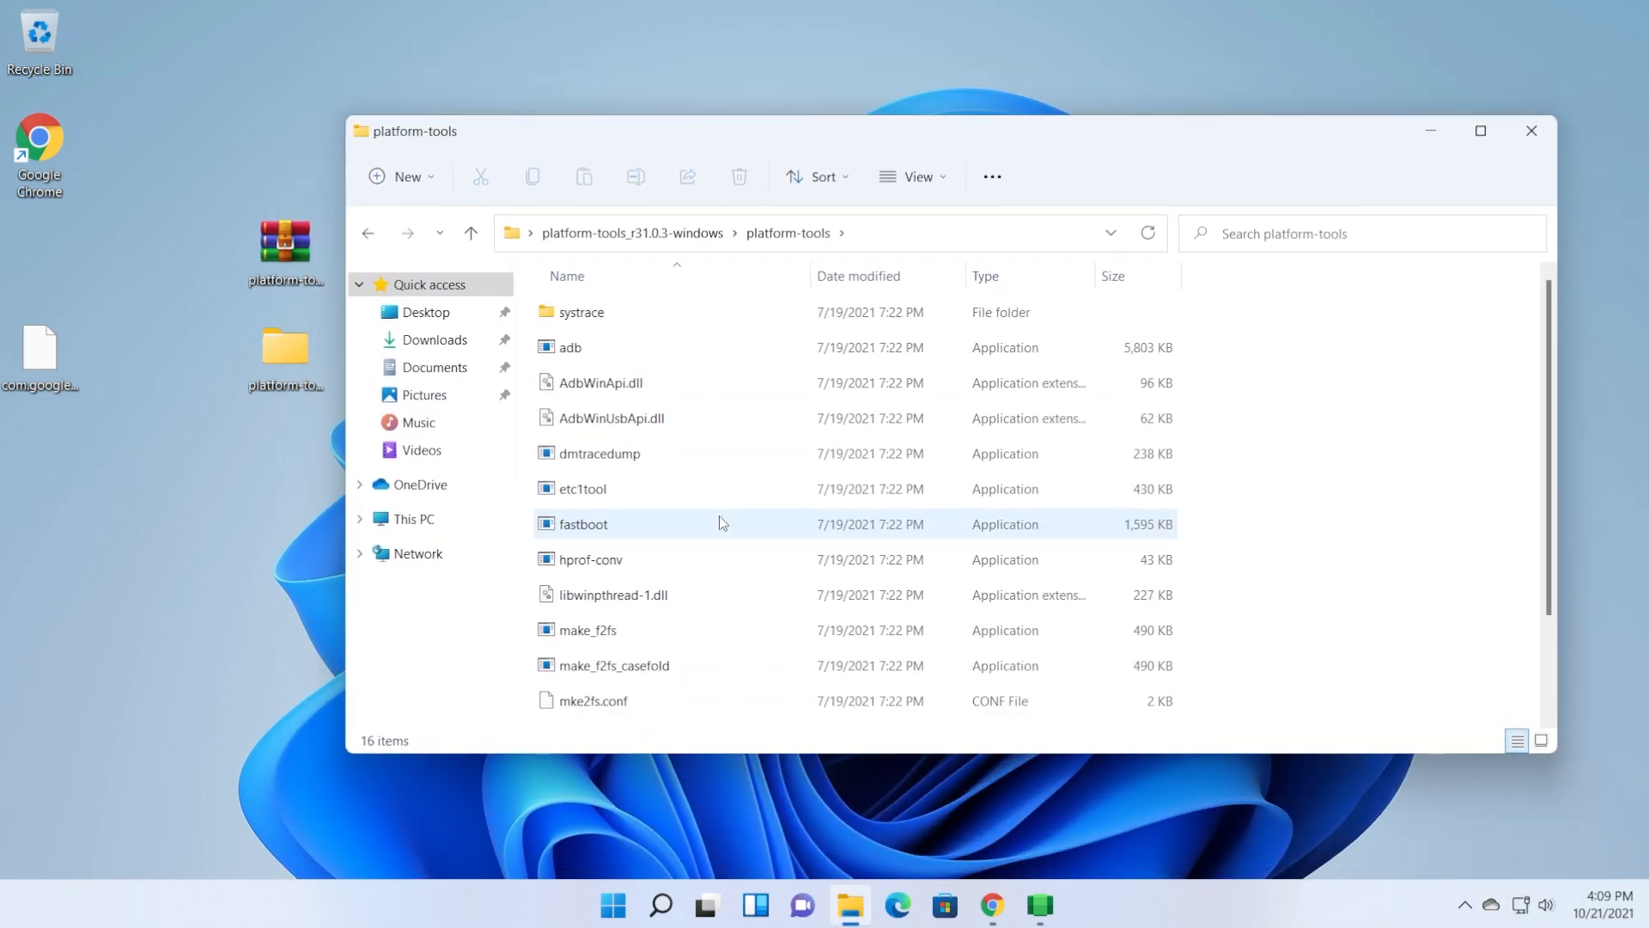
mouse_move(720, 523)
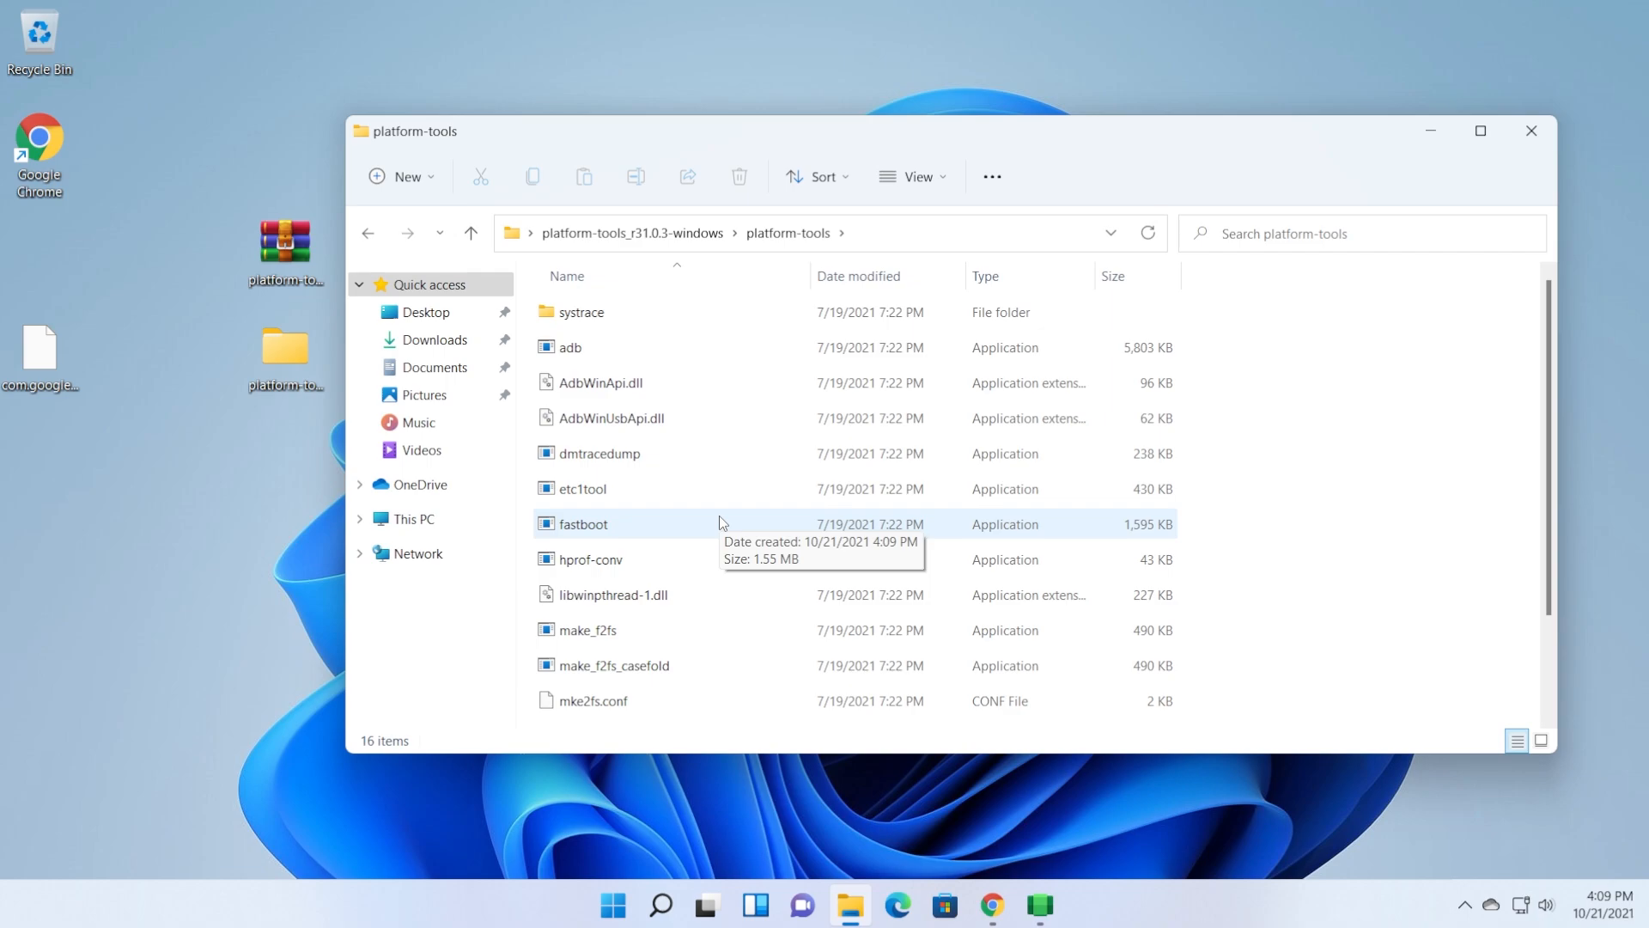
mouse_move(659, 905)
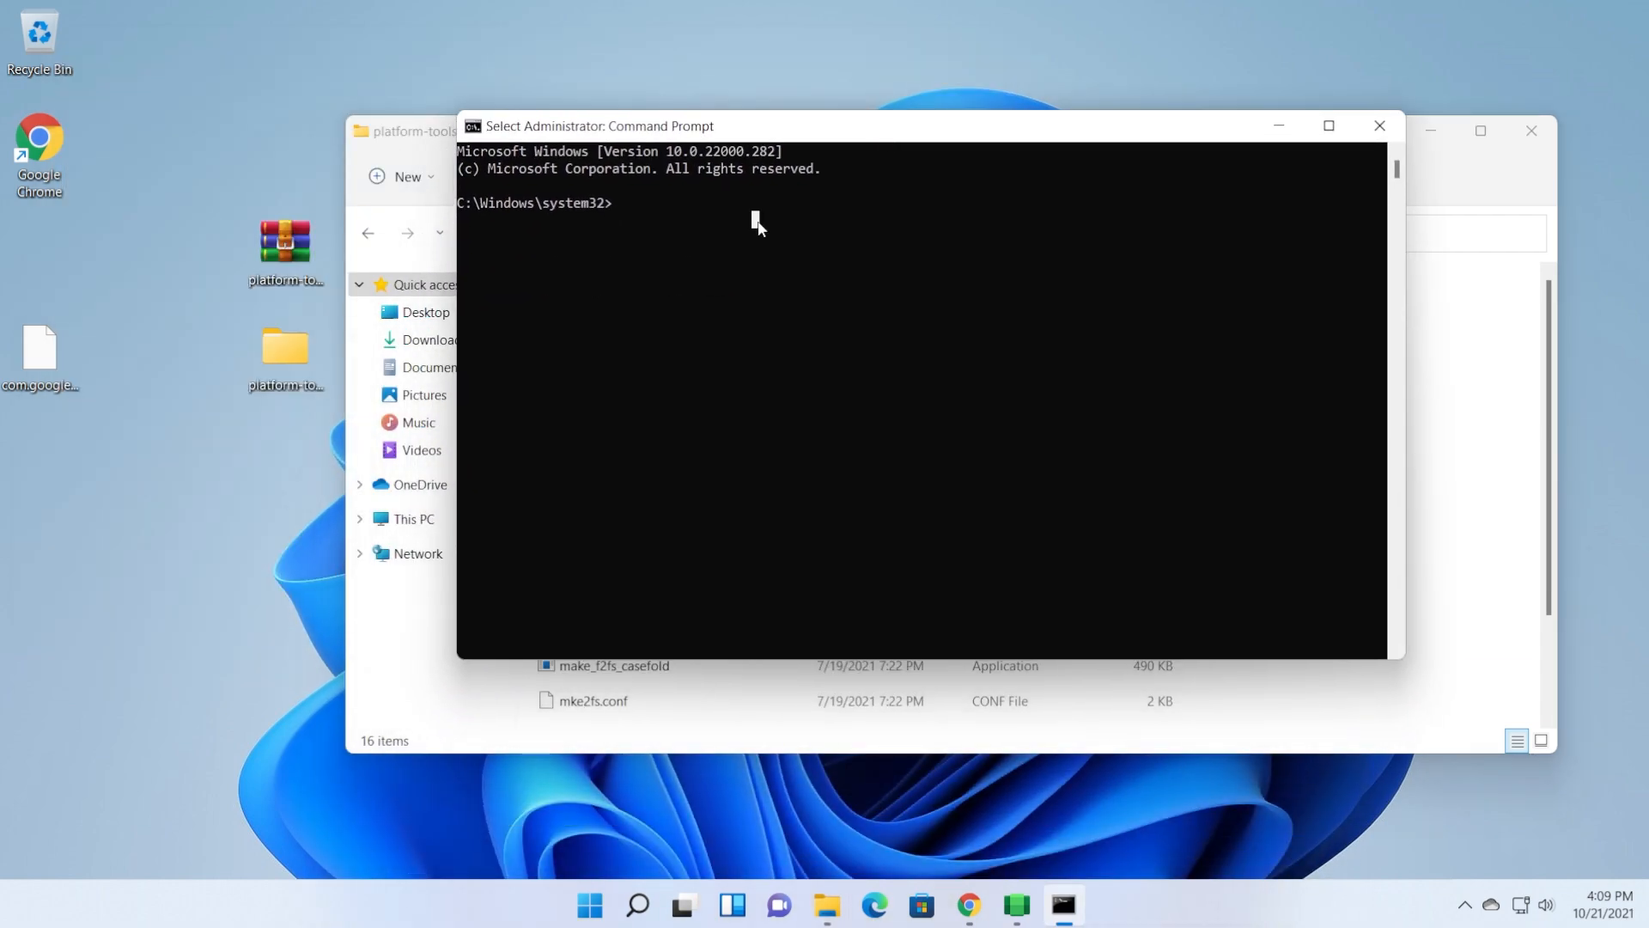
Change into the platform-tools folder and run adb connect 172.30.150.148.
text(cd)
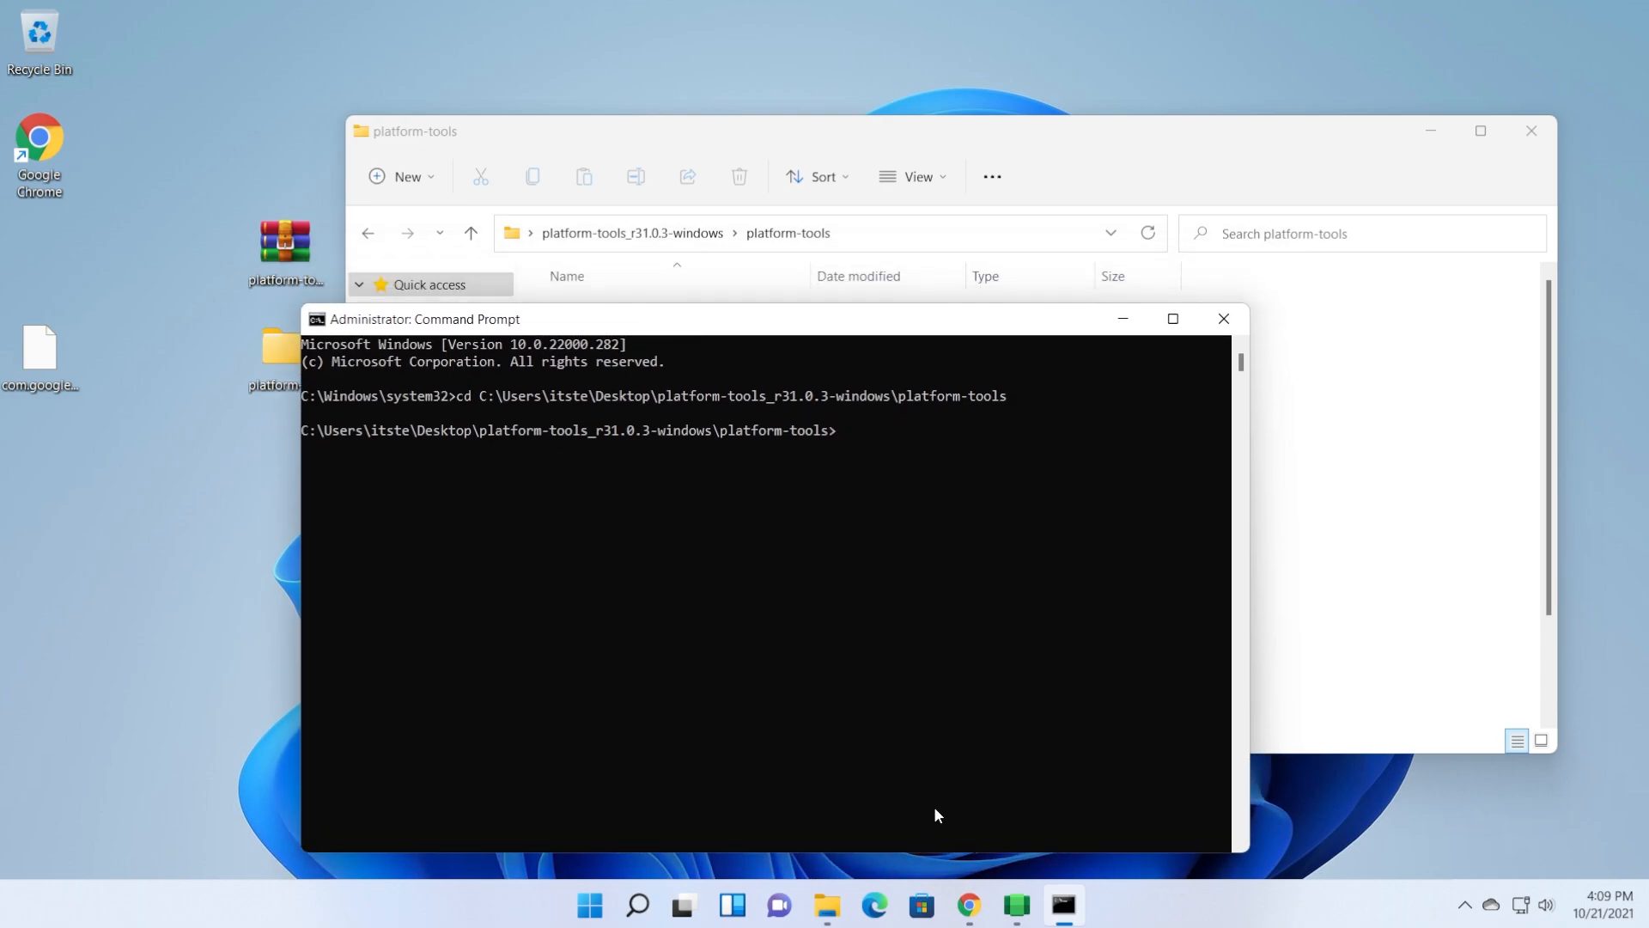
click(1015, 905)
text(adb connec)
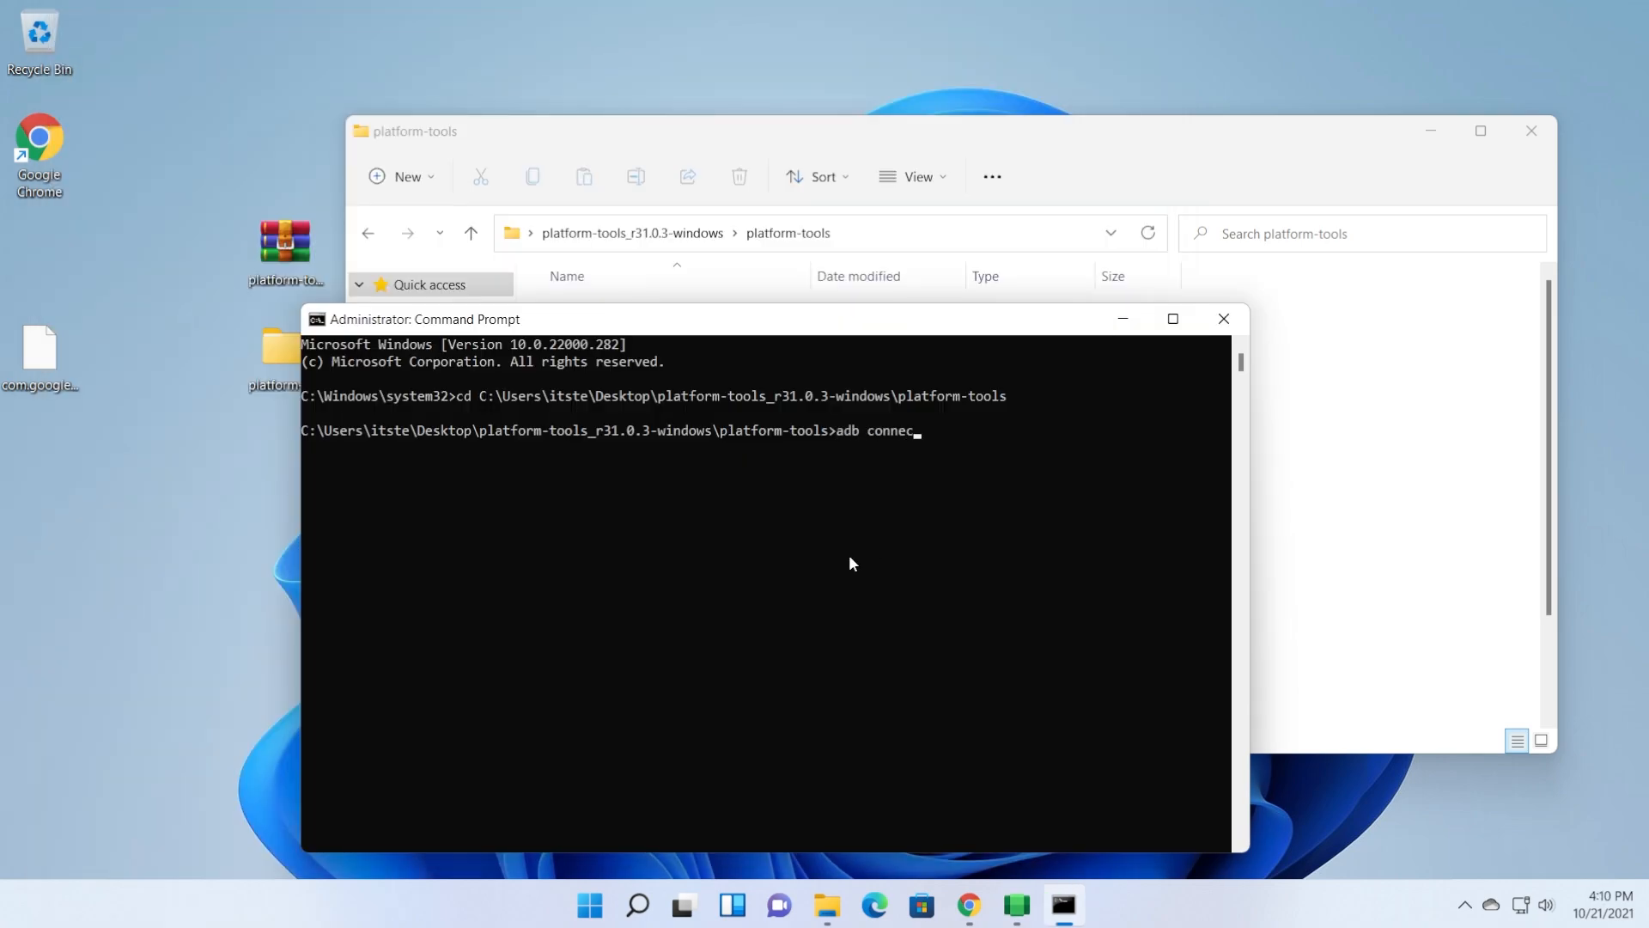
text(172.30.150.148)
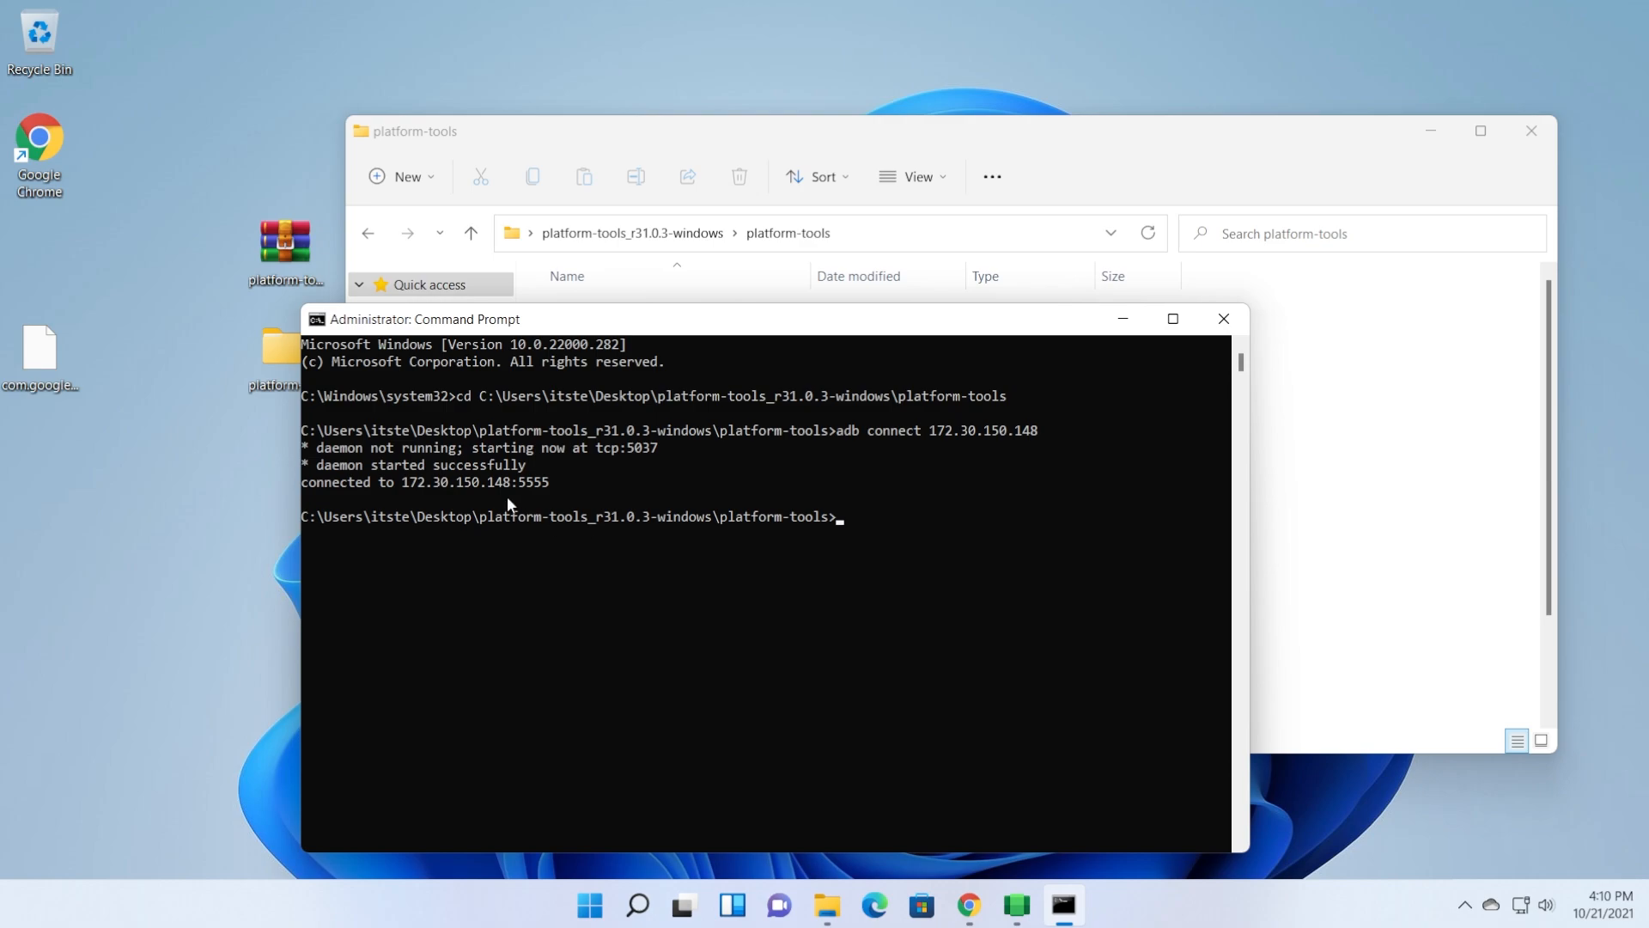
Move the Command Prompt window toward the left edge of the desktop.
drag(424, 320, 242, 298)
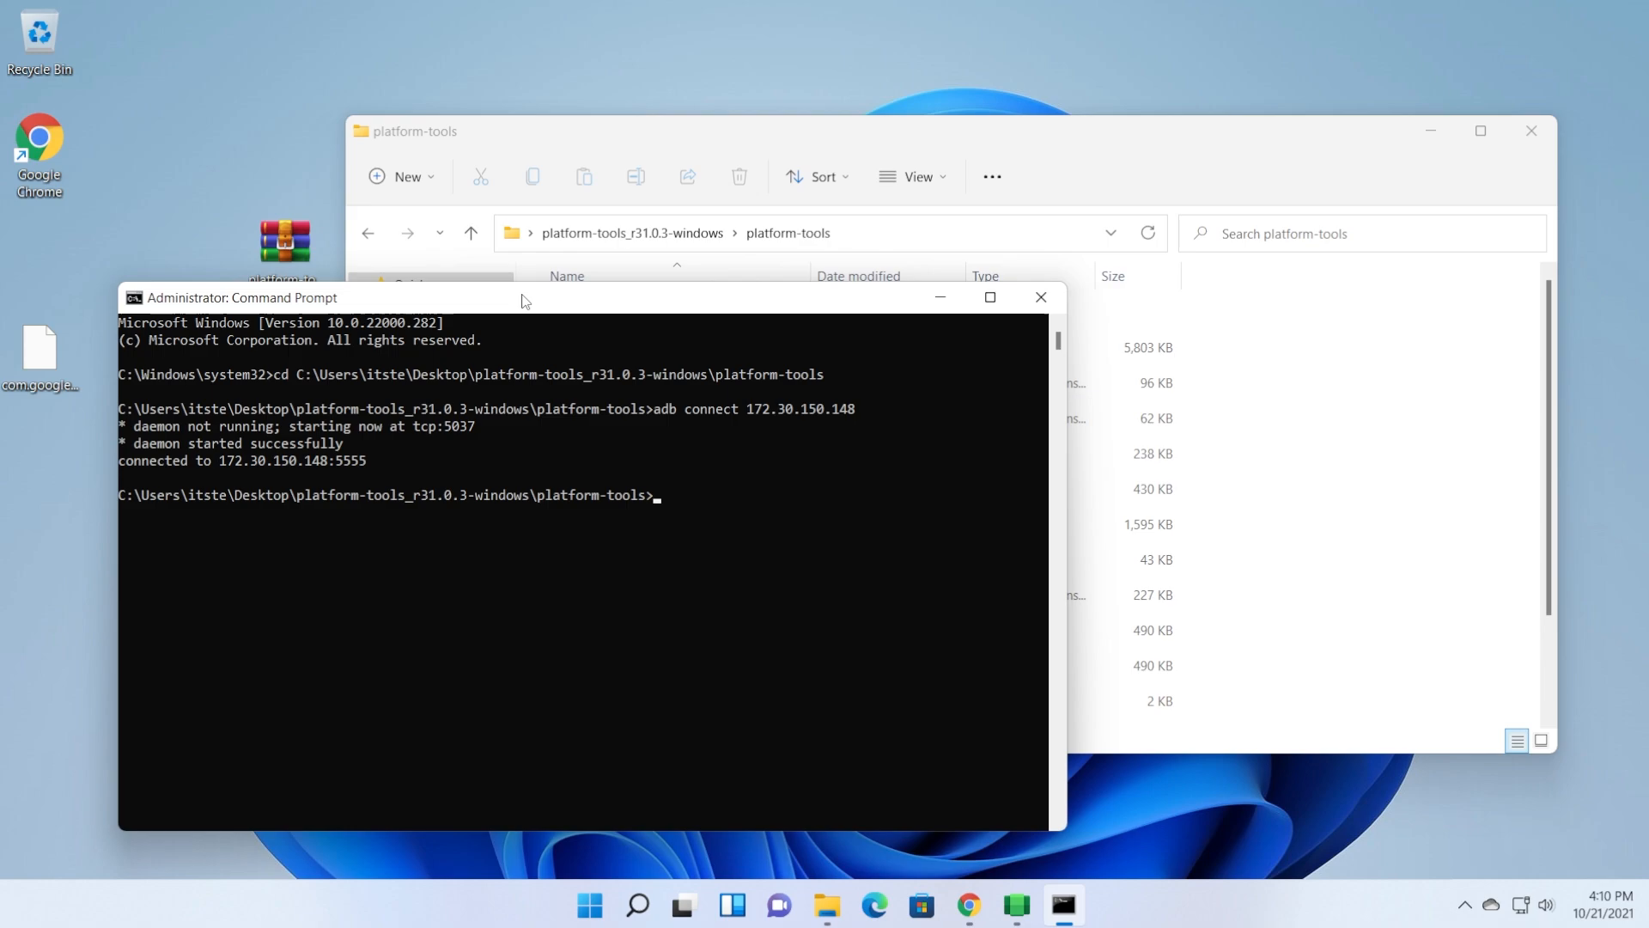
drag(521, 299, 466, 330)
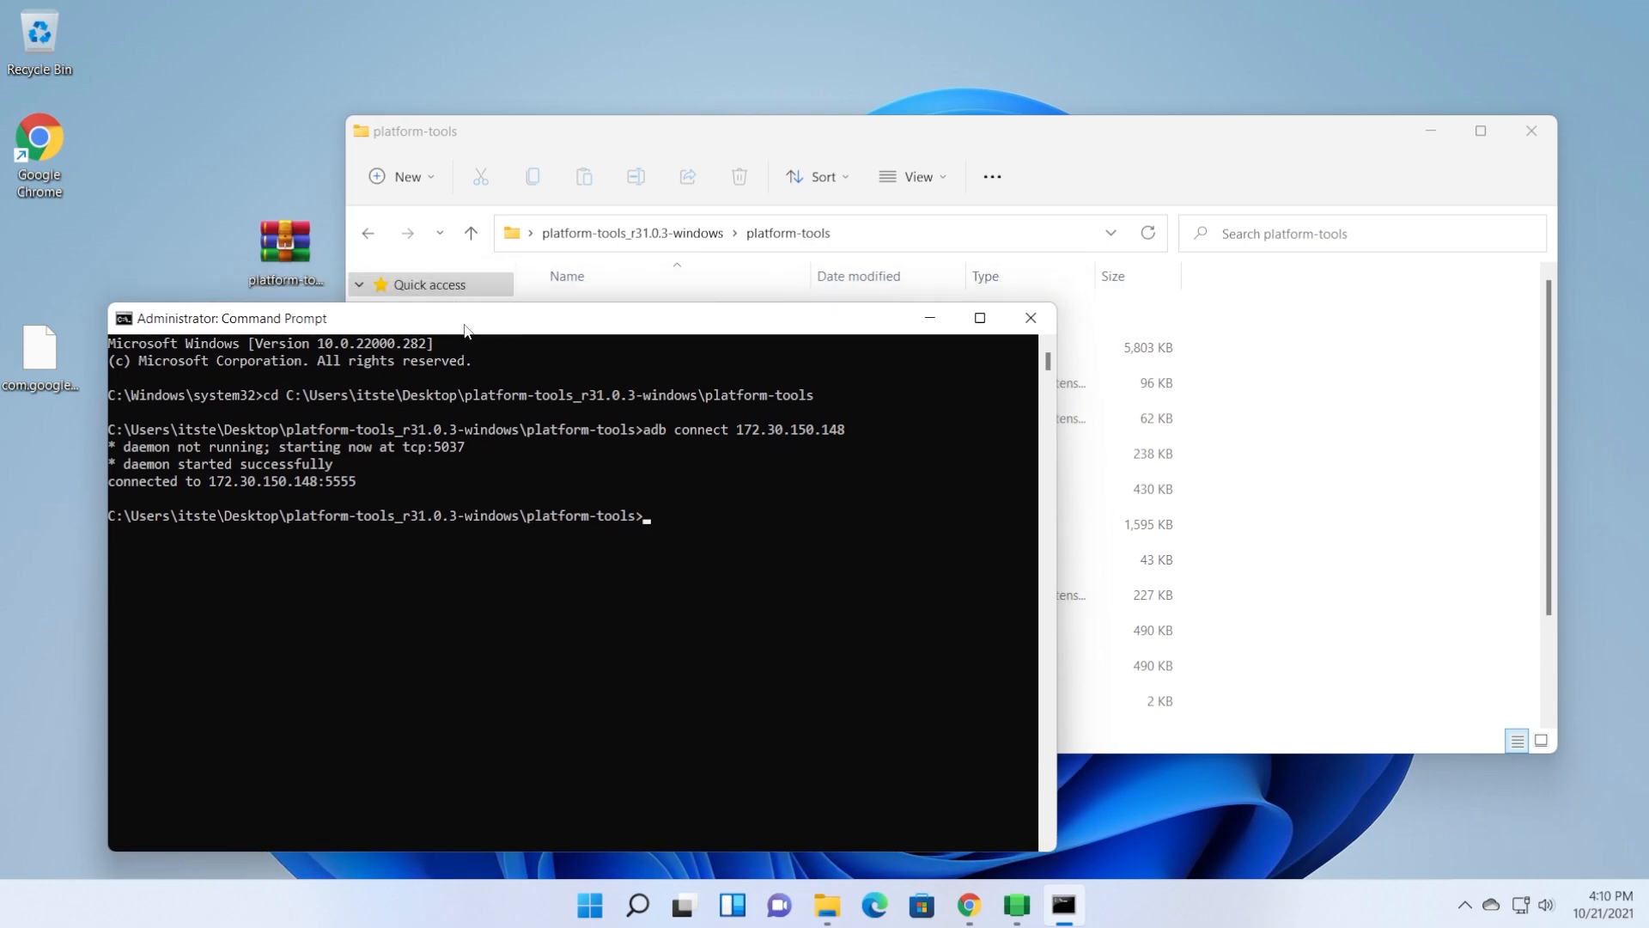
drag(462, 317, 392, 333)
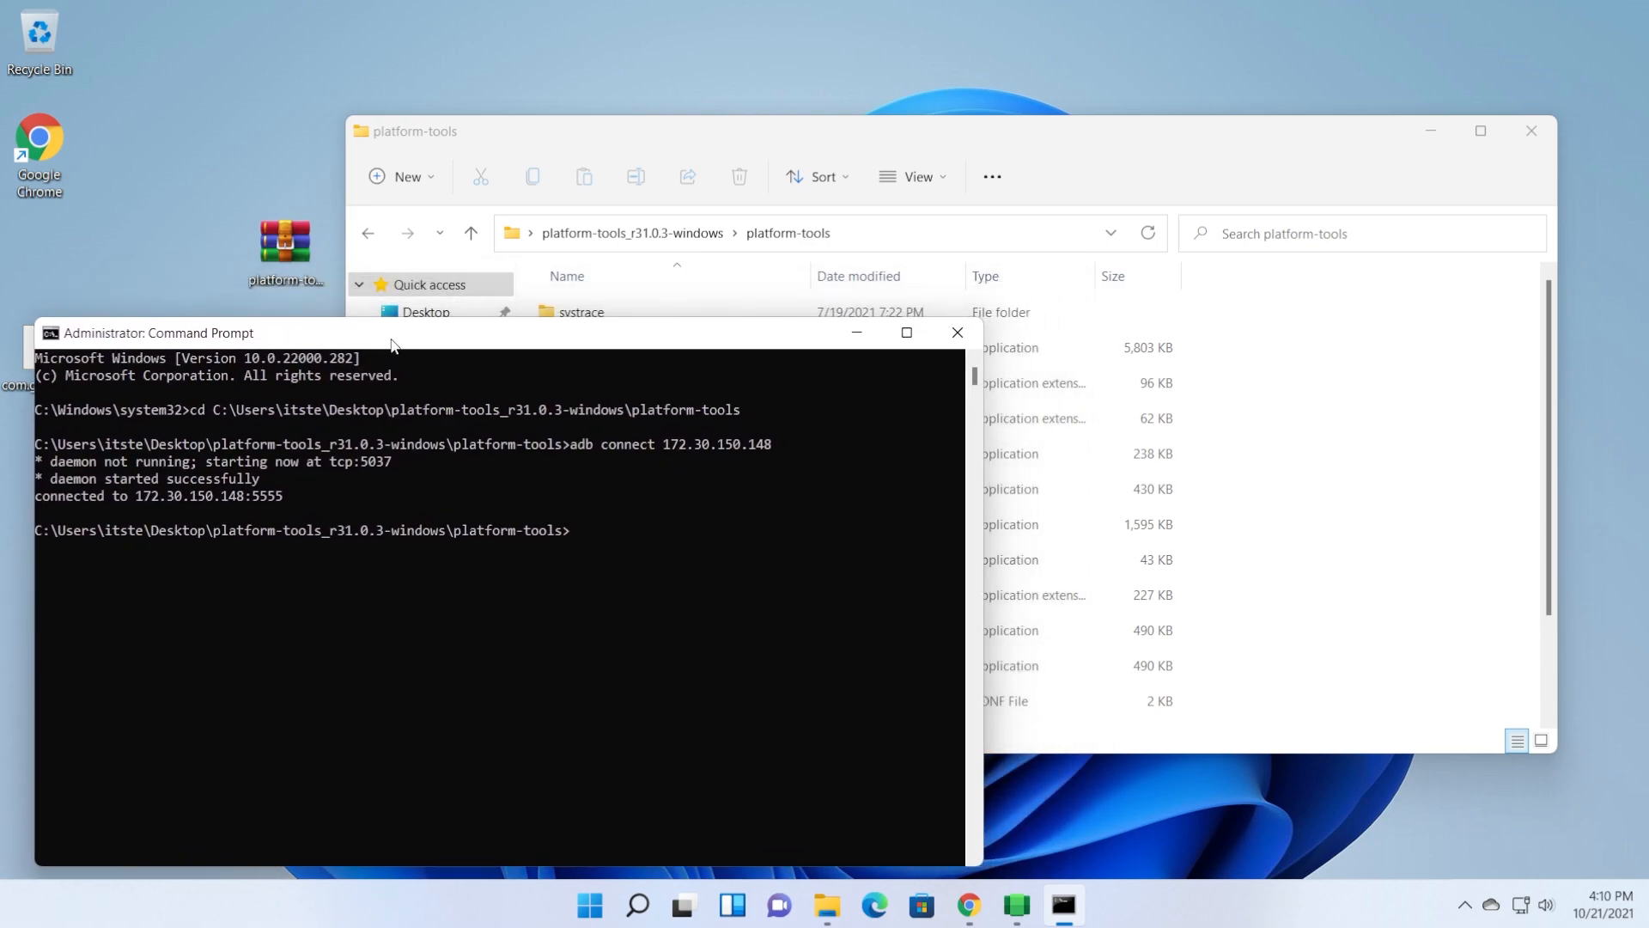
mouse_move(660, 443)
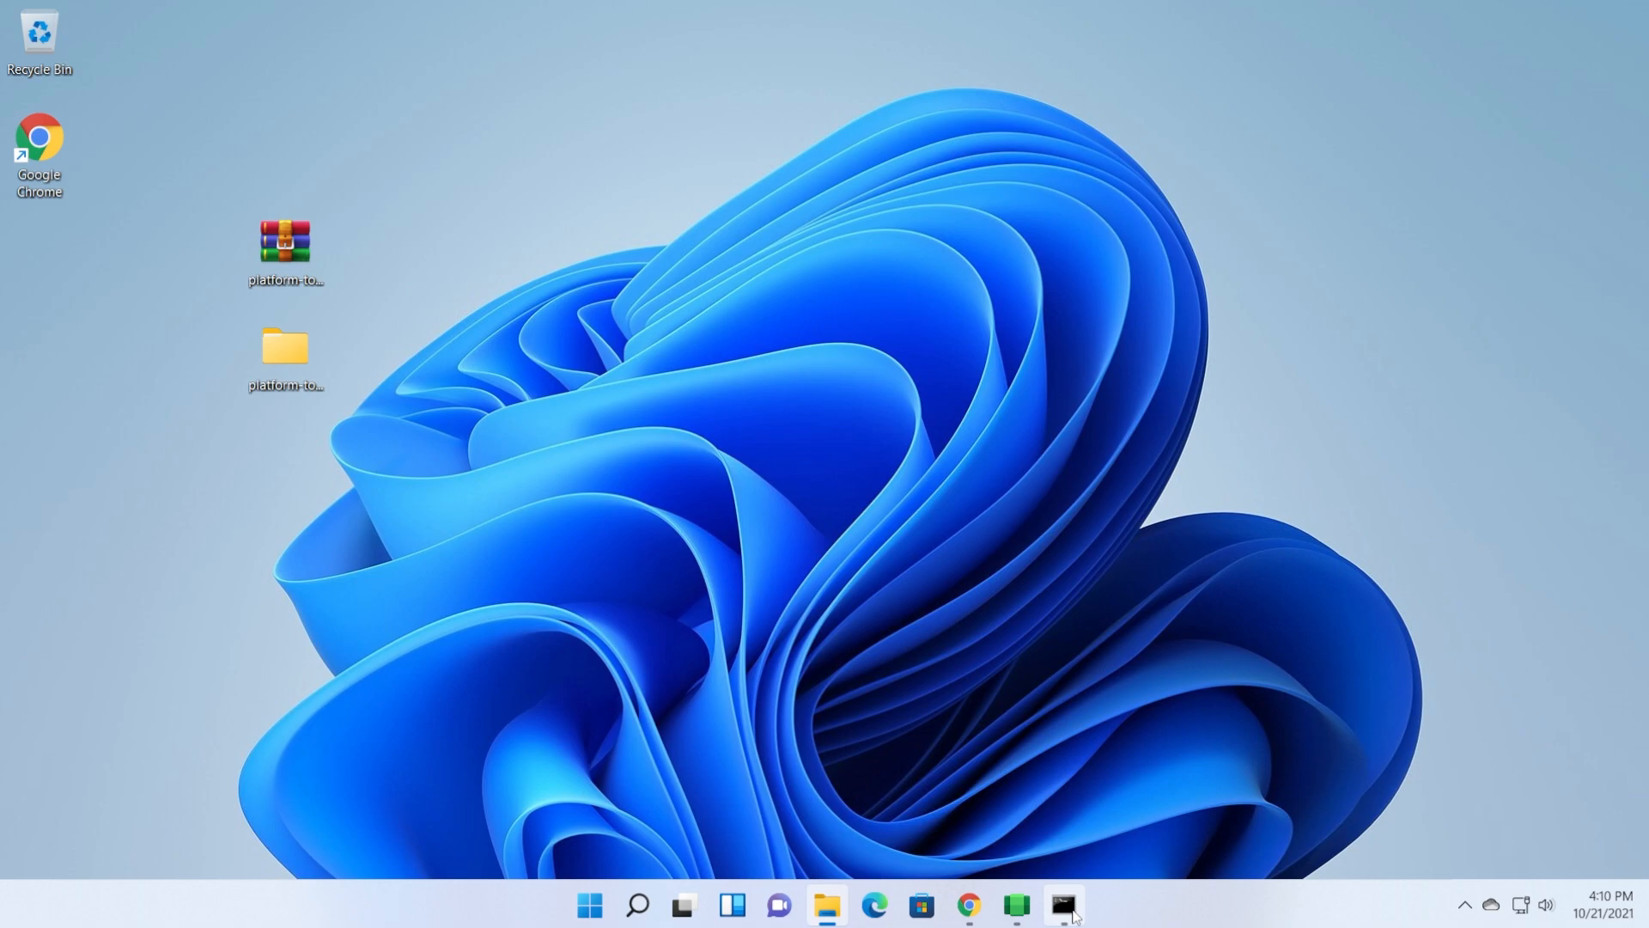
Run adb install with the com.google.android.apps.youtube.music_4.49.51 APK file name, reporting Success.
click(1062, 903)
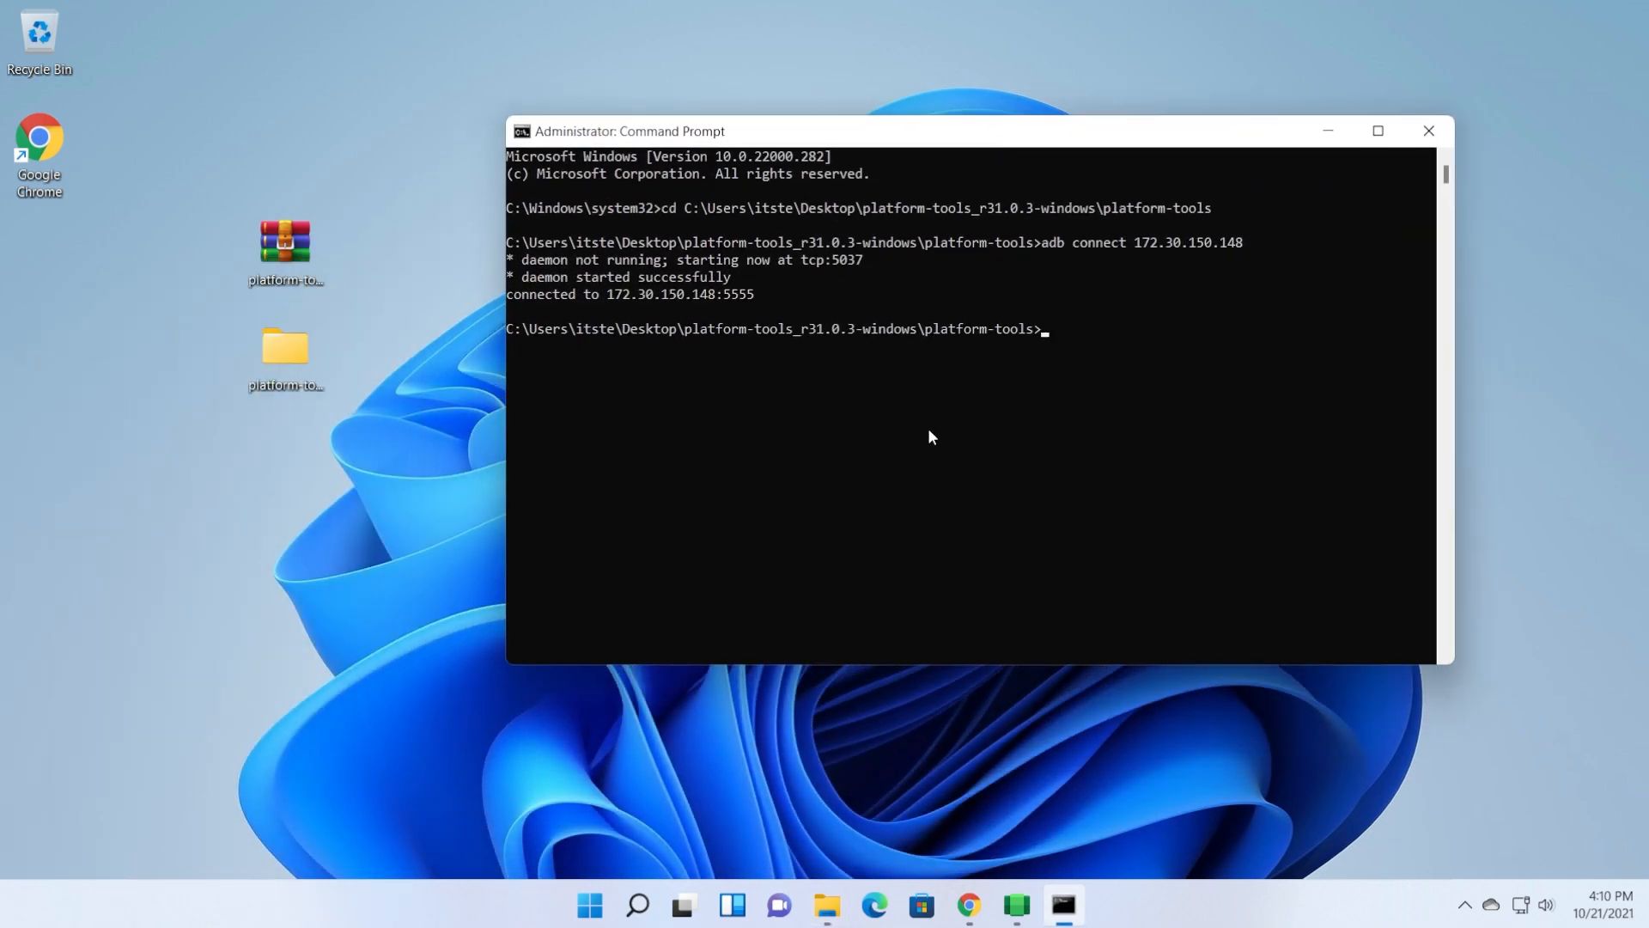
text(adb install)
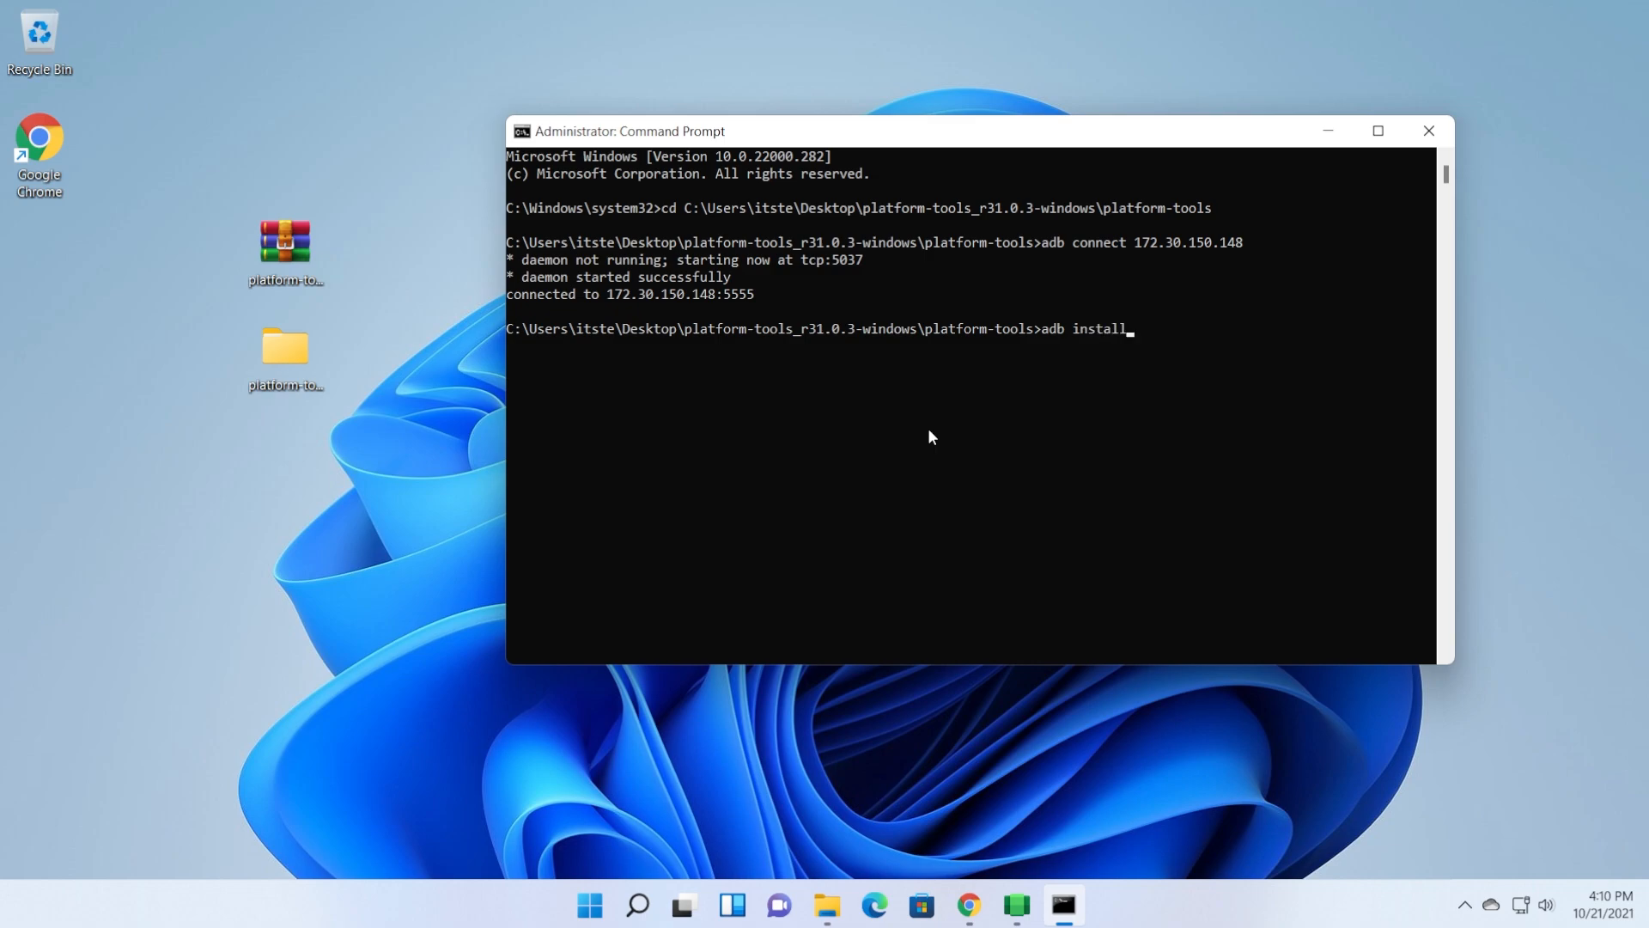
text(com.google.android.apps.youtube.music_4.49.51-44951230_minAPI21(armeabi-v7a)(nodpi)_apkmirror.com.apk)
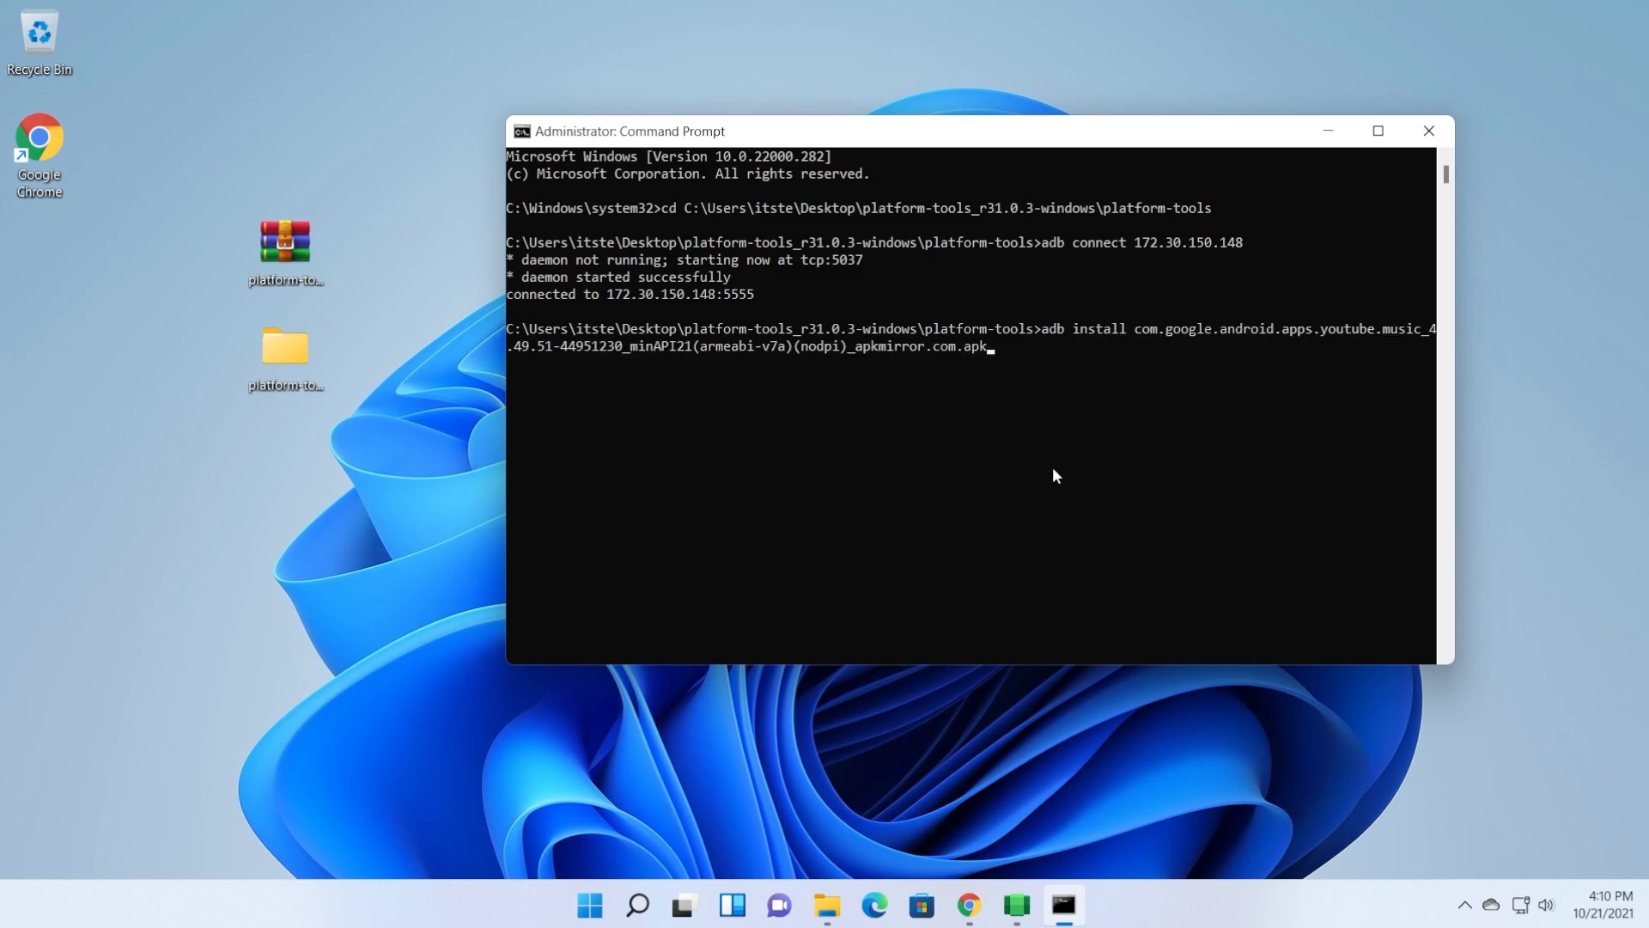
key(Enter)
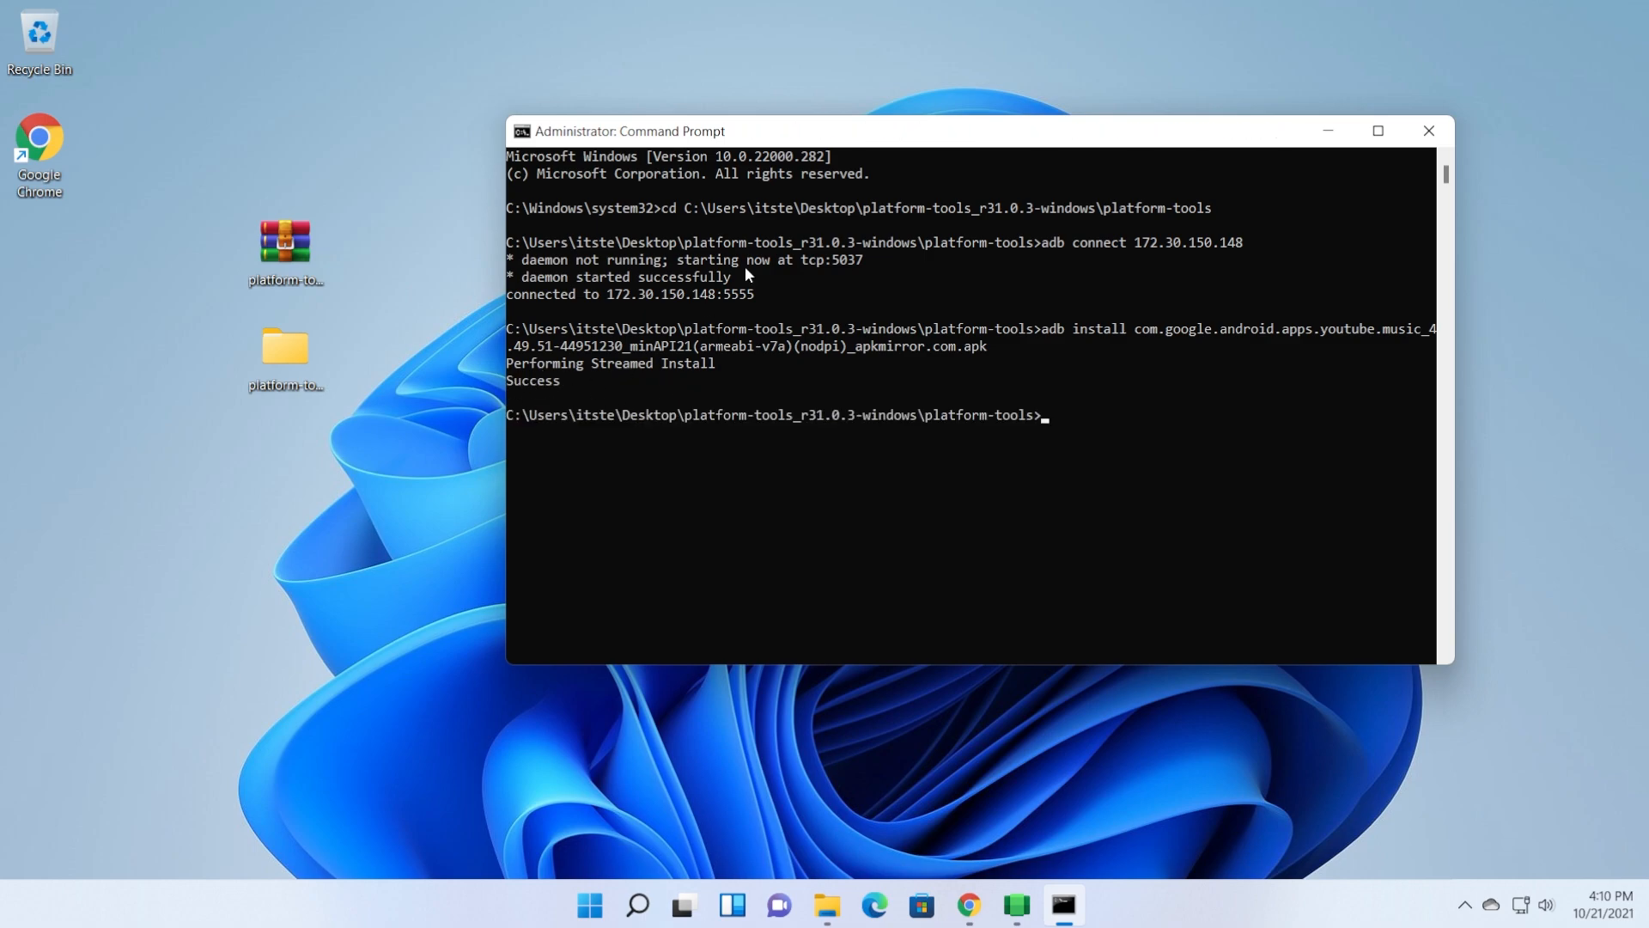
mouse_move(1326, 131)
text(you)
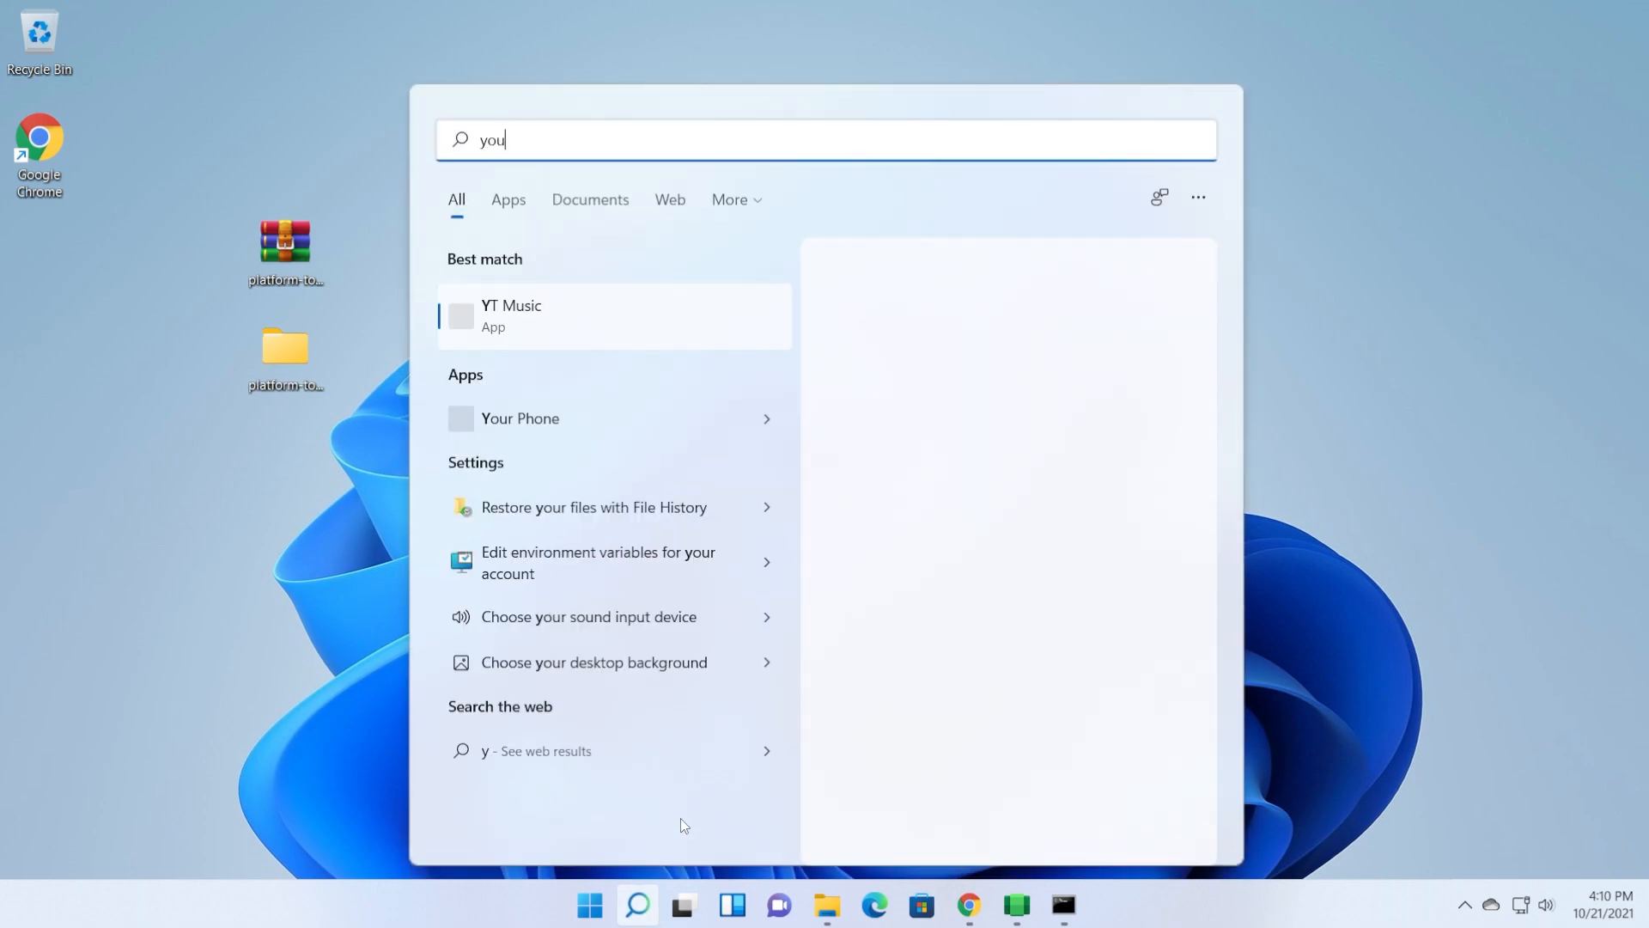
Launch the newly installed YT Music app from the search results.
key(Backspace)
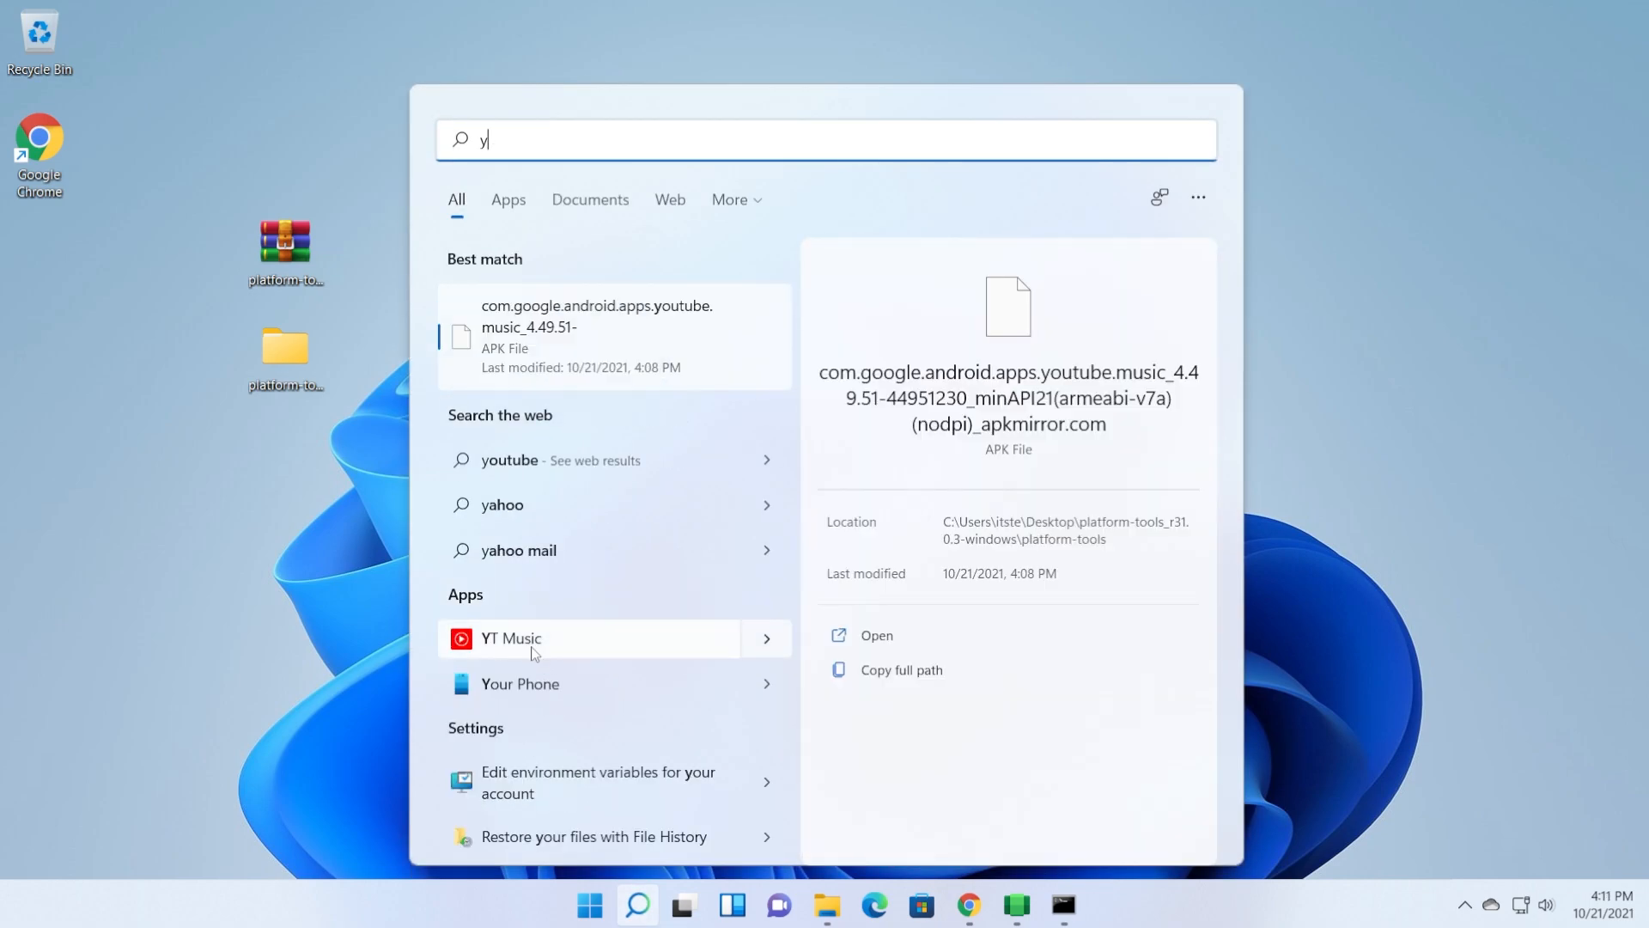
click(512, 639)
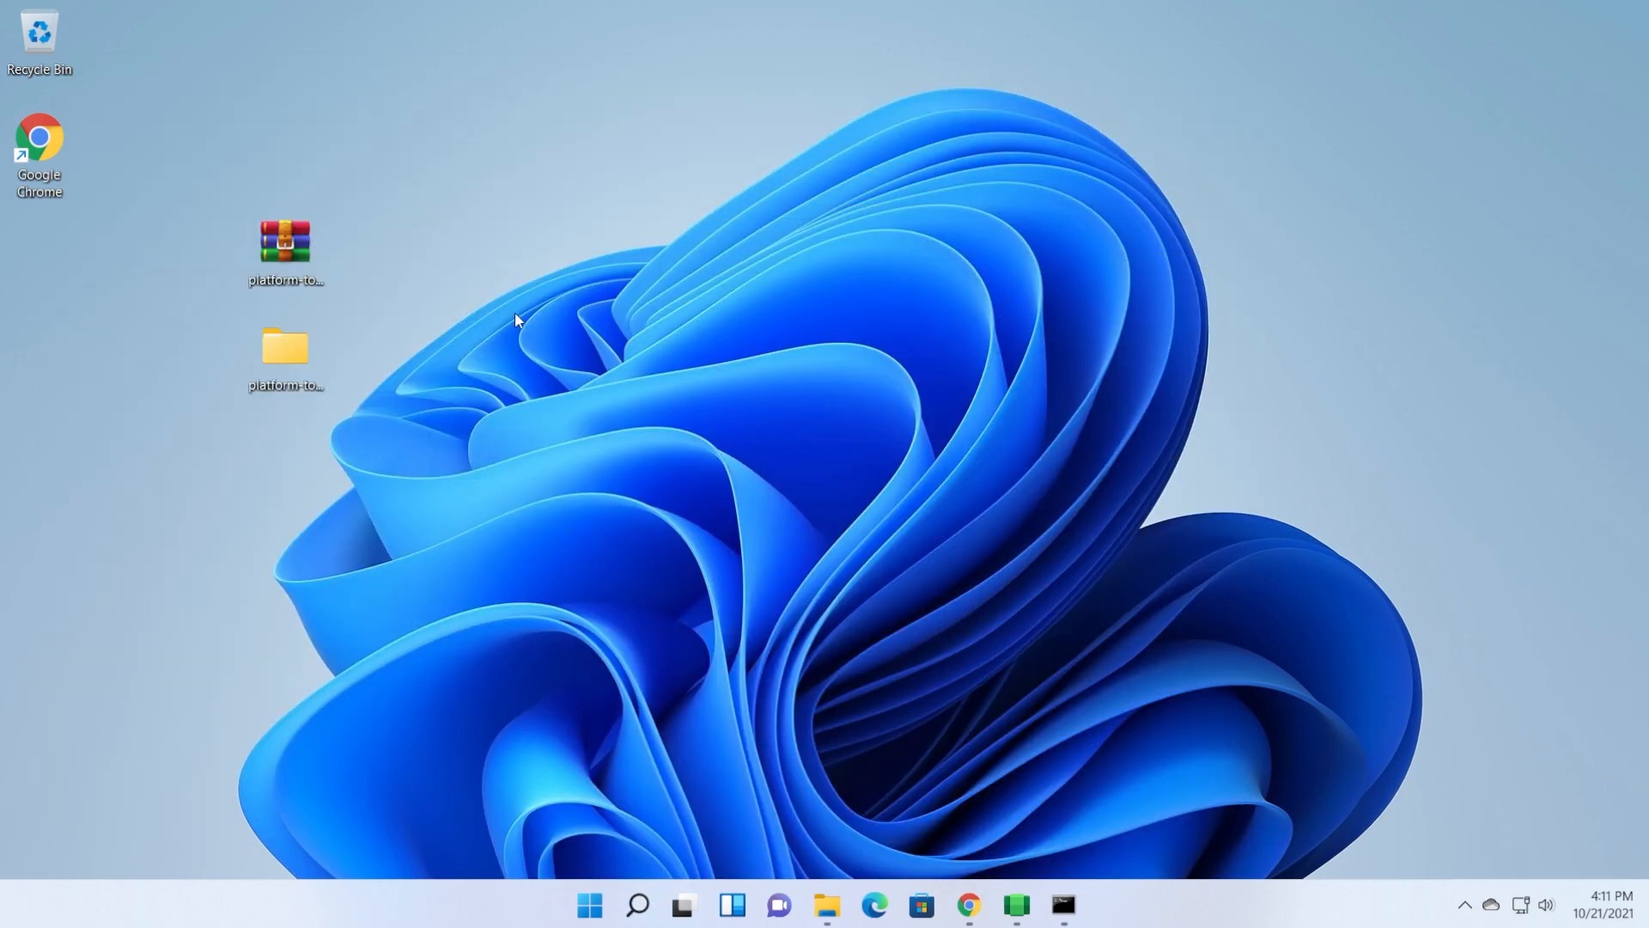
mouse_move(635, 405)
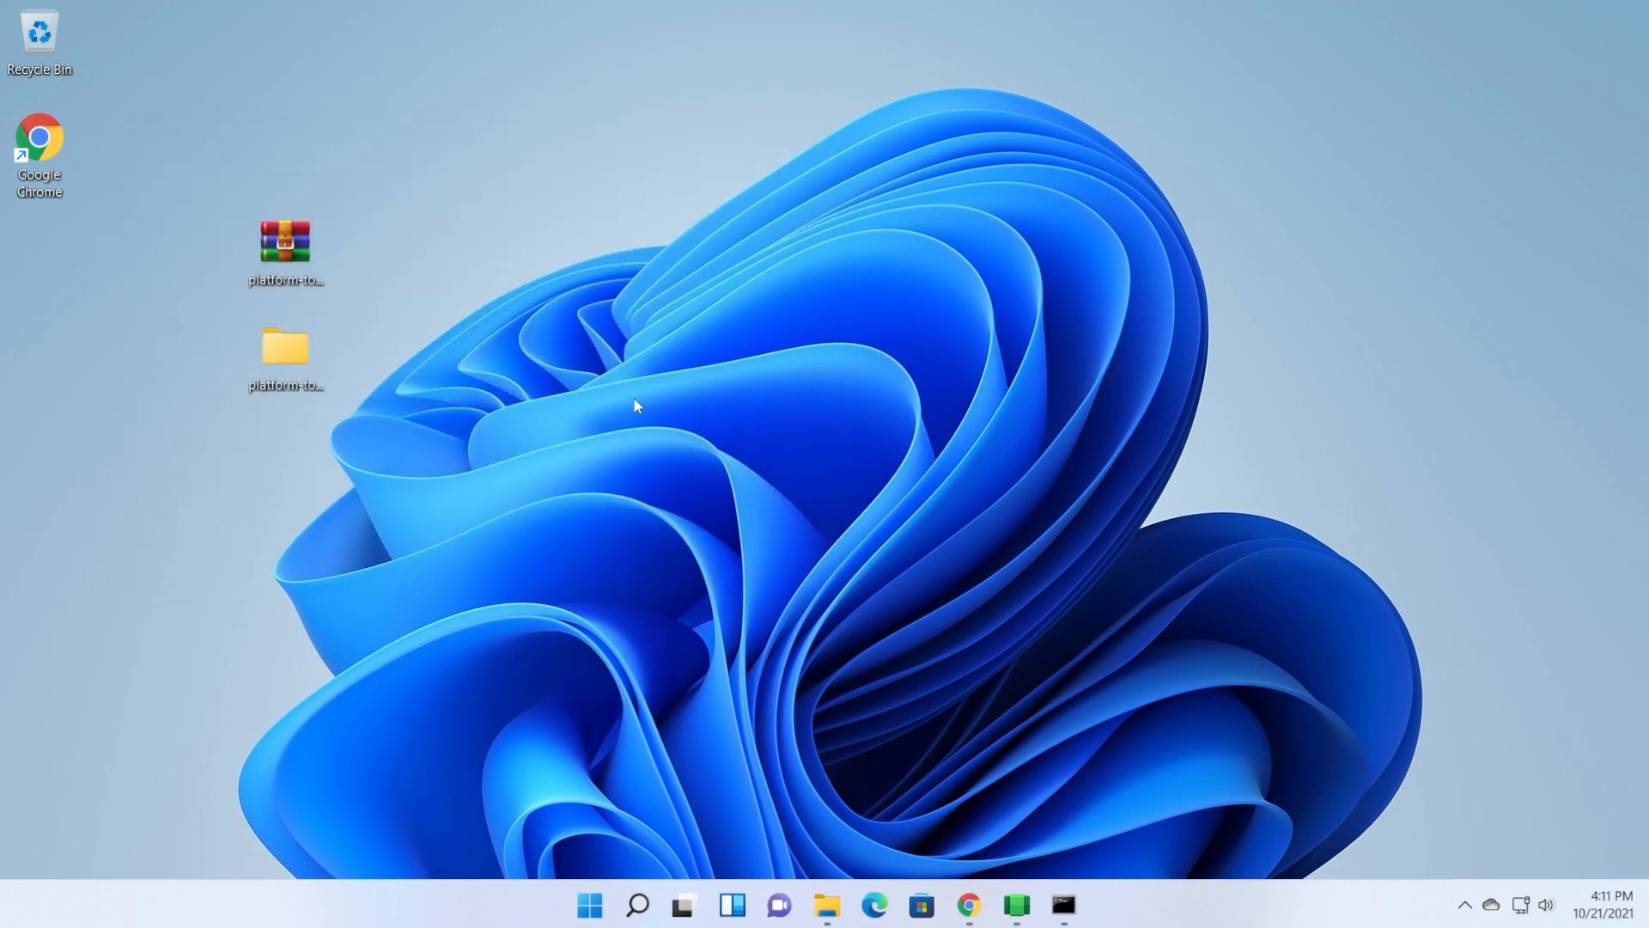
mouse_move(565, 354)
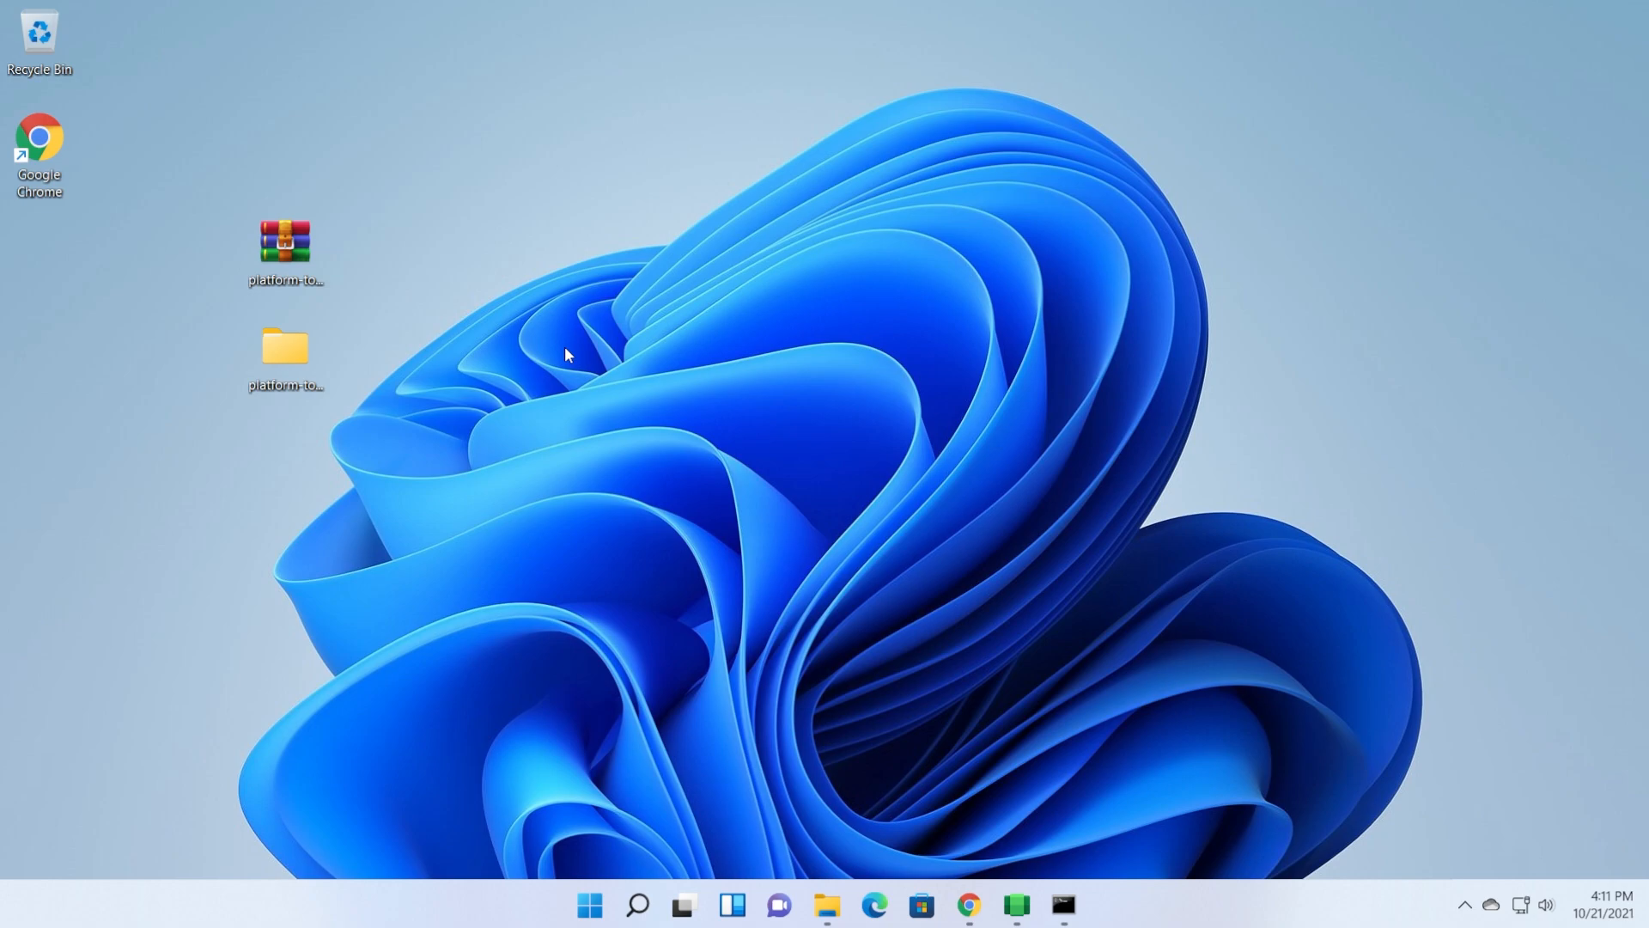
Choose the plain APK variant of Apple Music 3.7.1 on APKMirror for download.
click(967, 906)
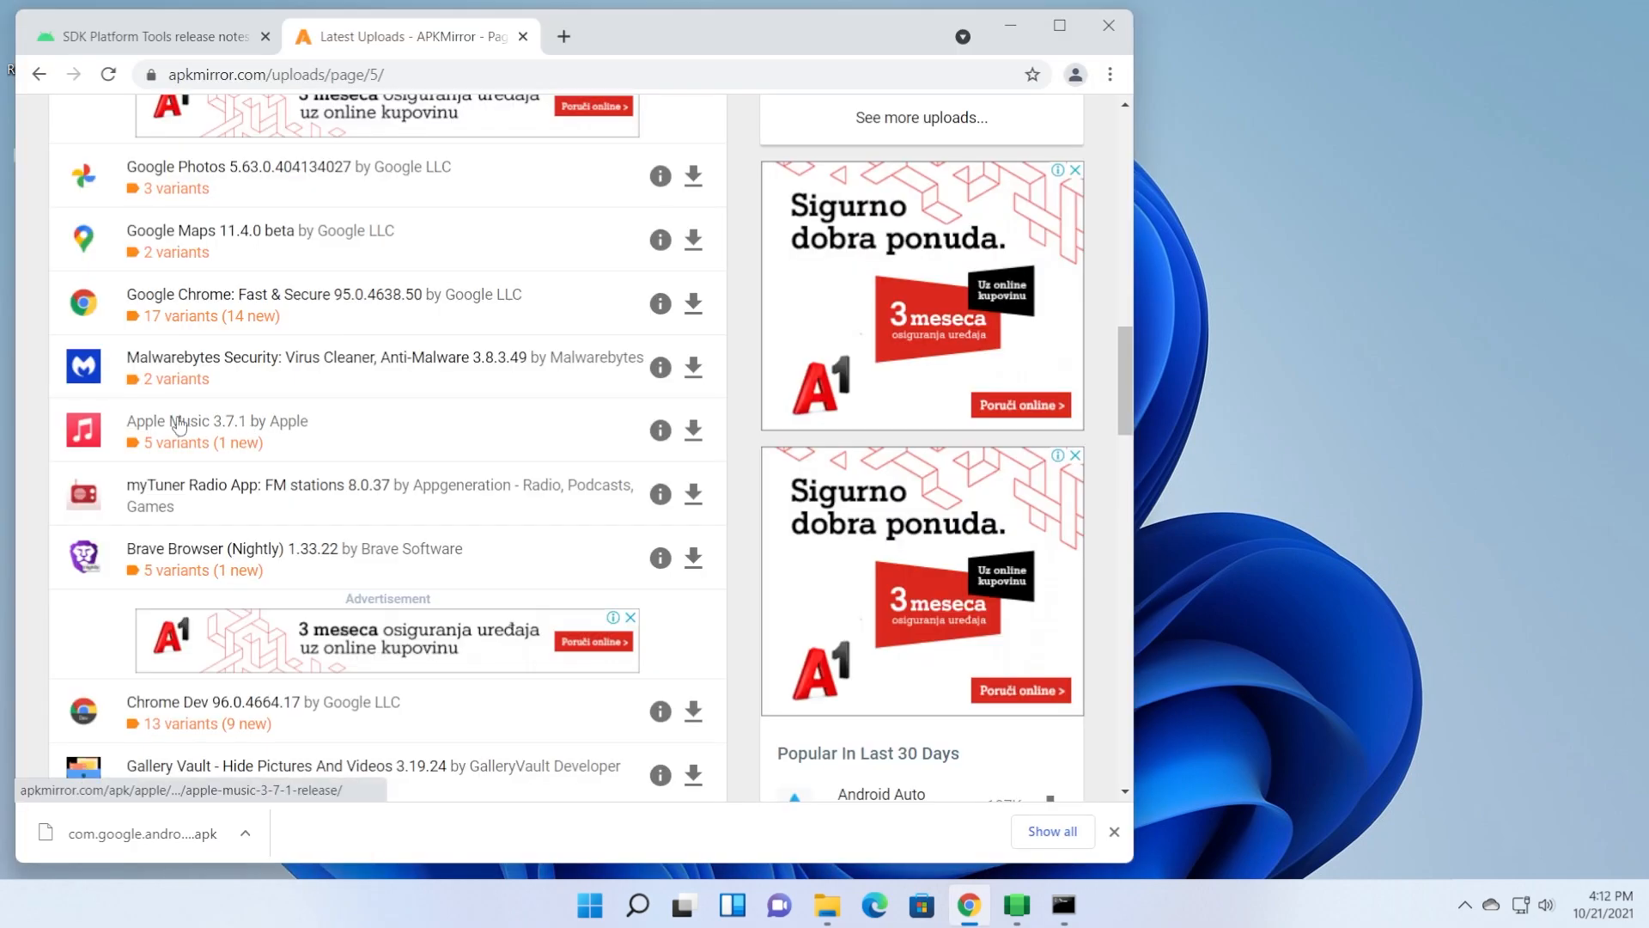
click(187, 420)
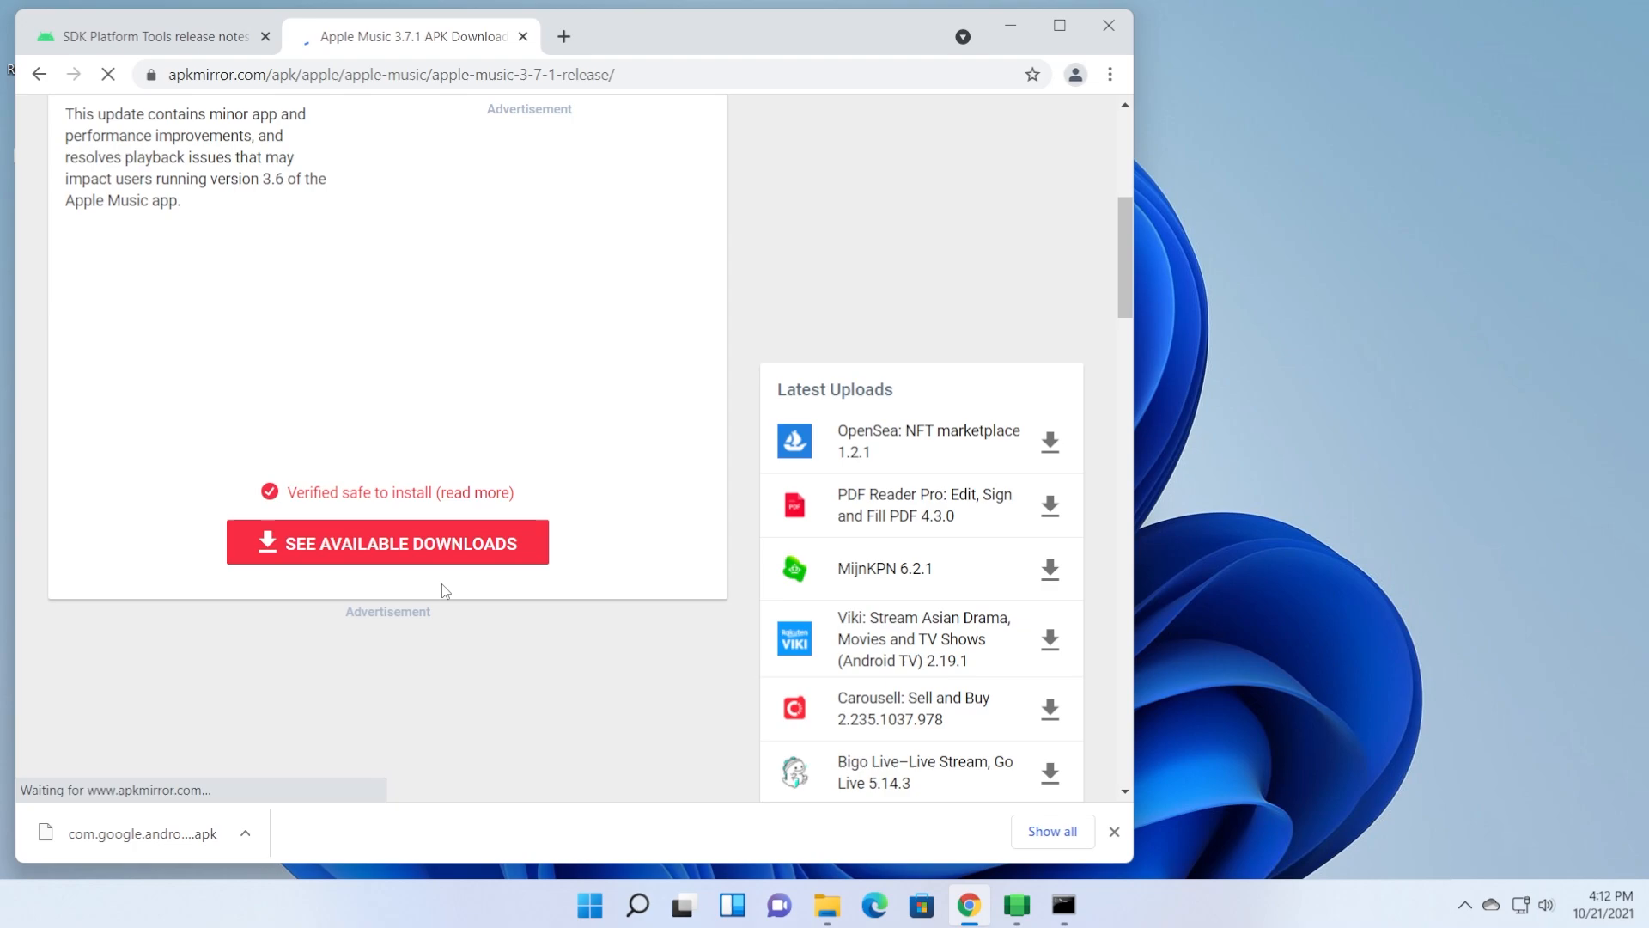
click(386, 542)
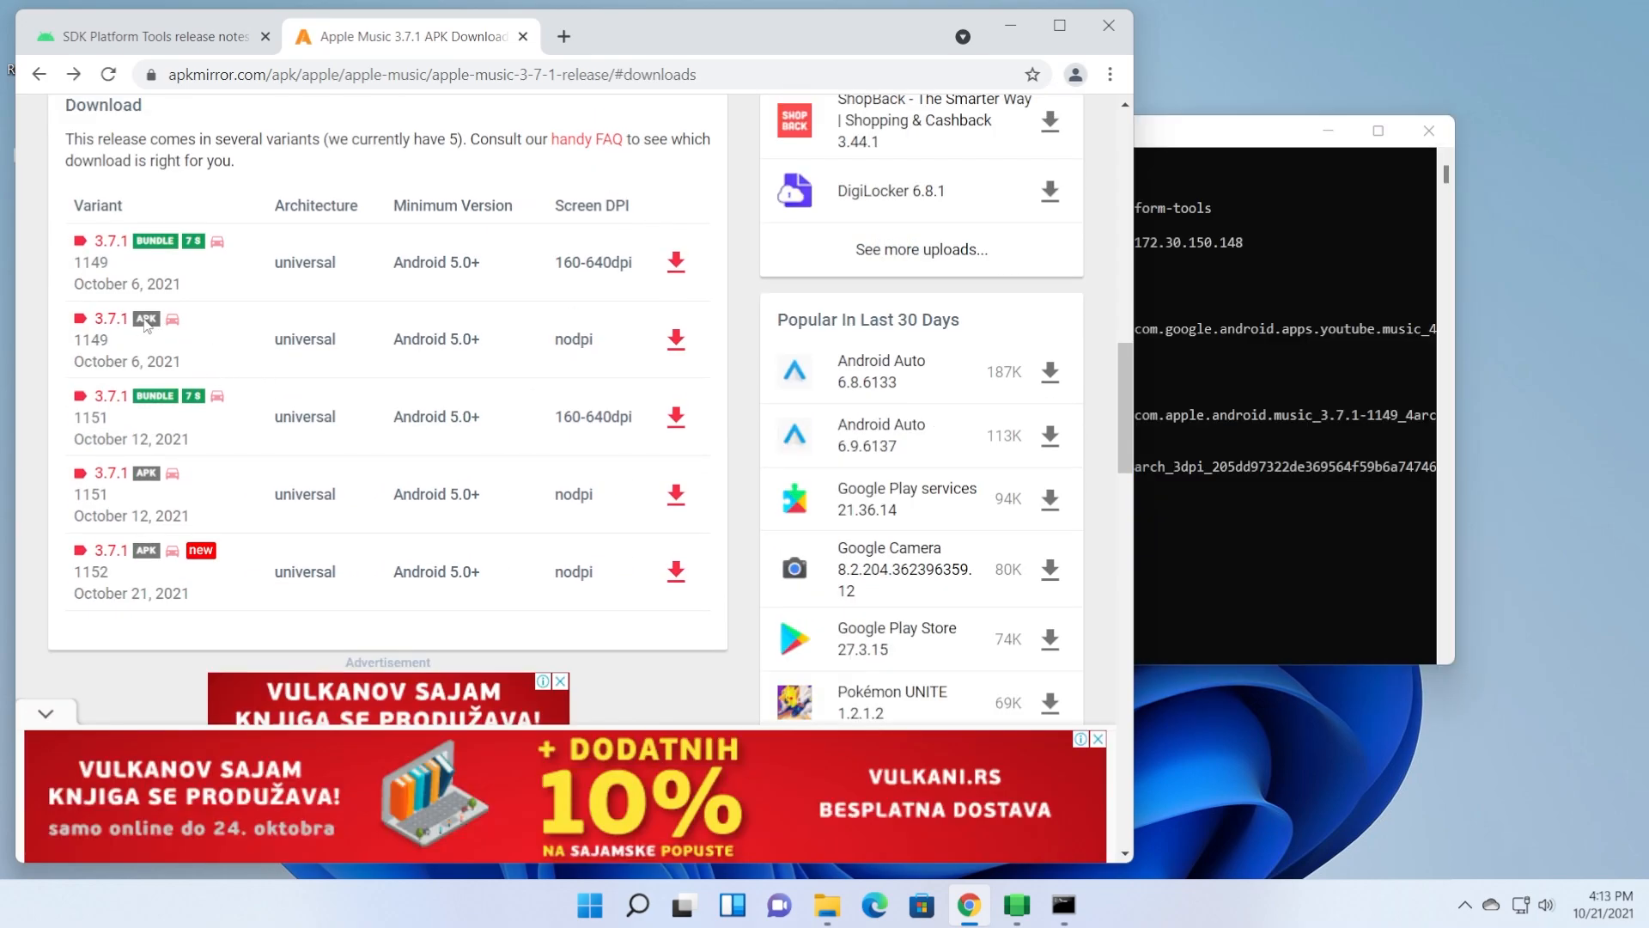
mouse_move(433, 332)
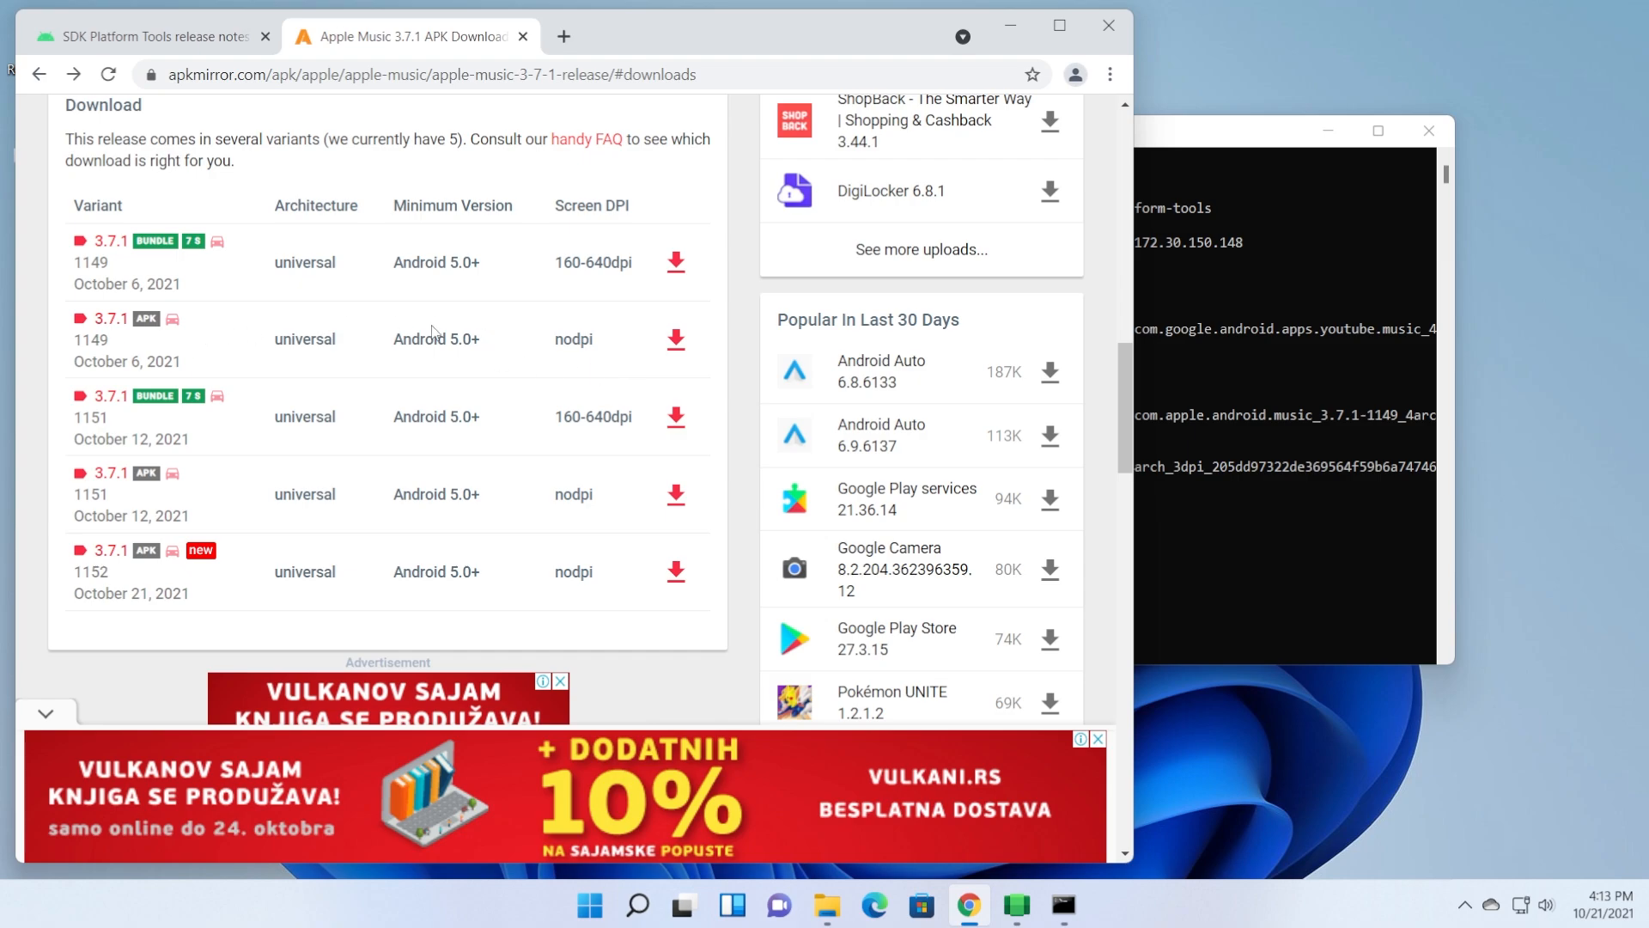
click(676, 339)
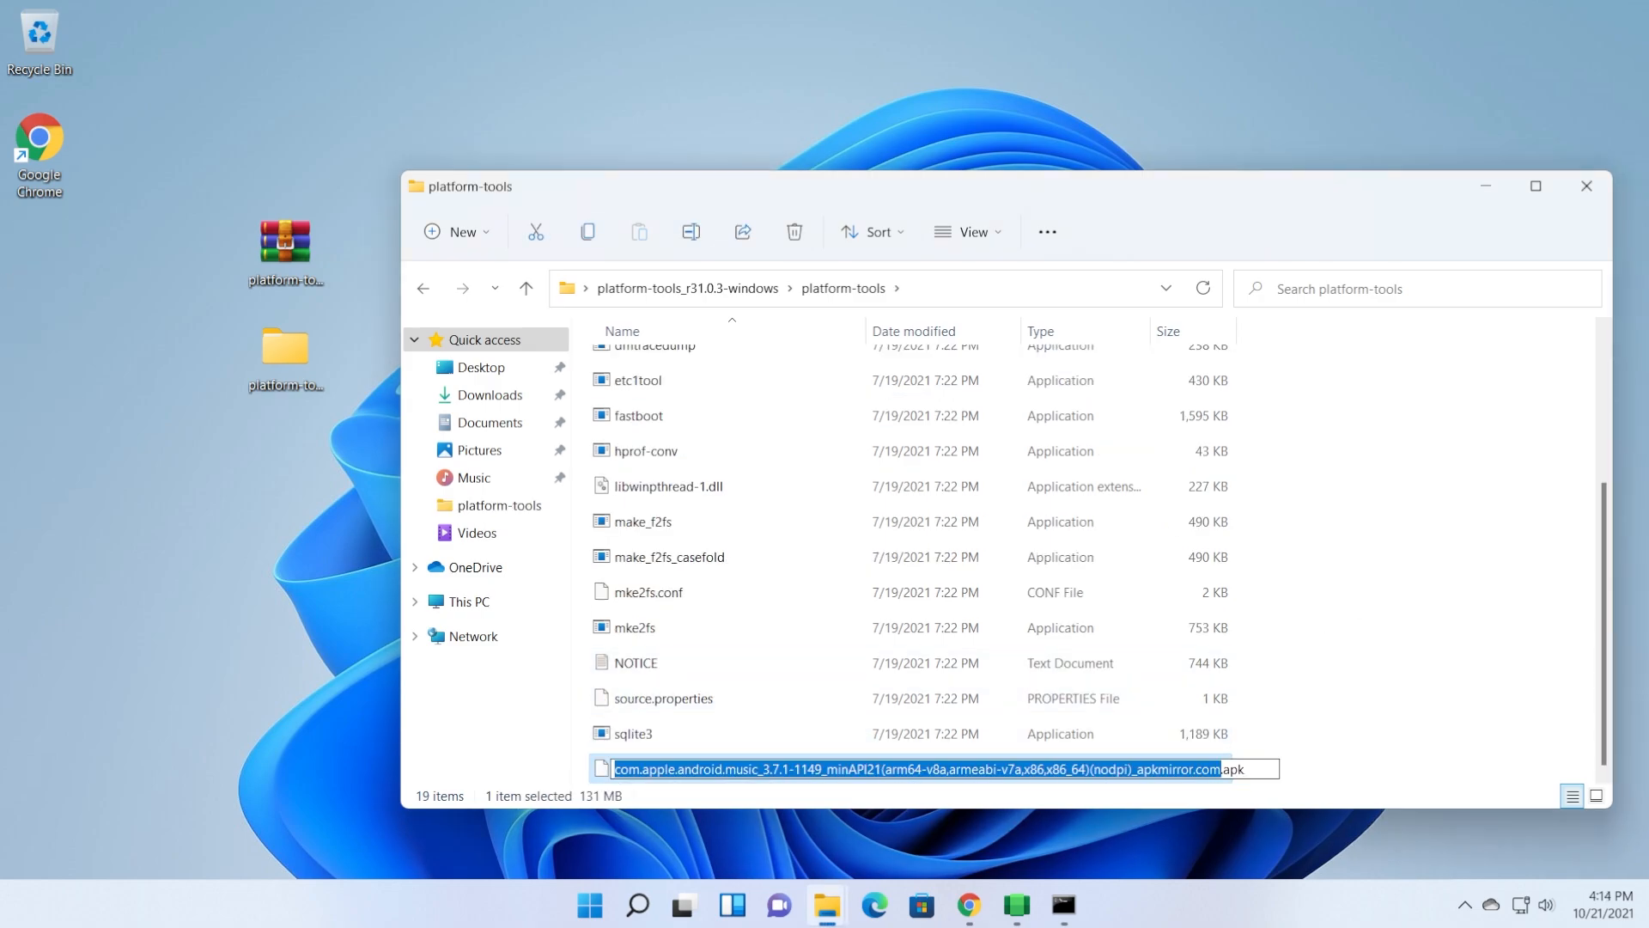
Run adb install with the Apple Music 3.7.1 APK file name, reporting Success.
click(1062, 904)
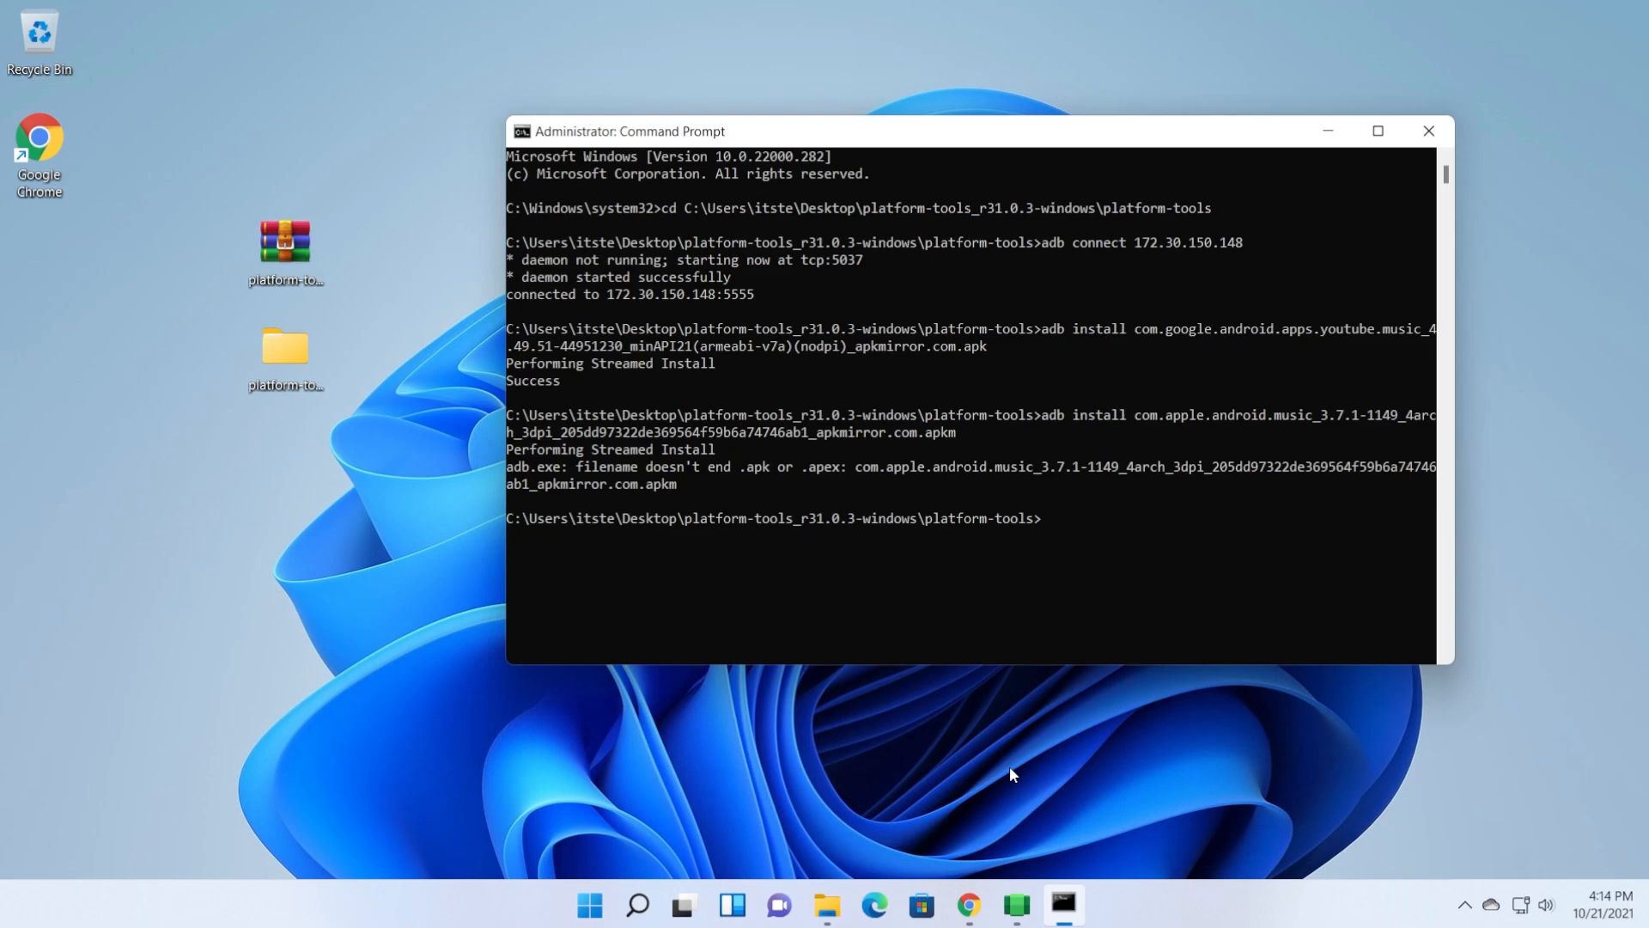
text(adb install com.apple.android.music_3.7.1-1149_minA)
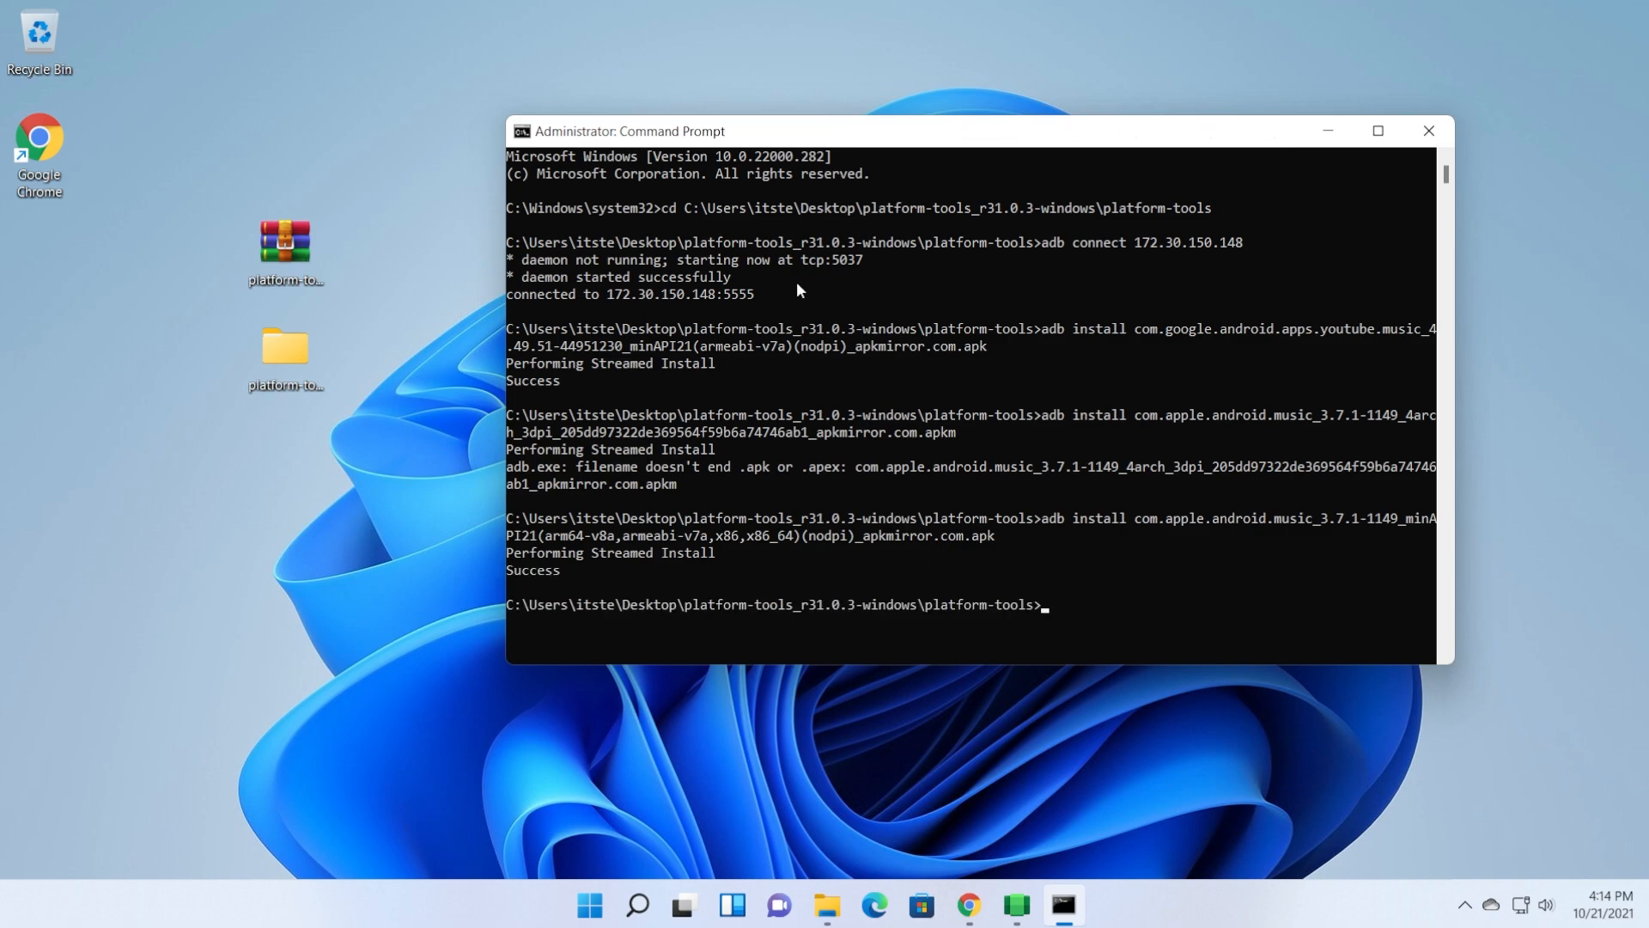
click(636, 912)
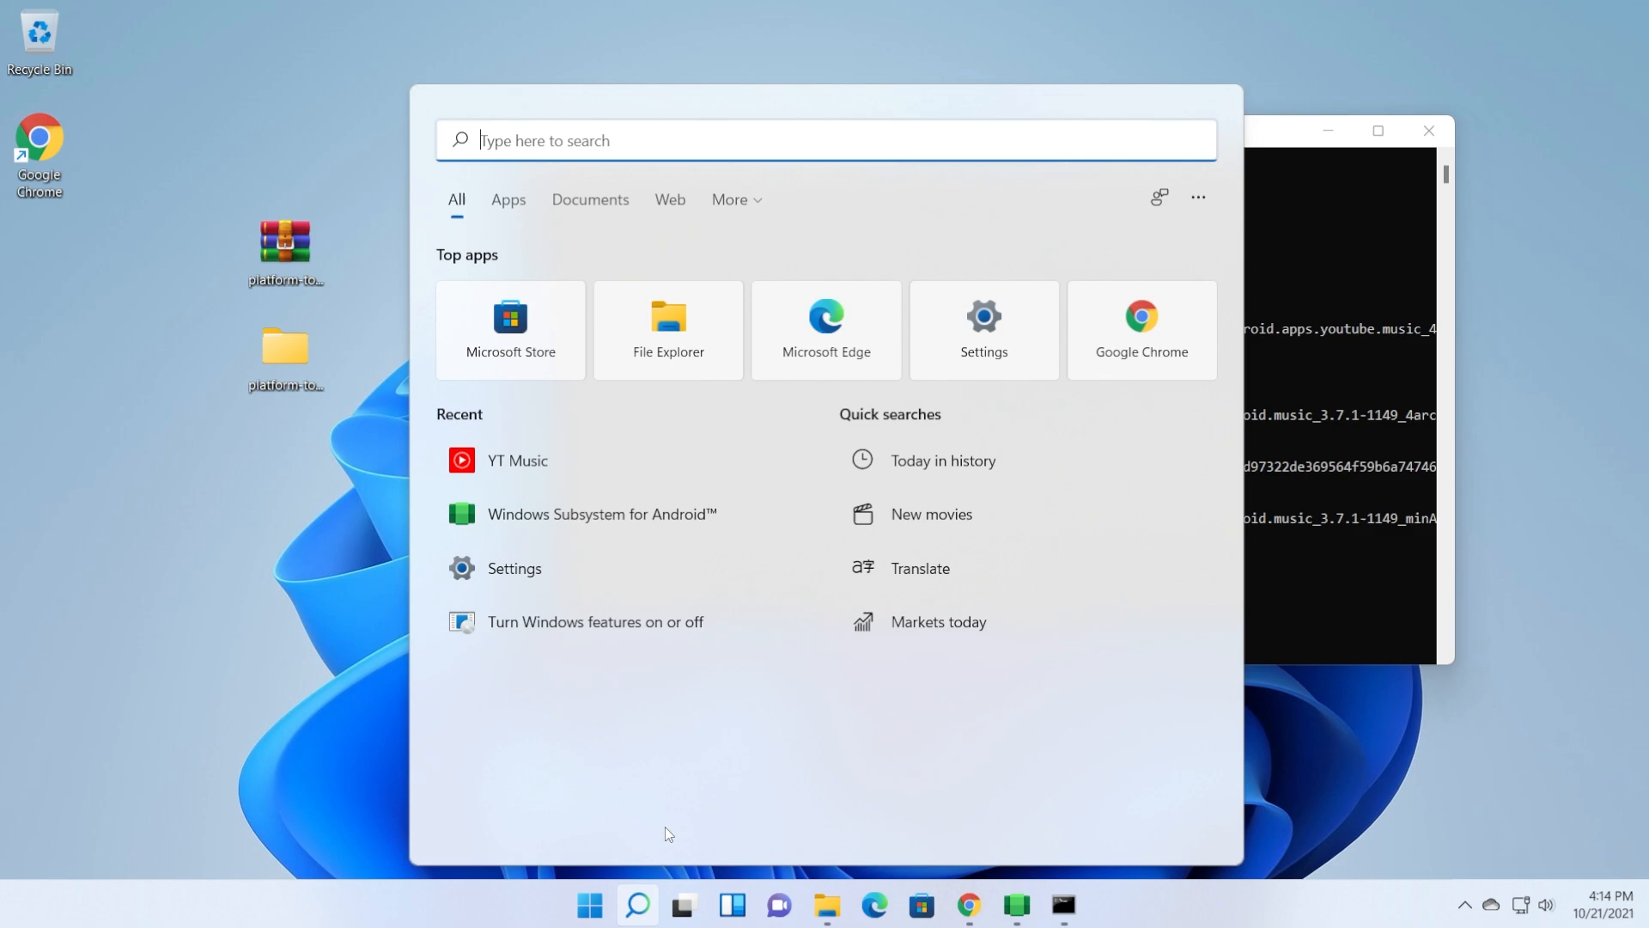
Search 'app' in Start and launch Apple Music beside Command Prompt.
text(app)
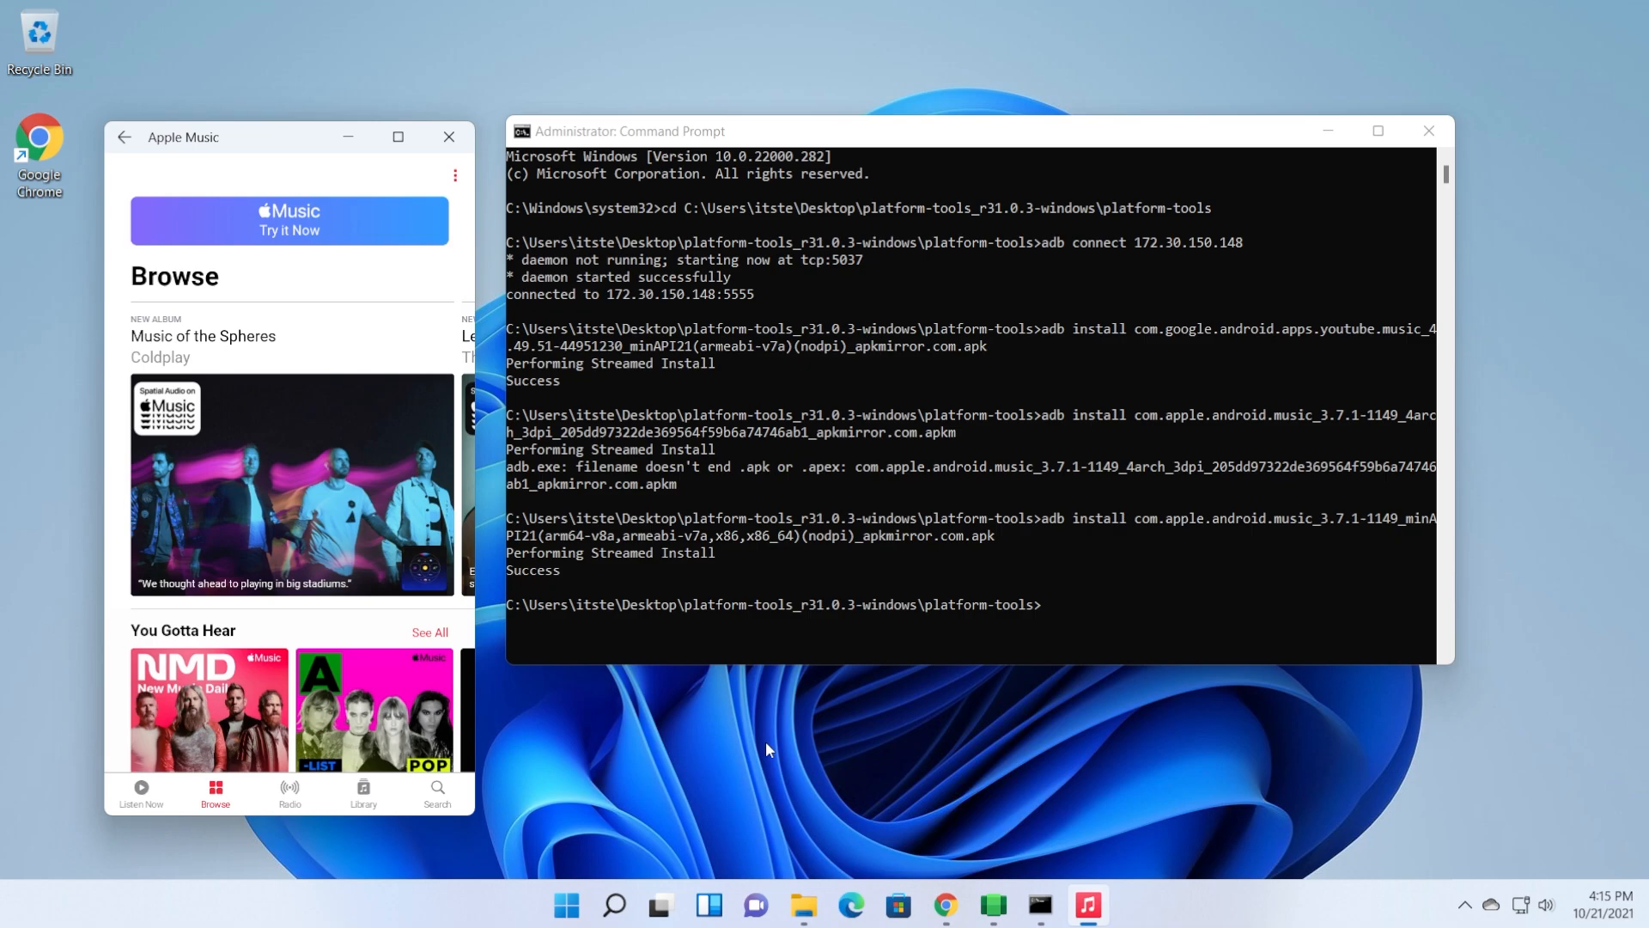
mouse_move(891, 414)
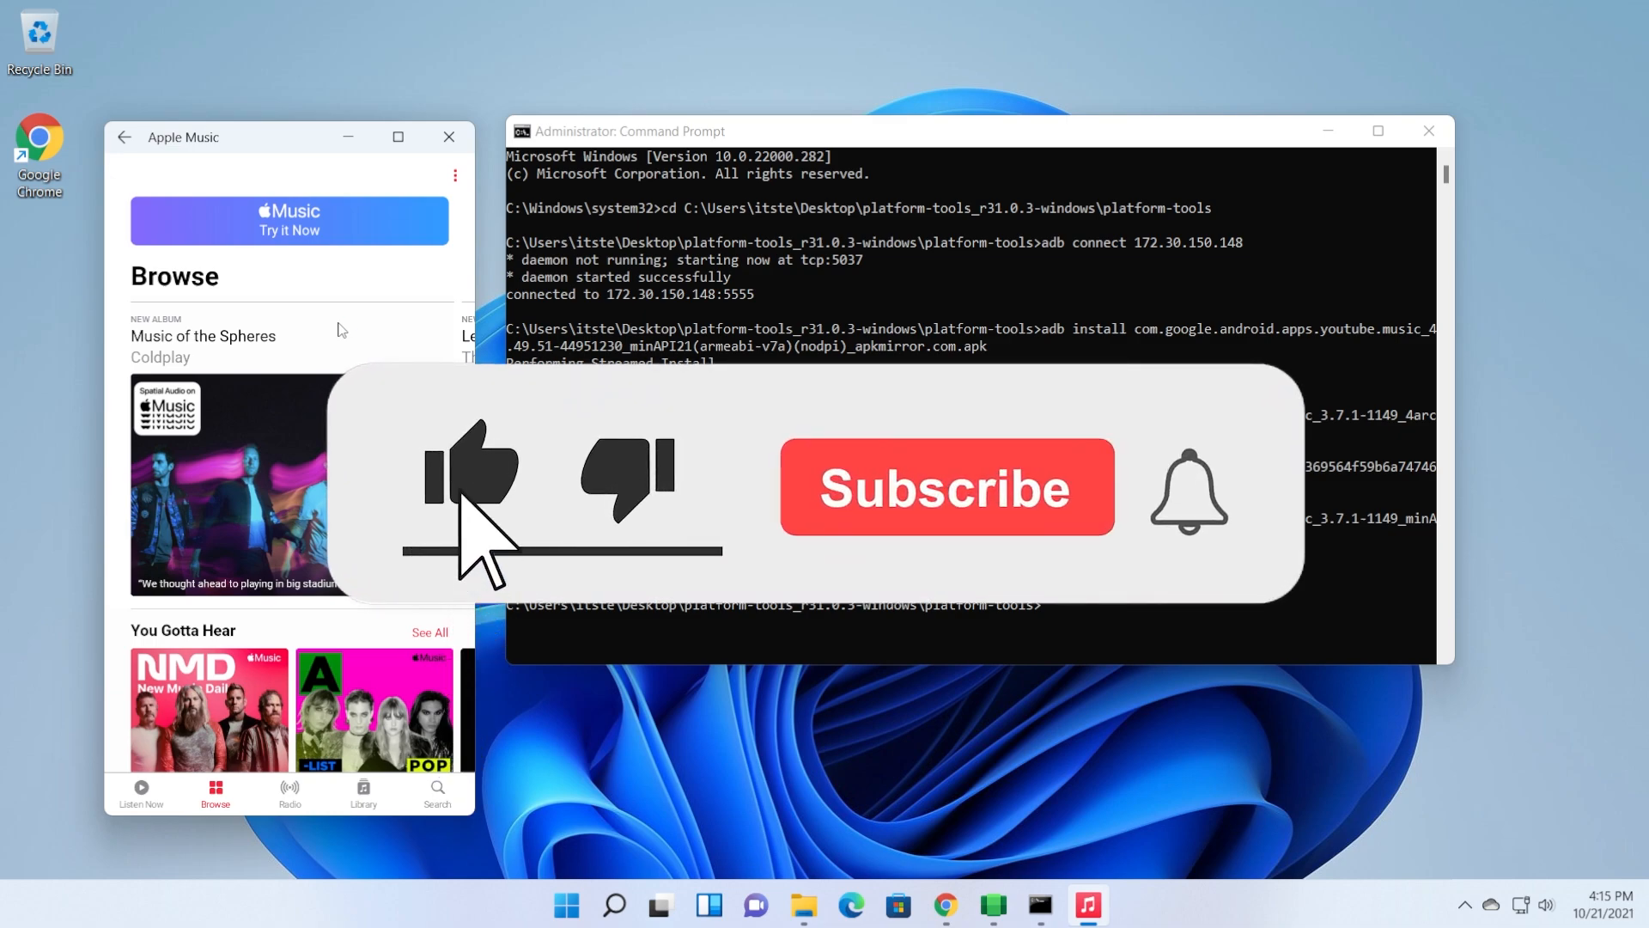
click(943, 486)
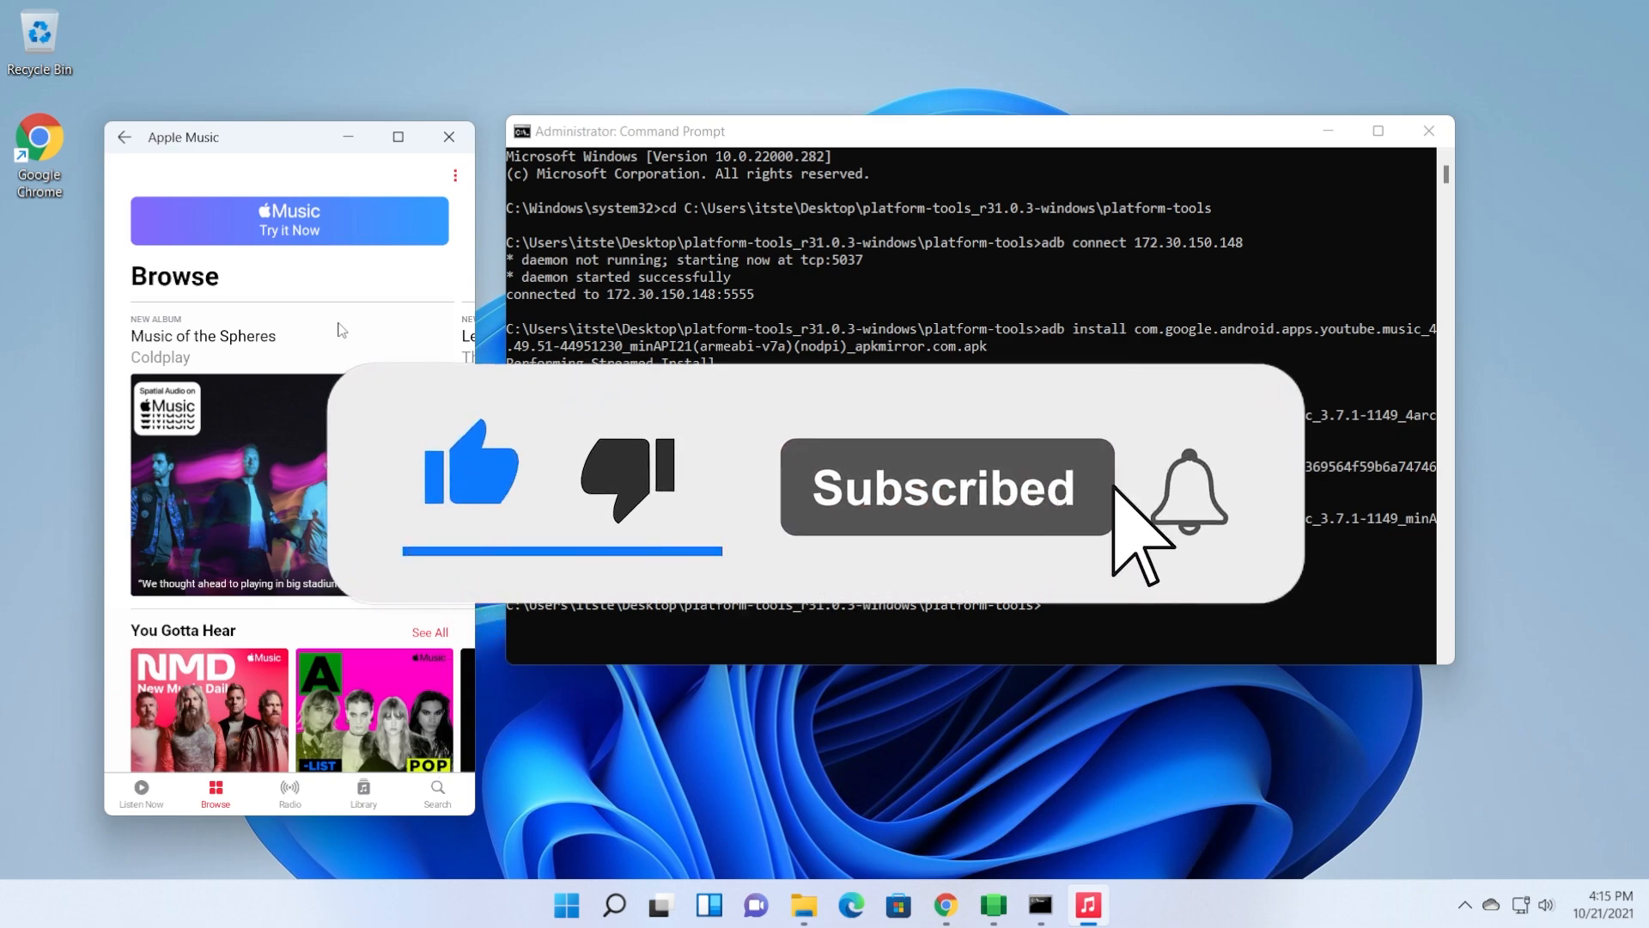